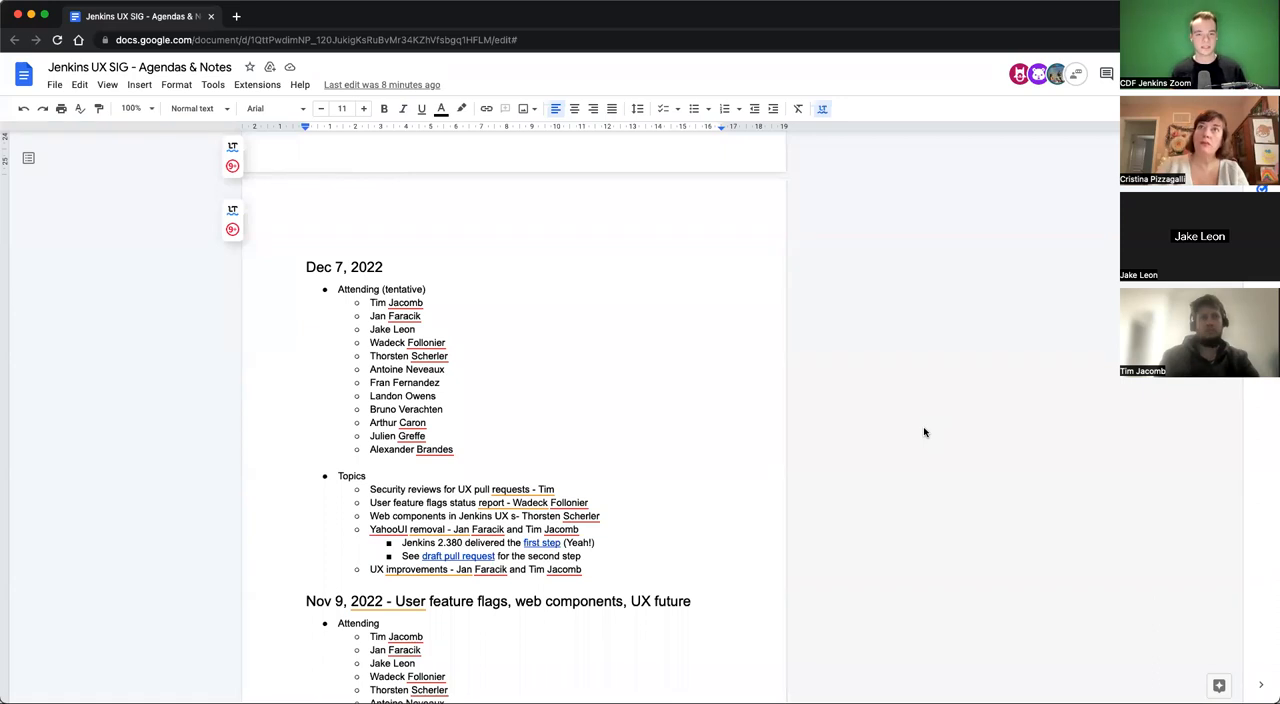
{"action": "mouse_move", "coordinate": [596, 188]}
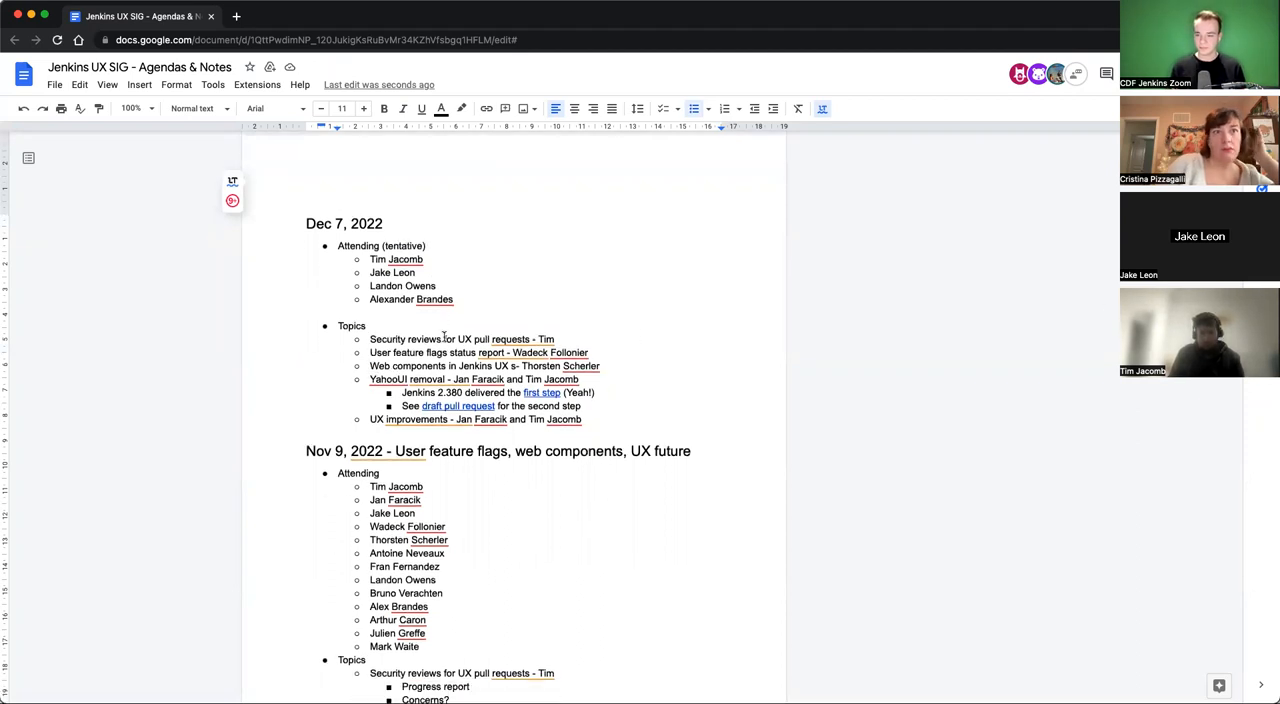
Scroll down the meeting notes to the Dec 7, 2022 tentative attendees list
{"action": "scroll", "scroll_direction": "down", "scroll_amount": 3}
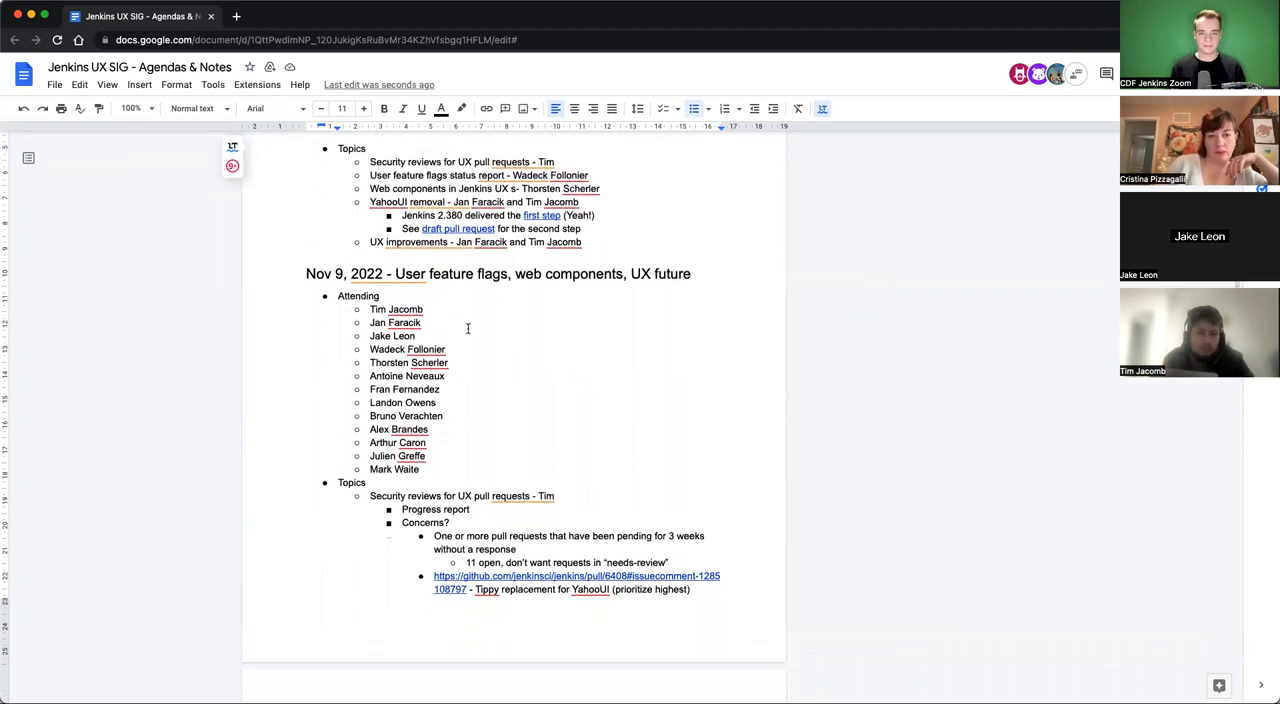
{"action": "mouse_move", "coordinate": [986, 368]}
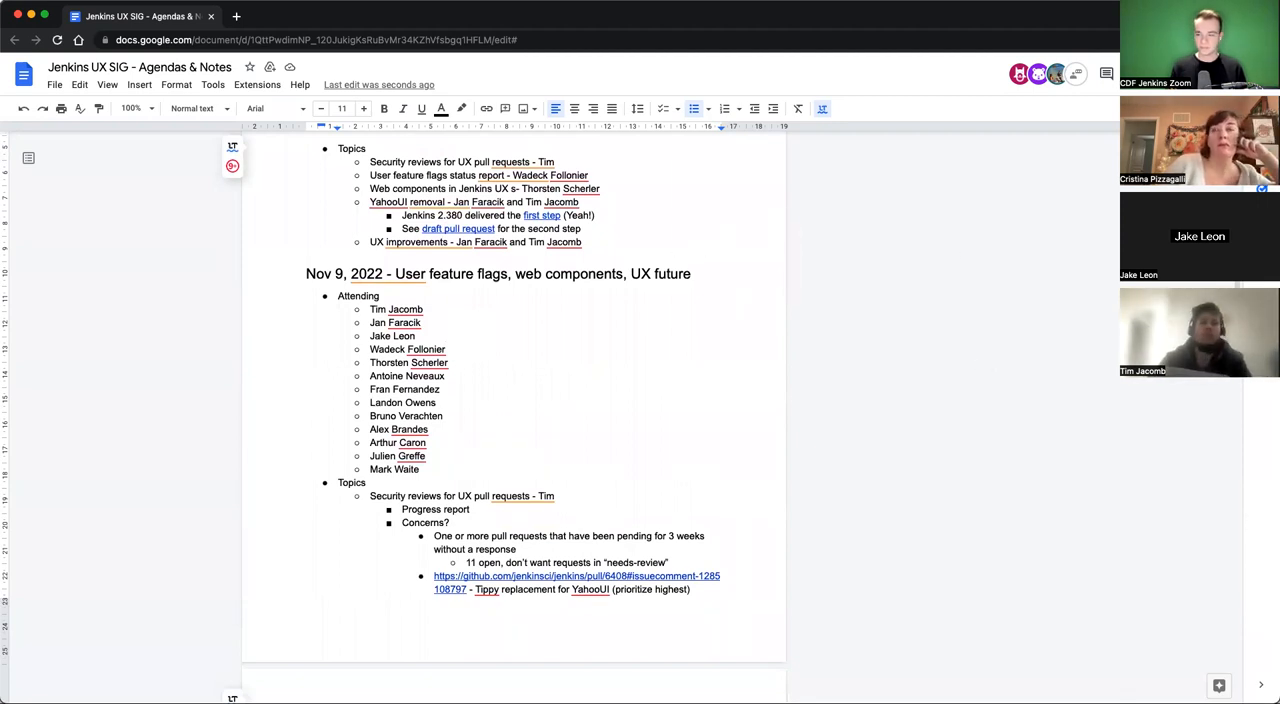
{"action": "scroll", "scroll_direction": "down", "scroll_amount": 3}
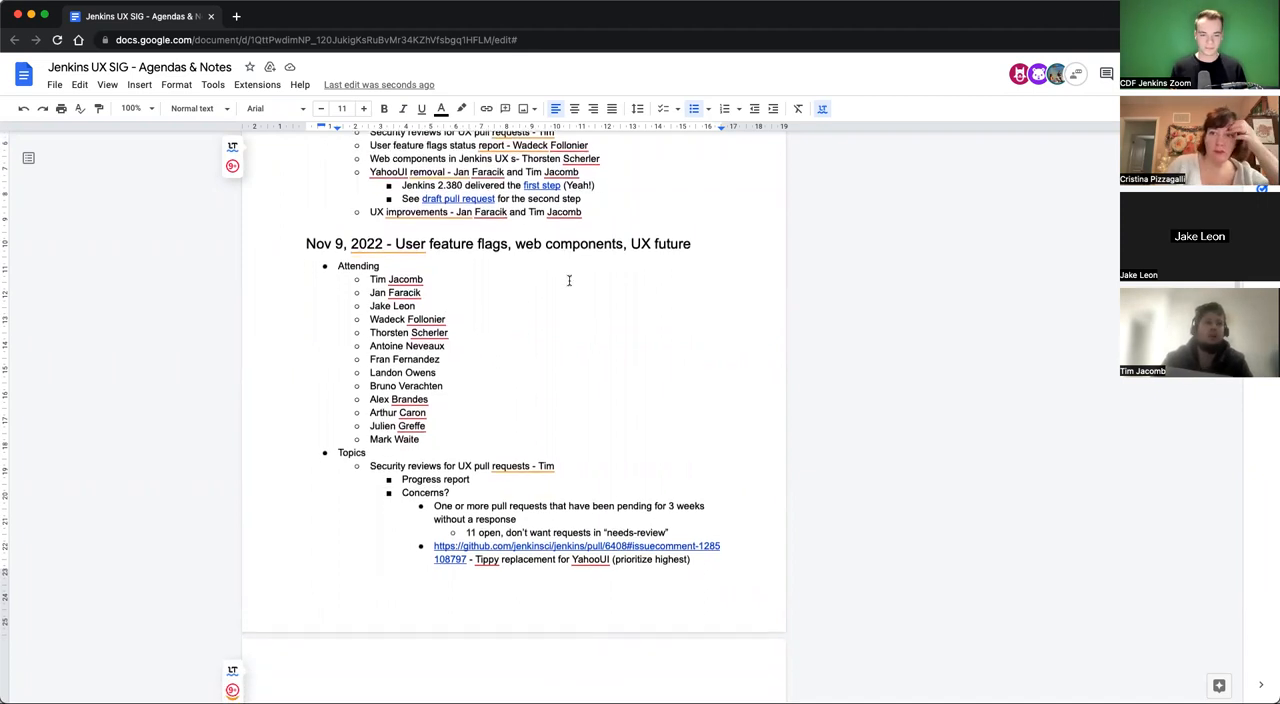
{"action": "scroll", "scroll_direction": "down", "scroll_amount": 3}
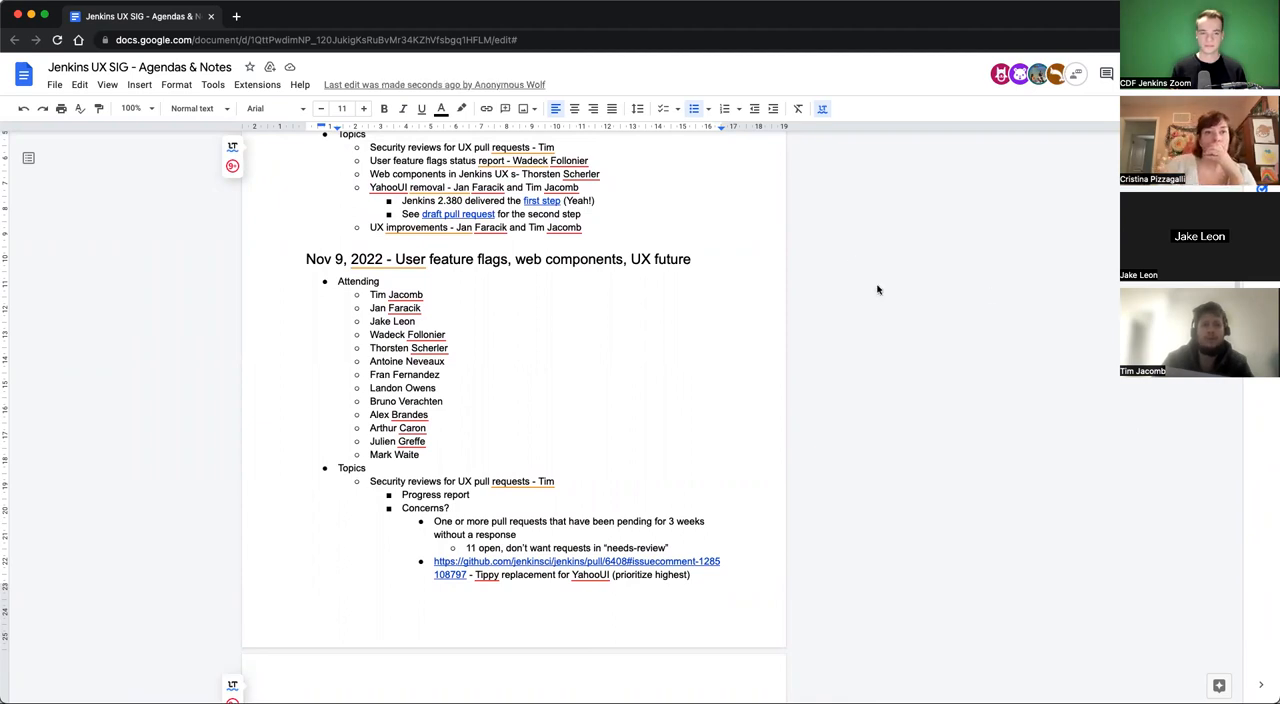
{"action": "scroll", "scroll_direction": "down", "scroll_amount": 3}
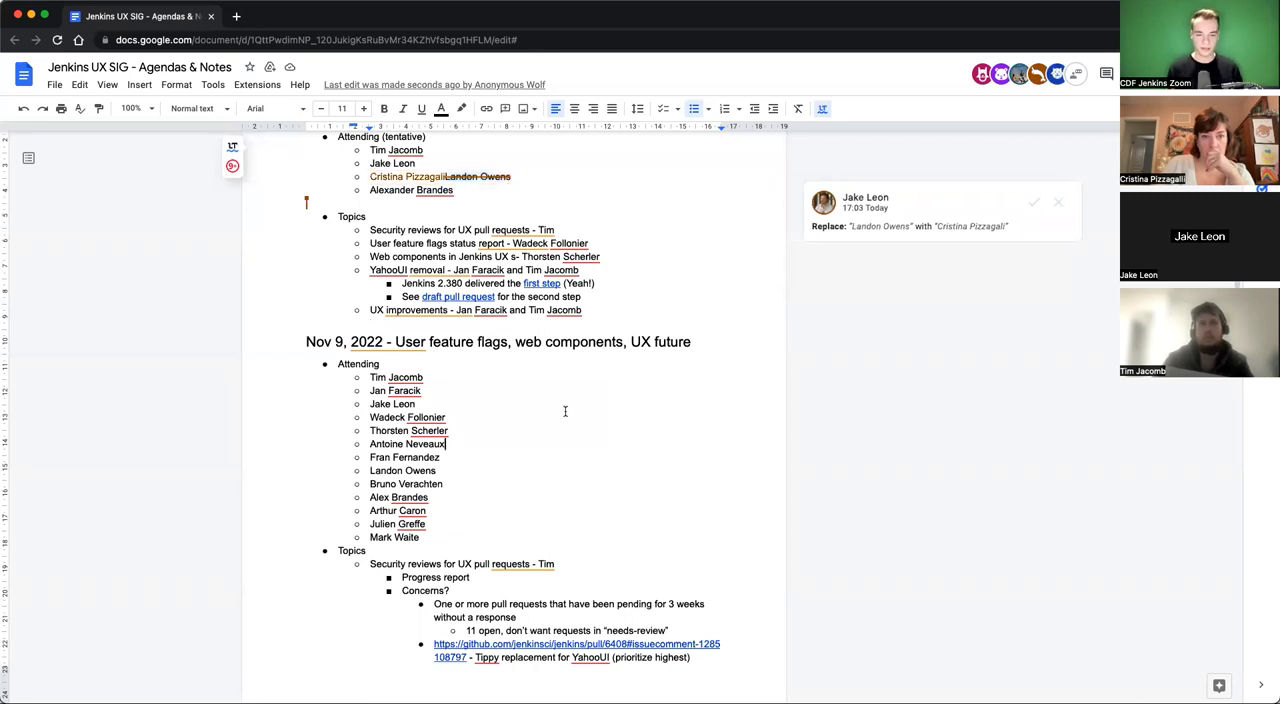
{"action": "scroll", "scroll_direction": "down", "scroll_amount": 3}
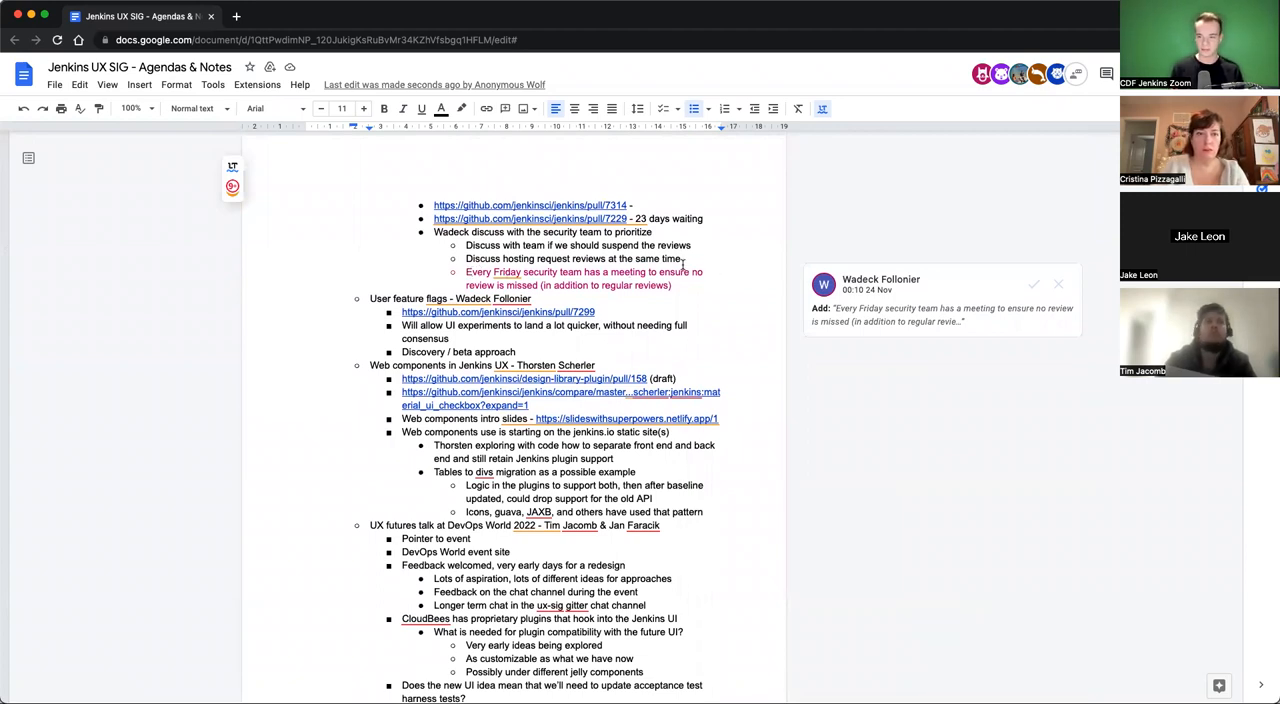
{"action": "mouse_move", "coordinate": [448, 250]}
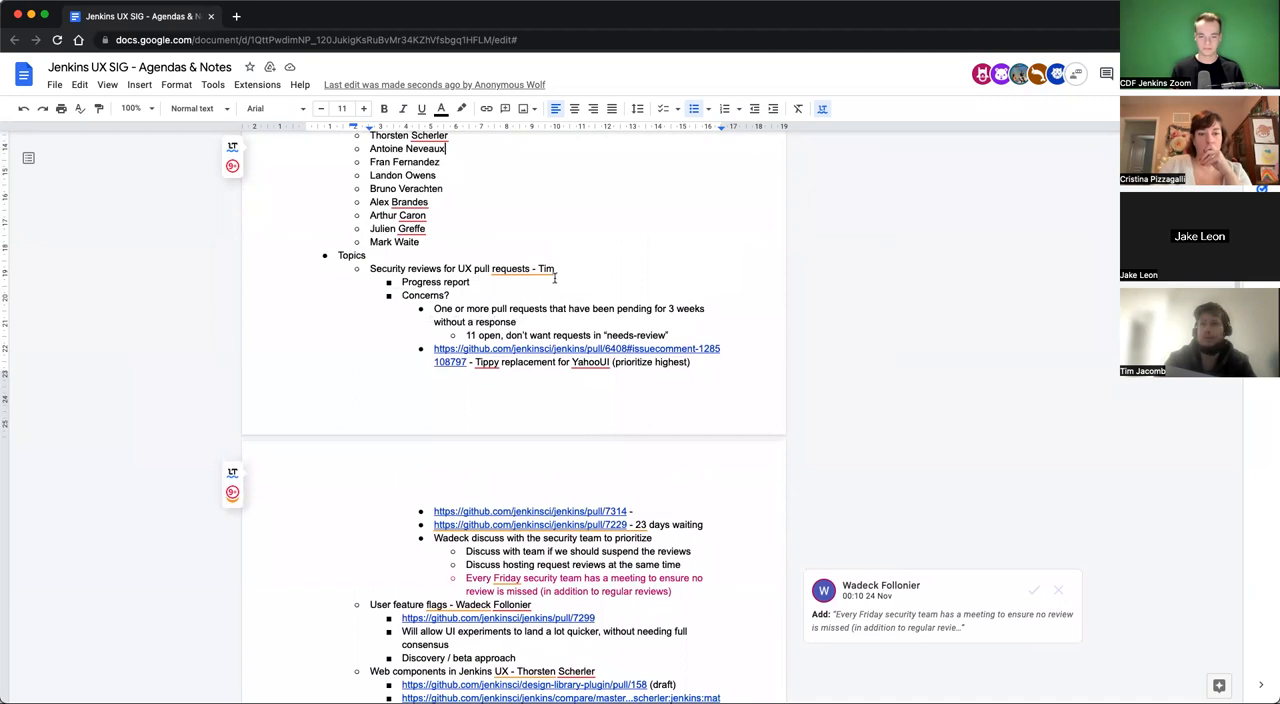
{"action": "scroll", "scroll_direction": "down", "scroll_amount": 3}
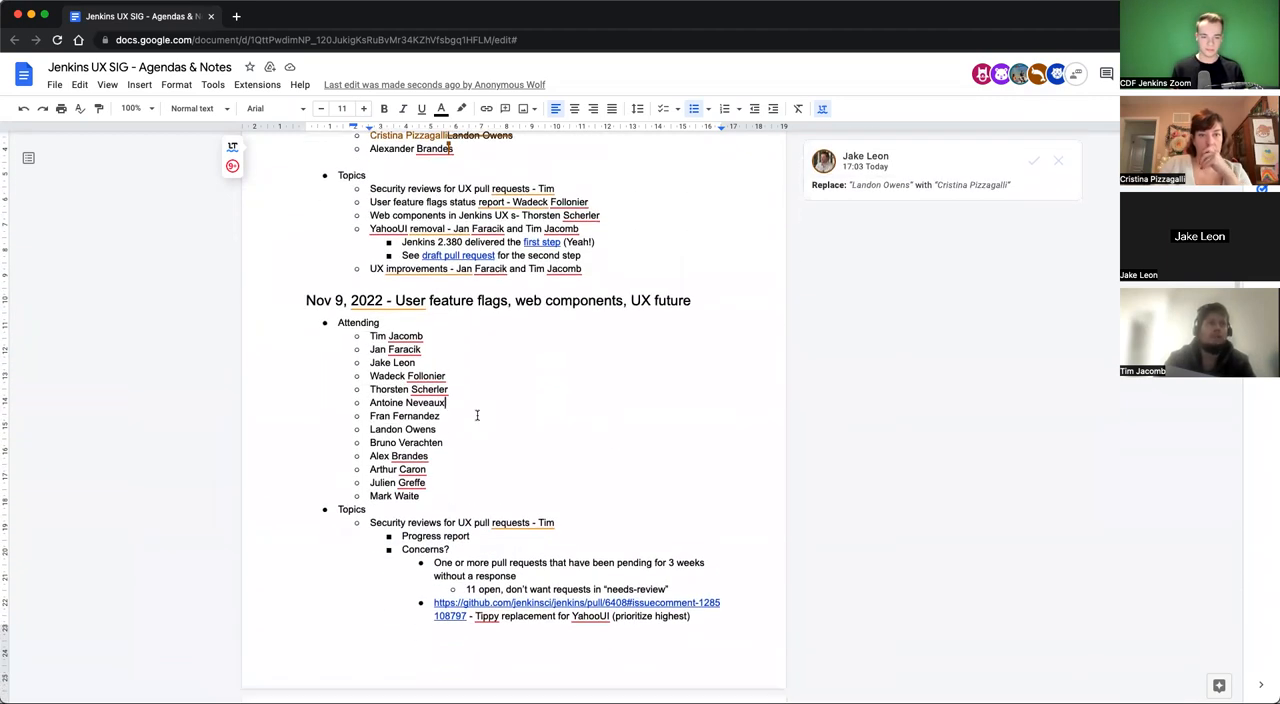
{"action": "scroll", "scroll_direction": "down", "scroll_amount": 3}
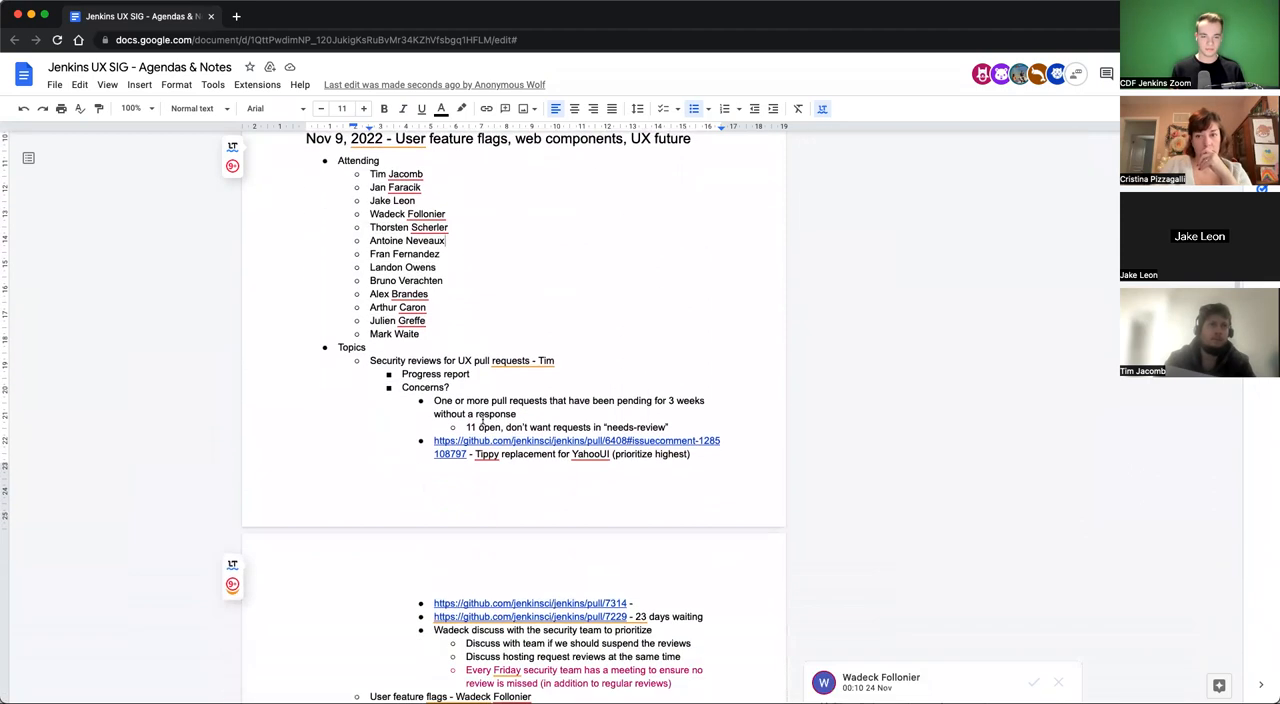
{"action": "scroll", "scroll_direction": "down", "scroll_amount": 3}
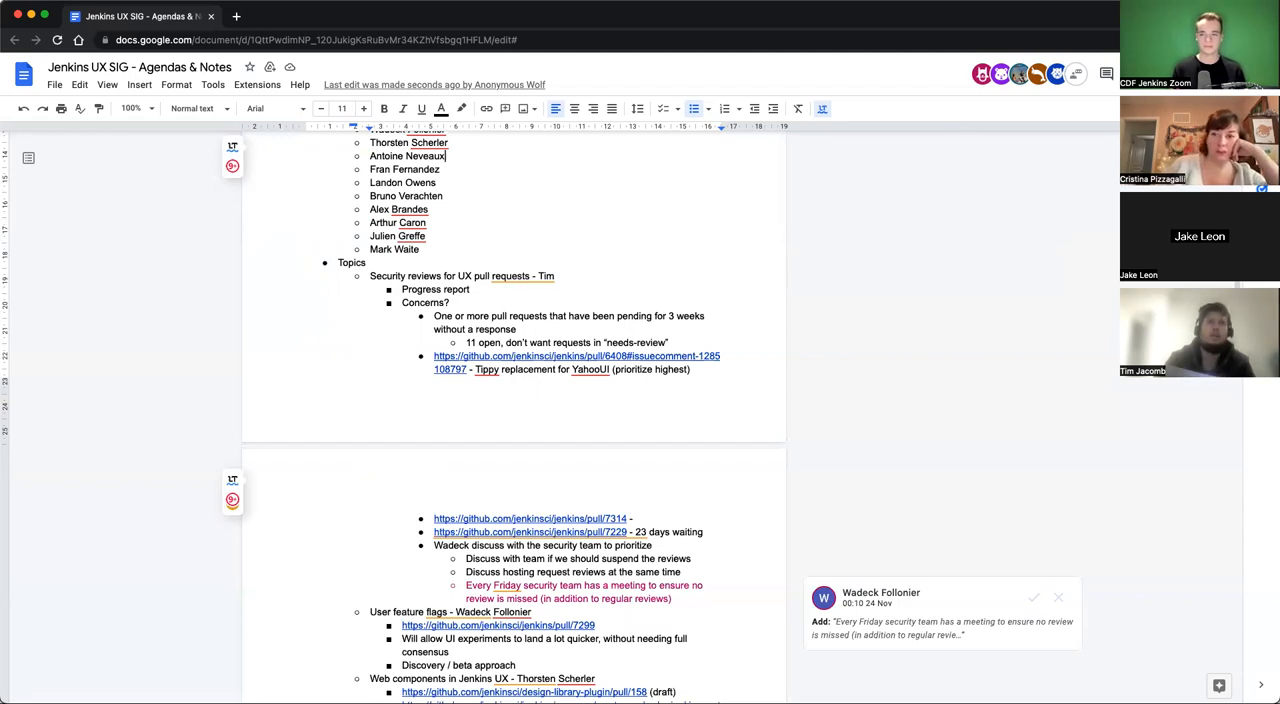
{"action": "mouse_move", "coordinate": [854, 100]}
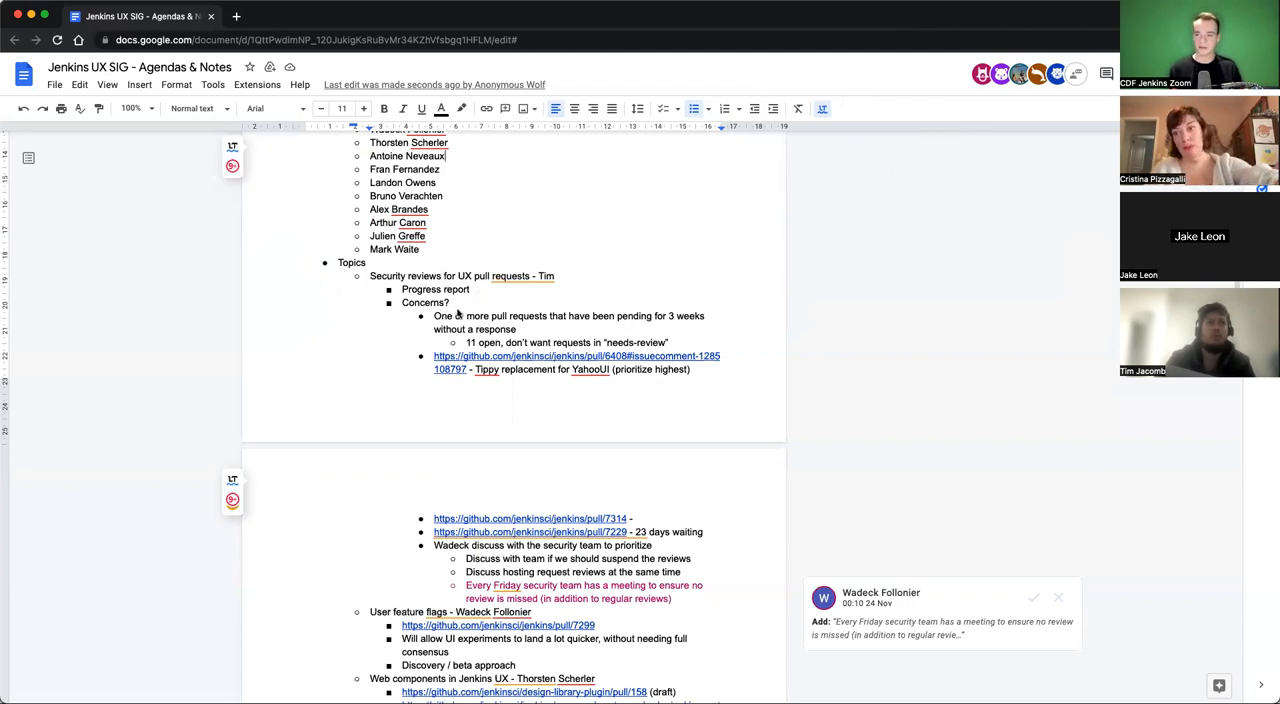
{"action": "scroll", "scroll_direction": "down", "scroll_amount": 3}
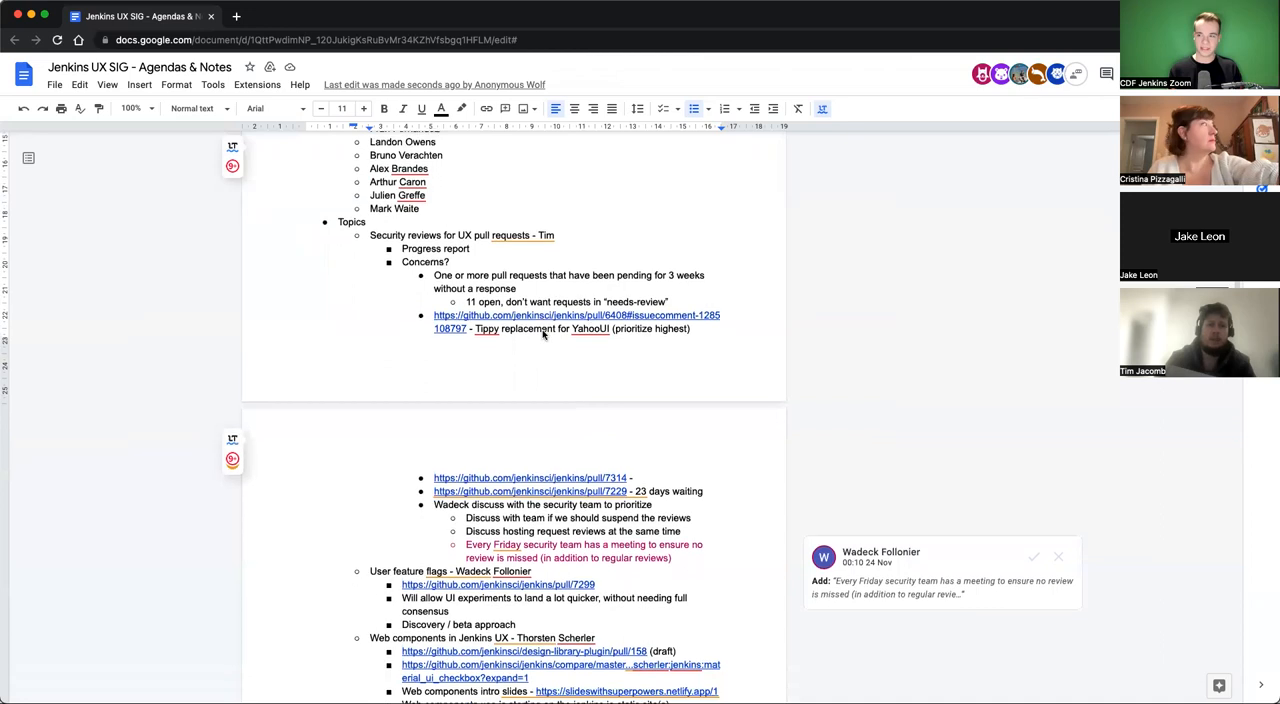
{"action": "mouse_move", "coordinate": [536, 270]}
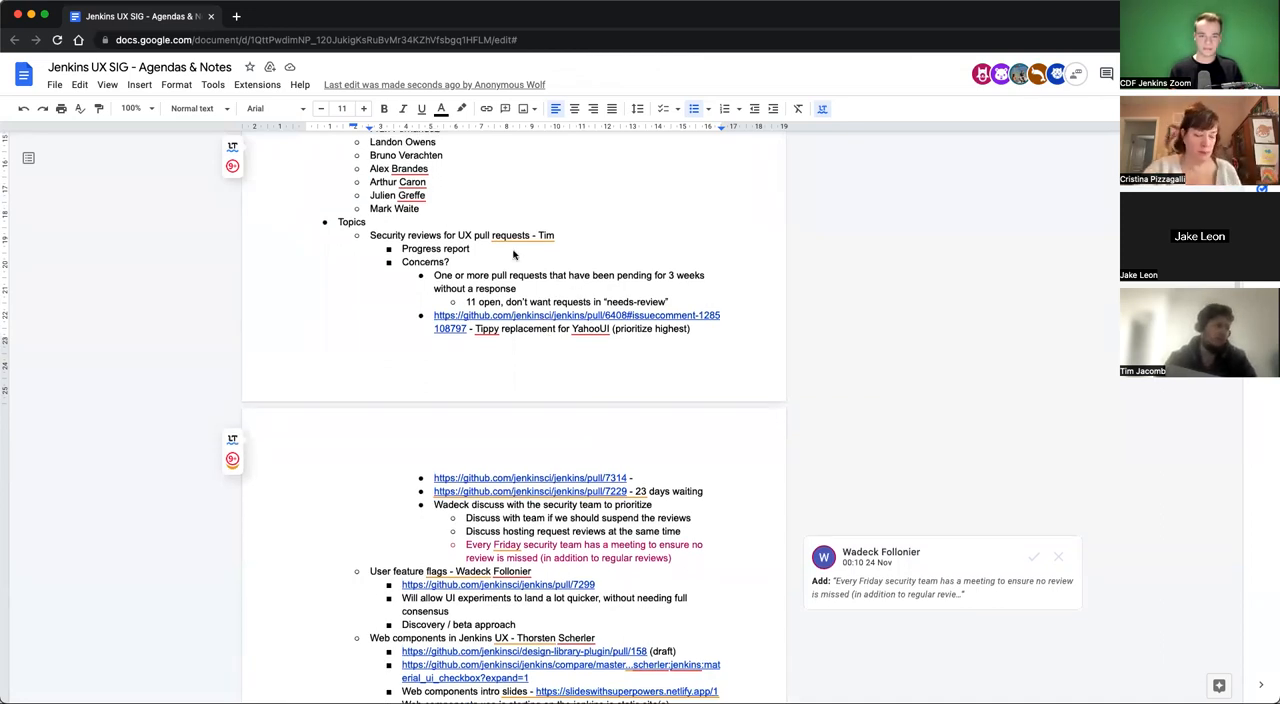
{"action": "scroll", "scroll_direction": "down", "scroll_amount": 3}
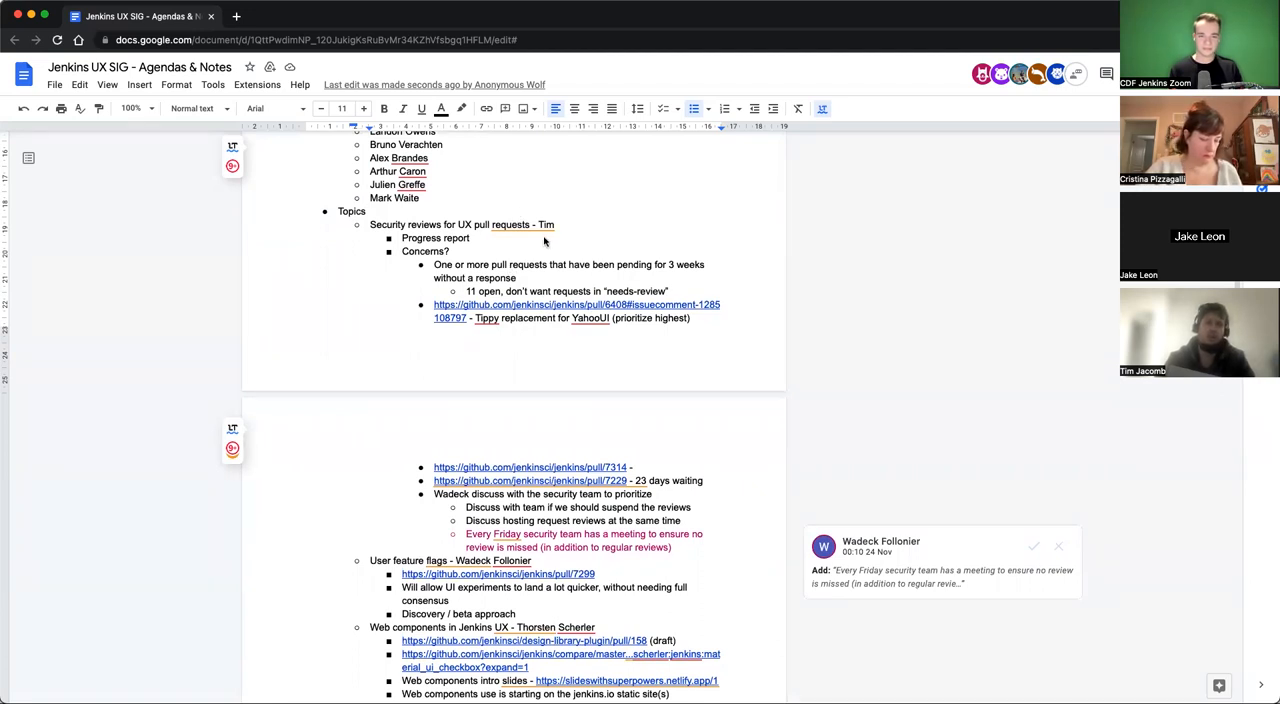
{"action": "mouse_move", "coordinate": [544, 244]}
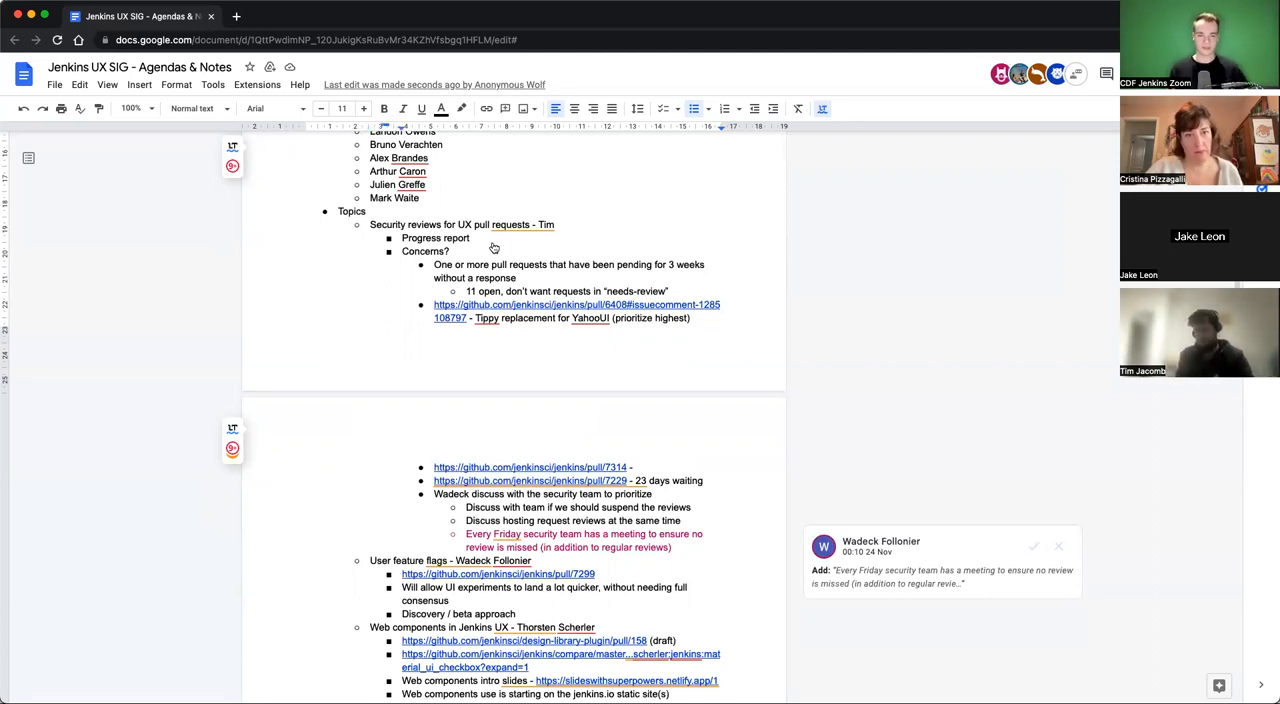
{"action": "scroll", "scroll_direction": "down", "scroll_amount": 3}
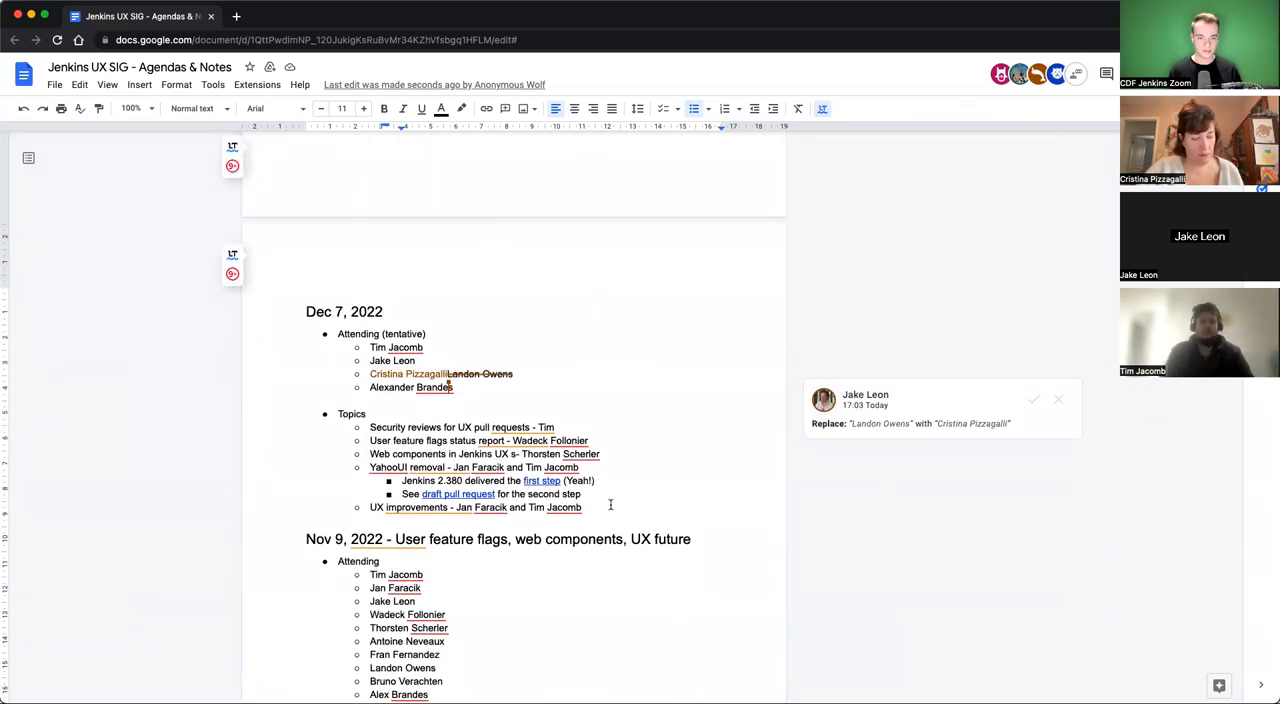
{"action": "scroll", "scroll_direction": "down", "scroll_amount": 3}
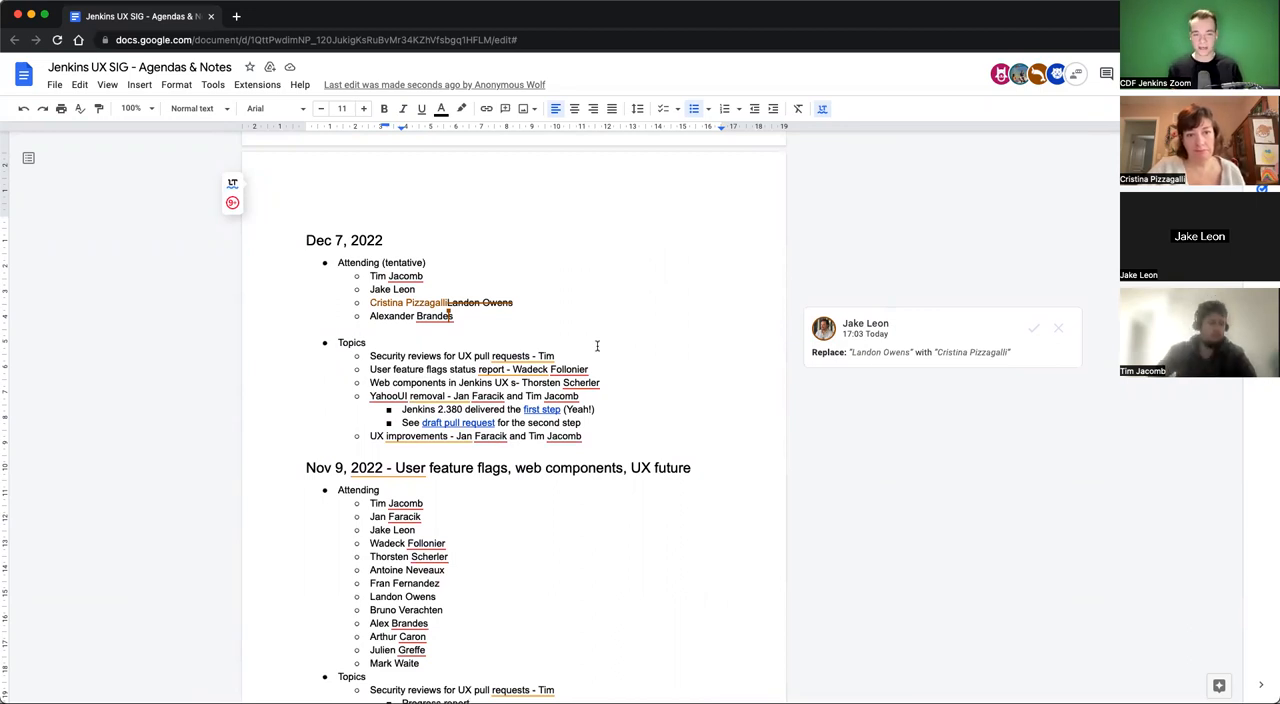
{"action": "mouse_move", "coordinate": [546, 312]}
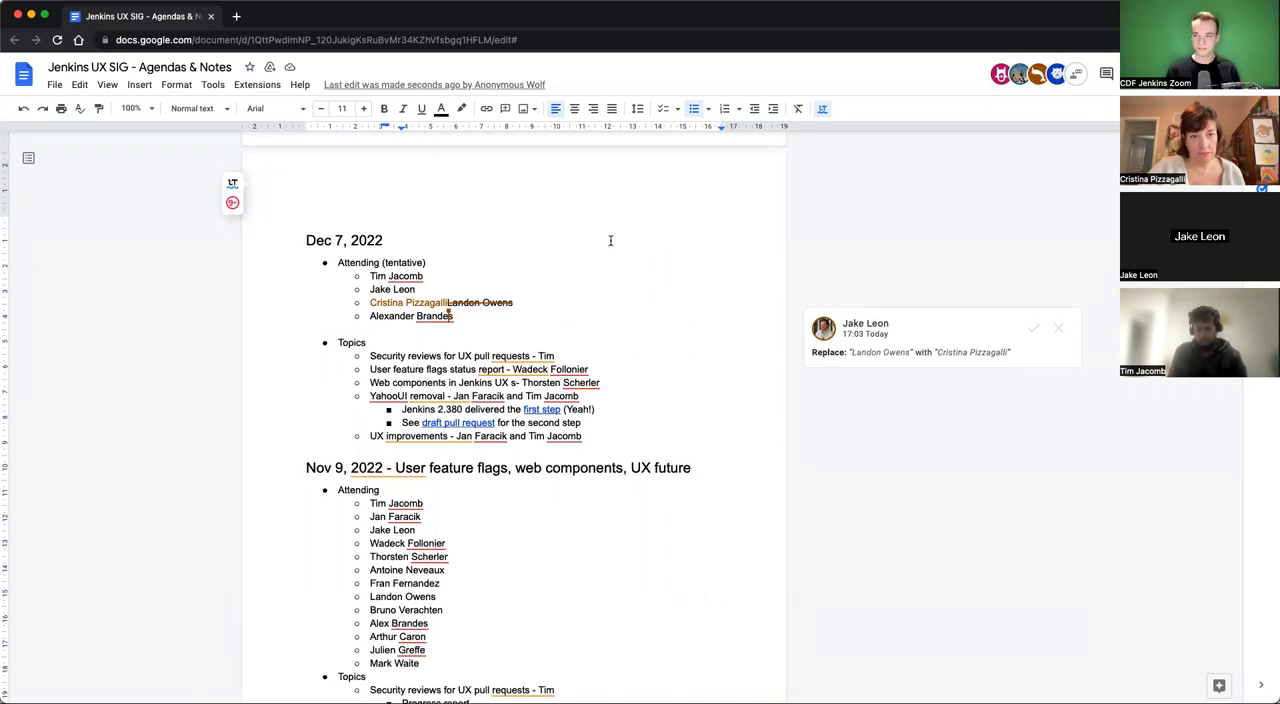
{"action": "mouse_move", "coordinate": [594, 296]}
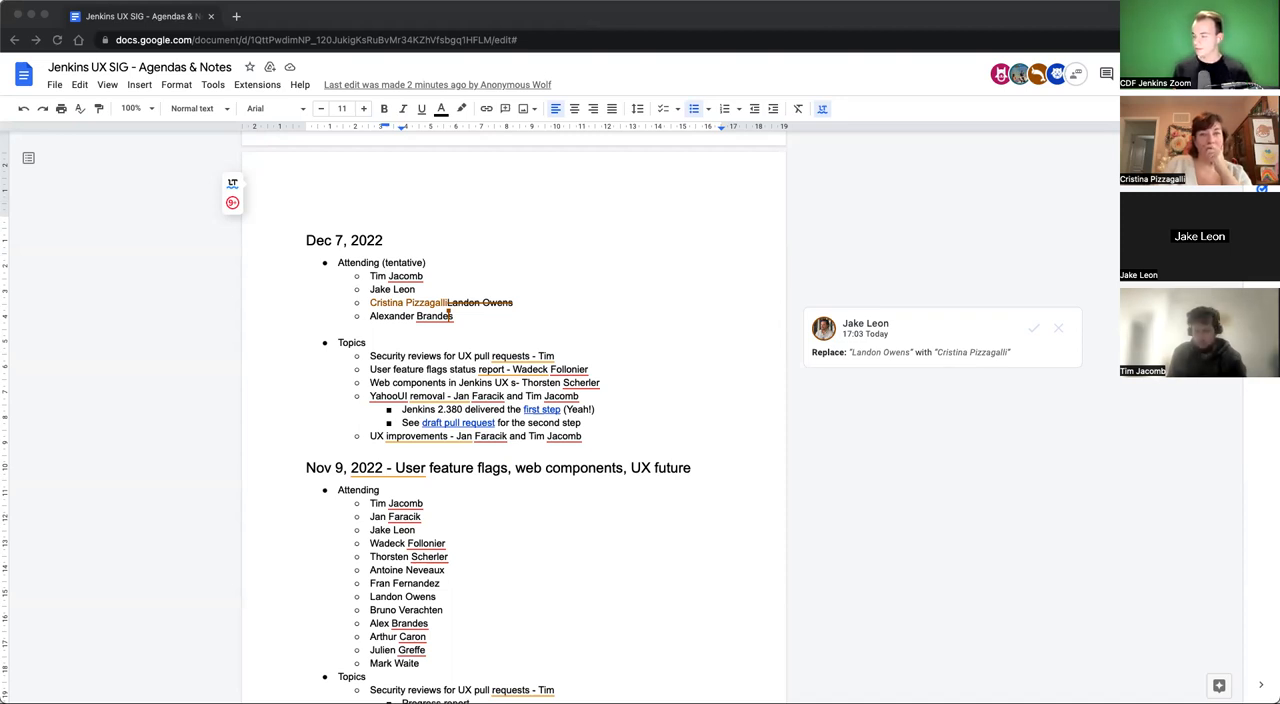
{"action": "mouse_move", "coordinate": [778, 300]}
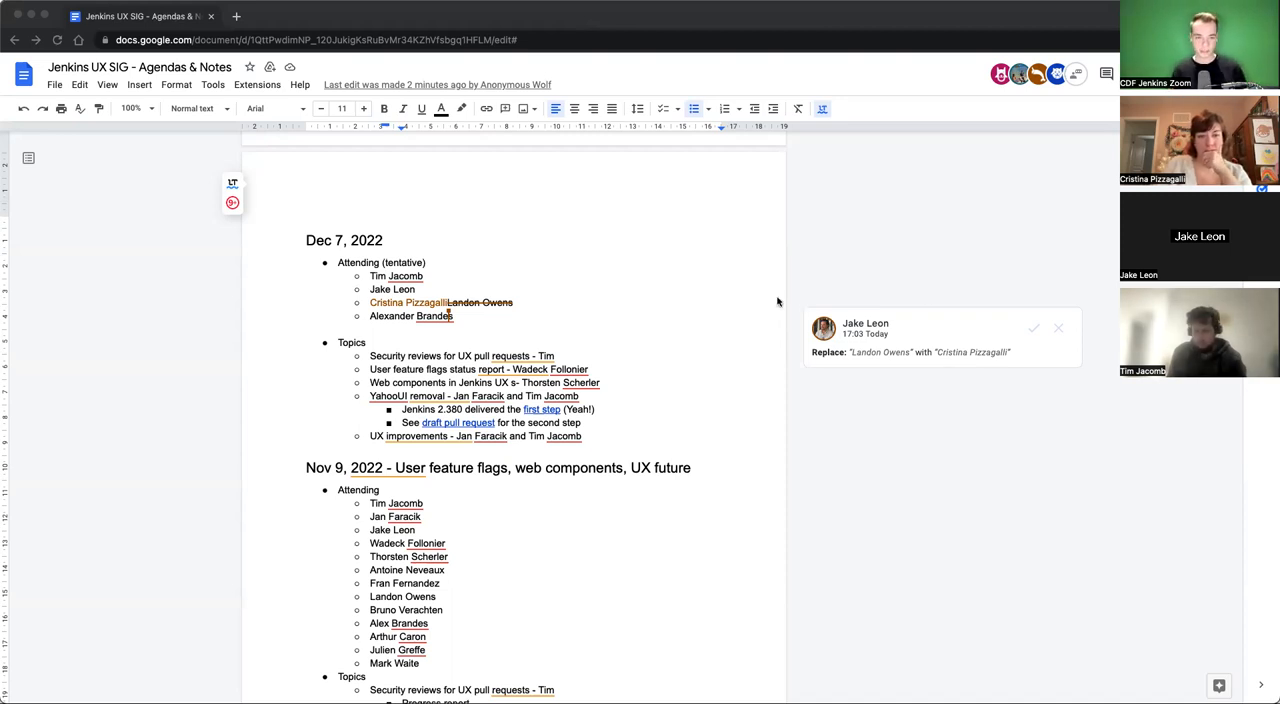
{"action": "scroll", "scroll_direction": "down", "scroll_amount": 3}
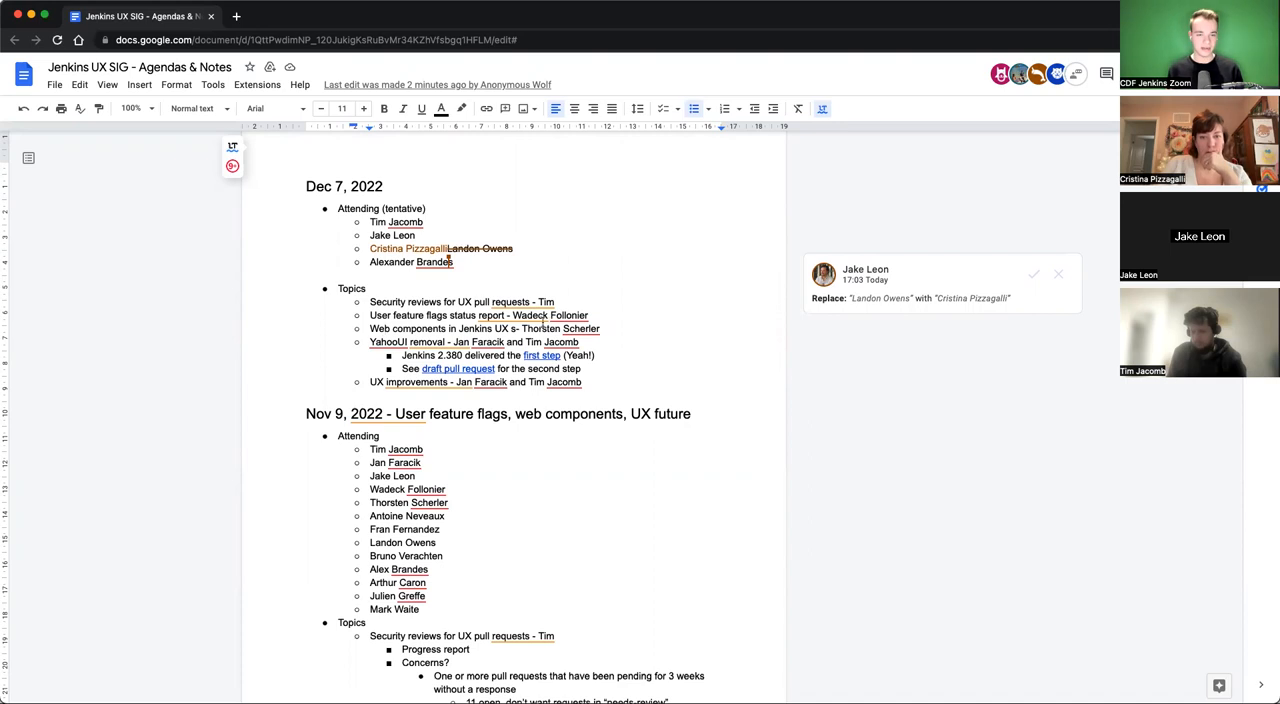
{"action": "mouse_move", "coordinate": [626, 244]}
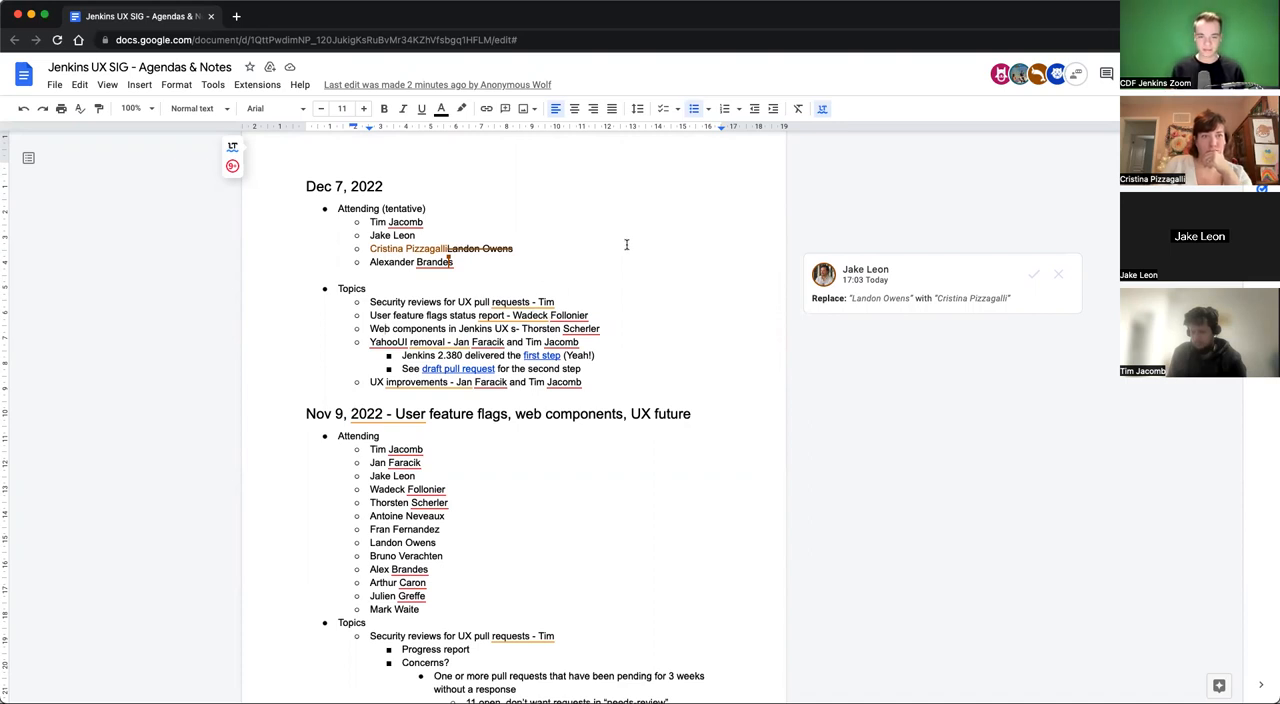
{"action": "mouse_move", "coordinate": [616, 260]}
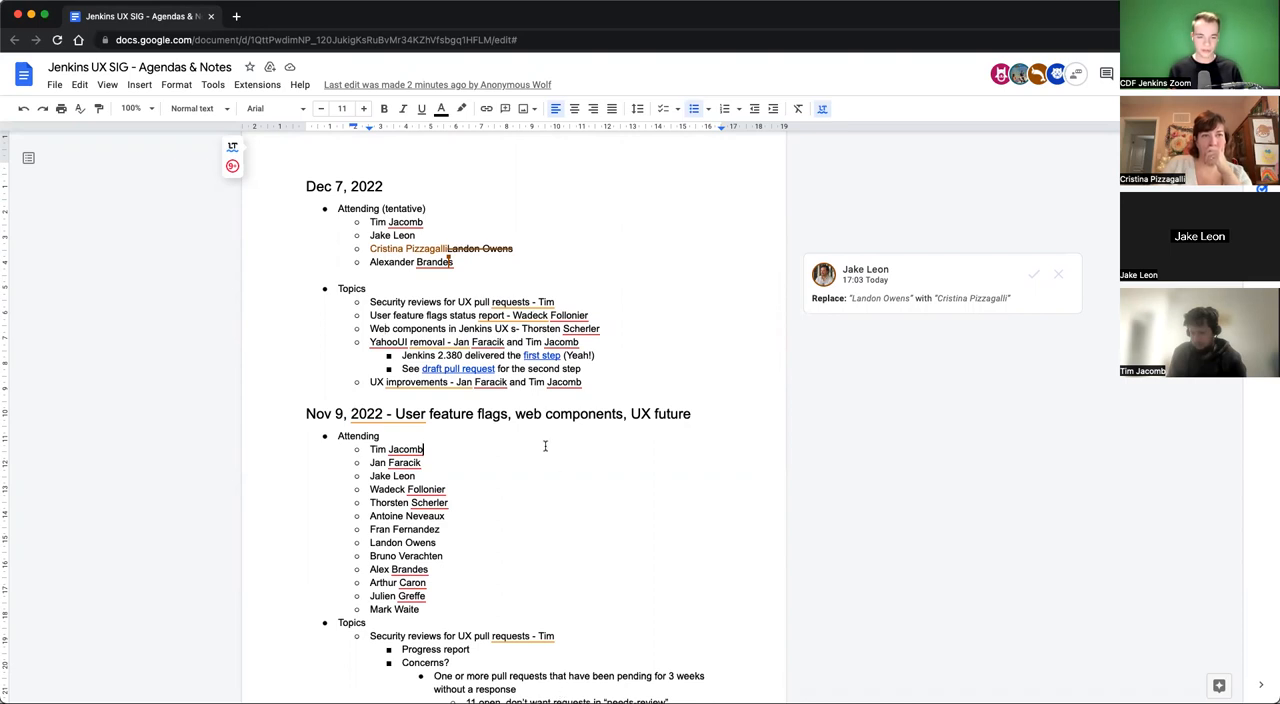
{"action": "mouse_move", "coordinate": [662, 326]}
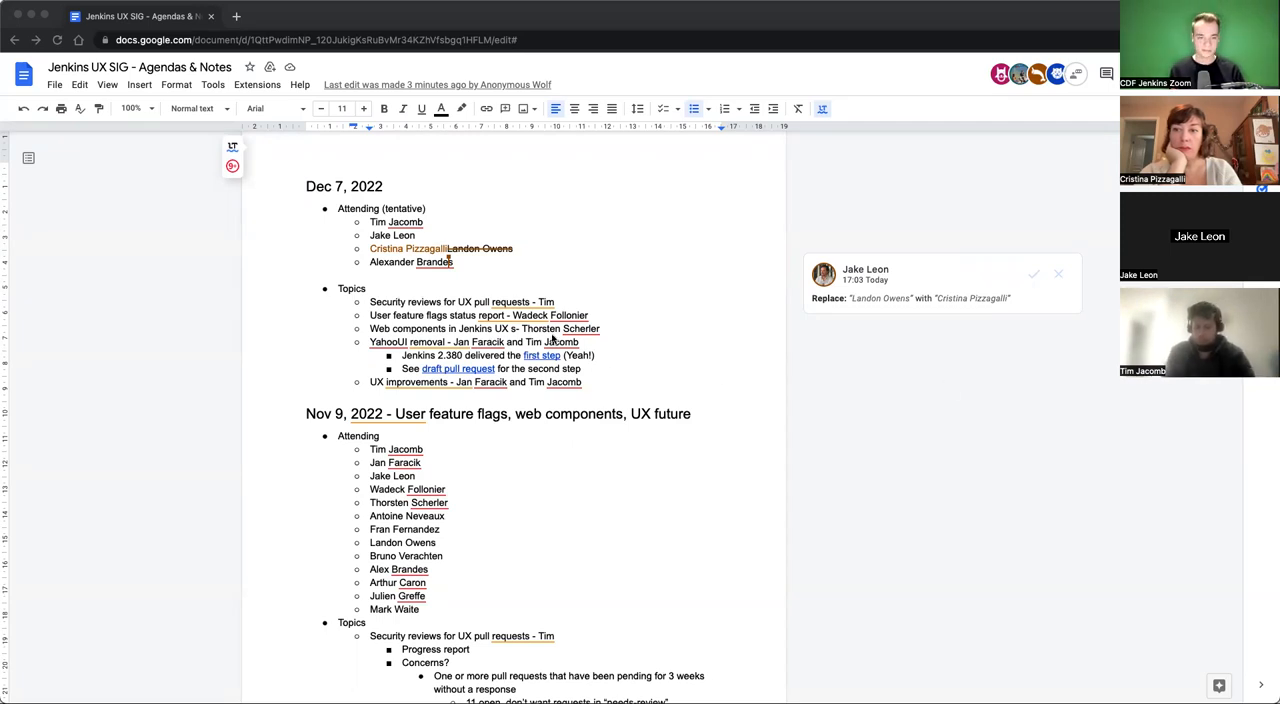
{"action": "scroll", "scroll_direction": "down", "scroll_amount": 3}
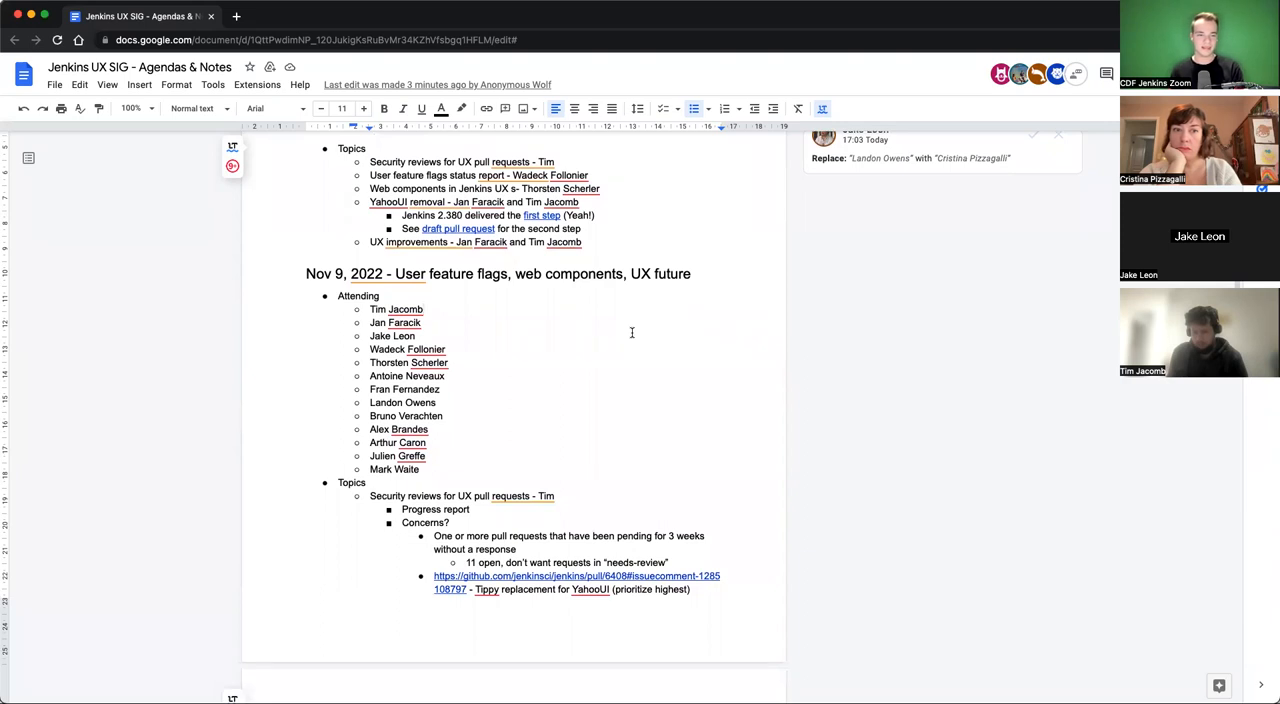
{"action": "mouse_move", "coordinate": [610, 300]}
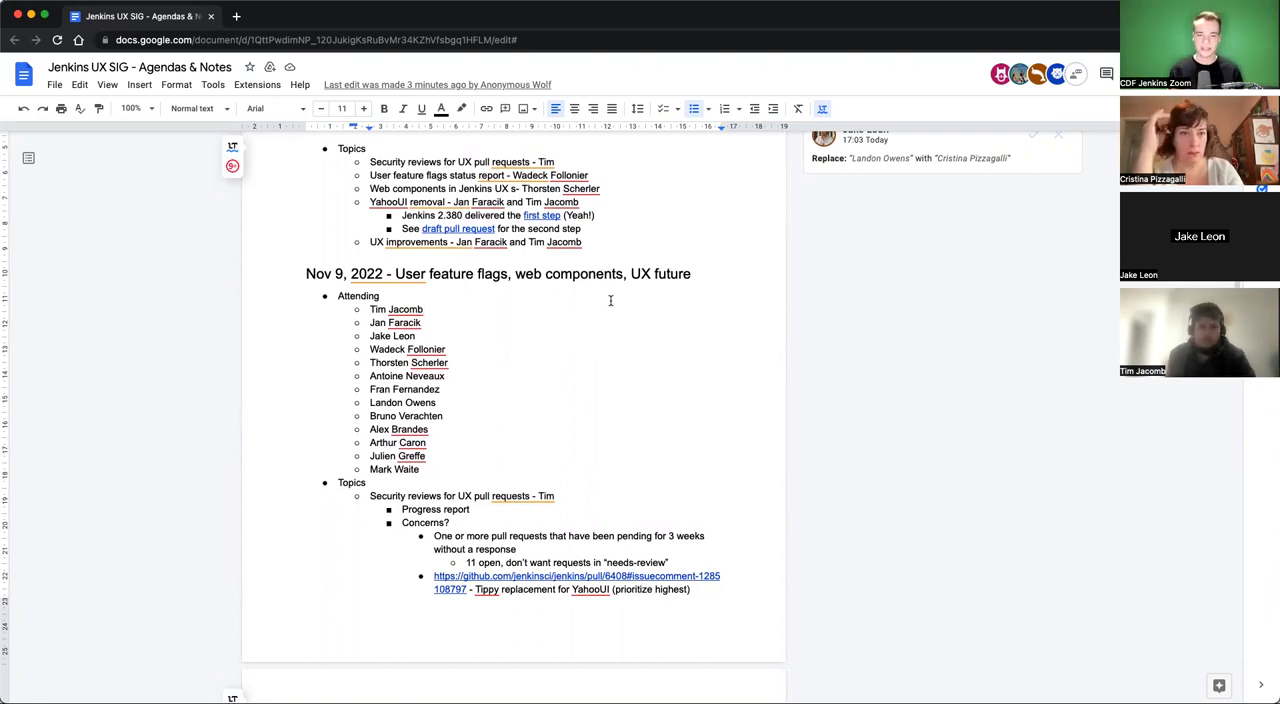
Review the Tippy dropdown draft pull request's description and screenshots on GitHub
{"action": "left_click", "coordinate": [596, 216]}
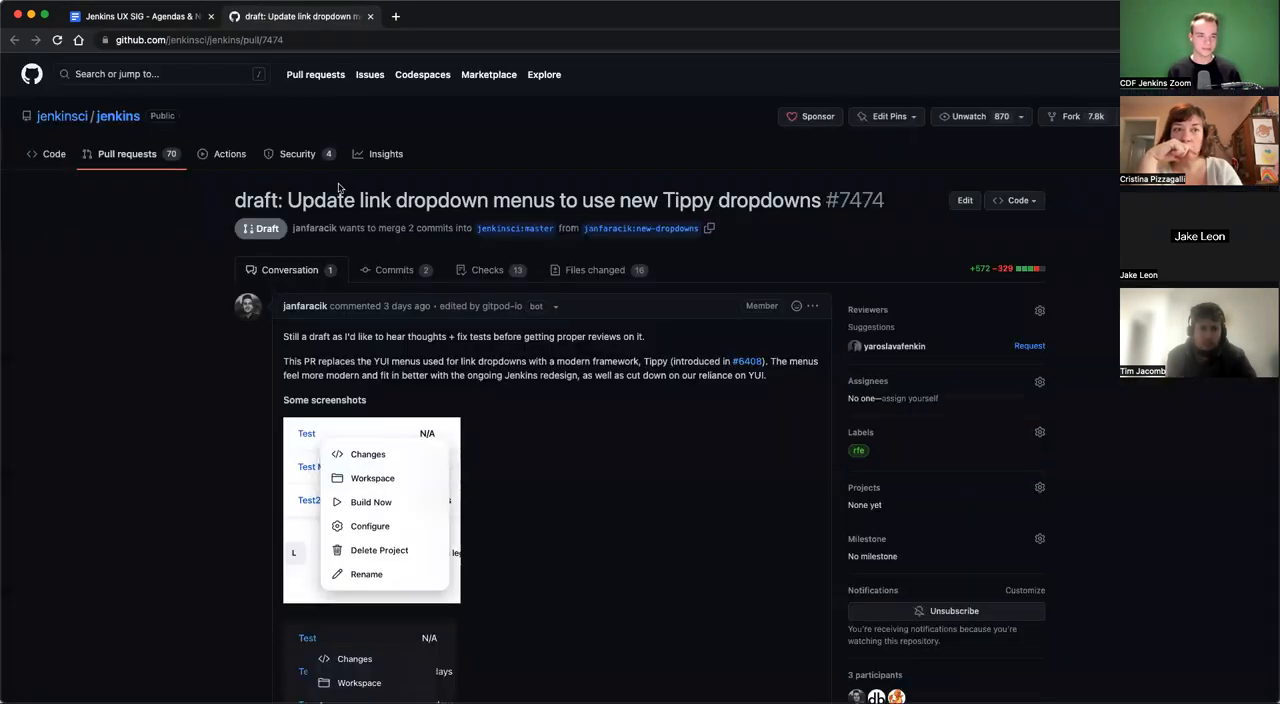
{"action": "scroll", "scroll_direction": "down", "scroll_amount": 3}
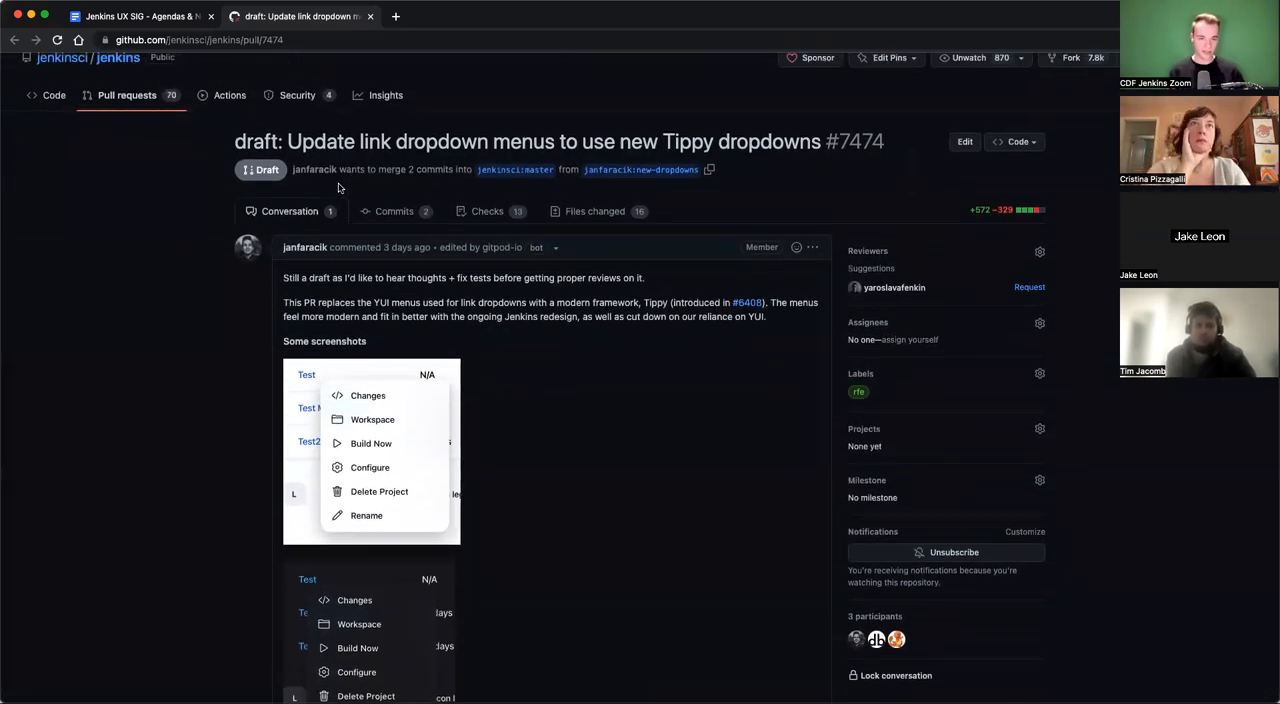
{"action": "scroll", "scroll_direction": "down", "scroll_amount": 3}
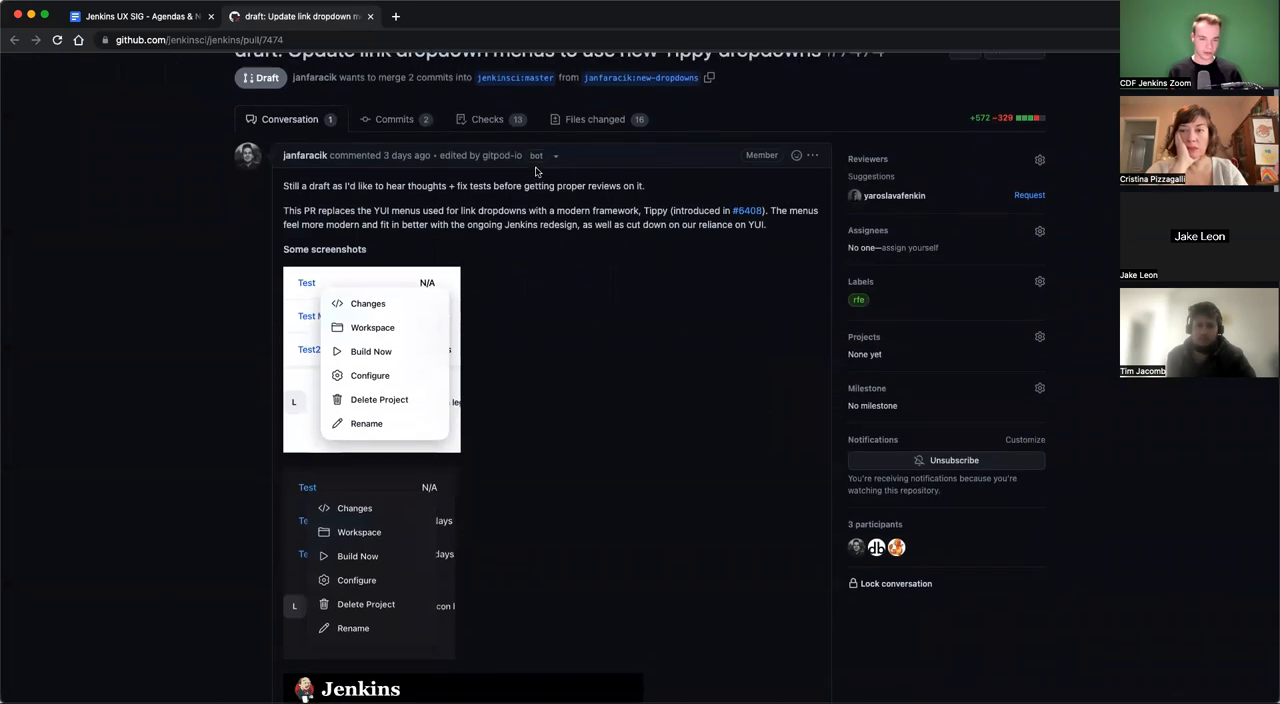
{"action": "scroll", "scroll_direction": "down", "scroll_amount": 3}
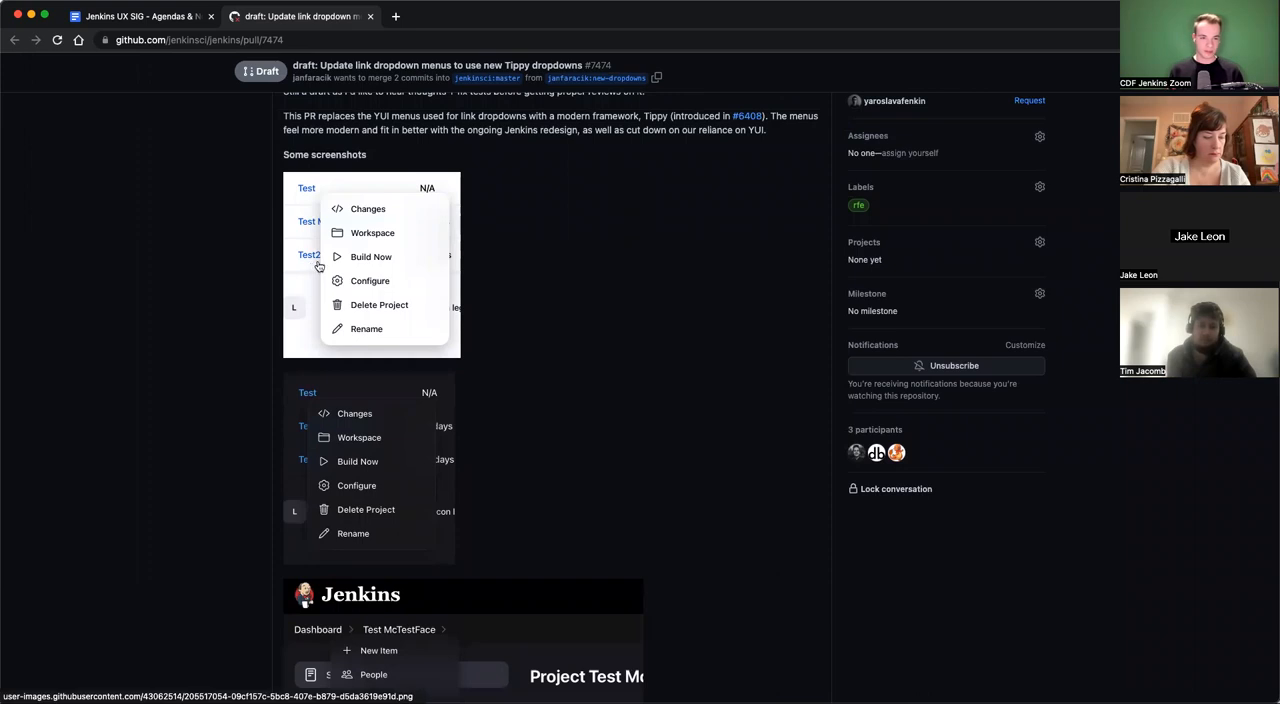
{"action": "scroll", "scroll_direction": "up", "scroll_amount": 3}
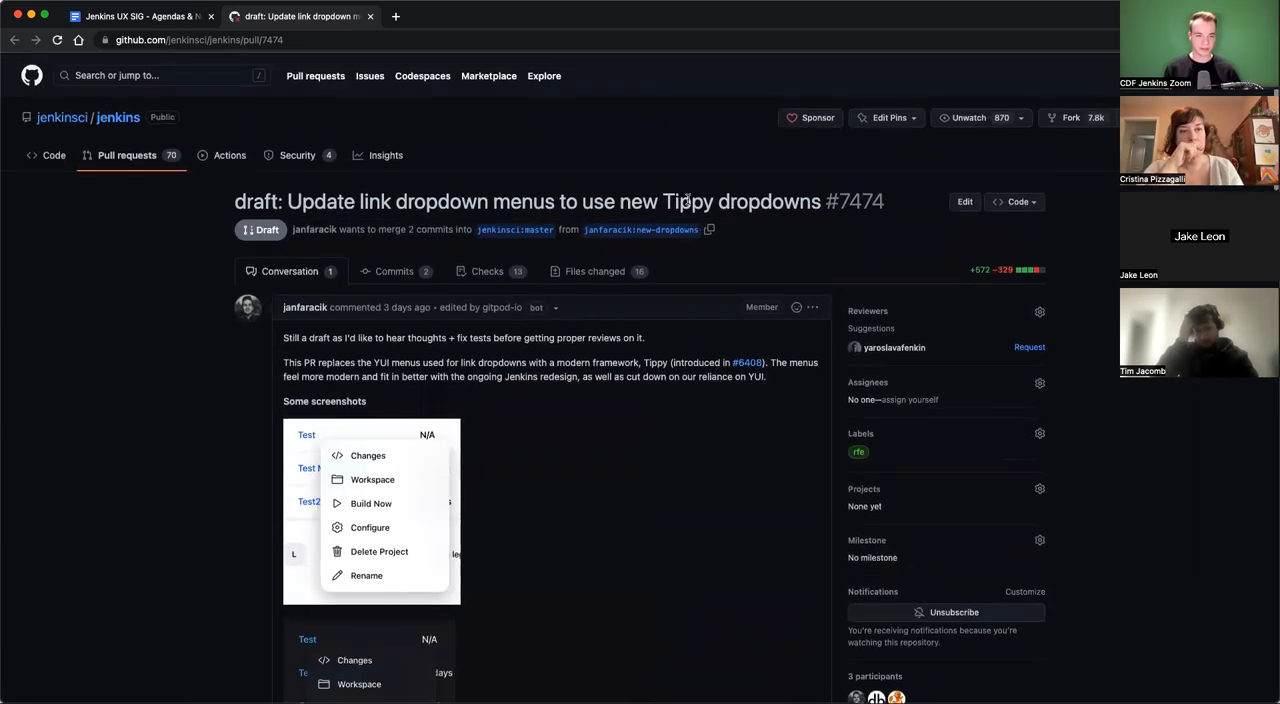
Look through the PR's commits, comments and failing checks, then return to the Docs tab
{"action": "scroll", "scroll_direction": "down", "scroll_amount": 3}
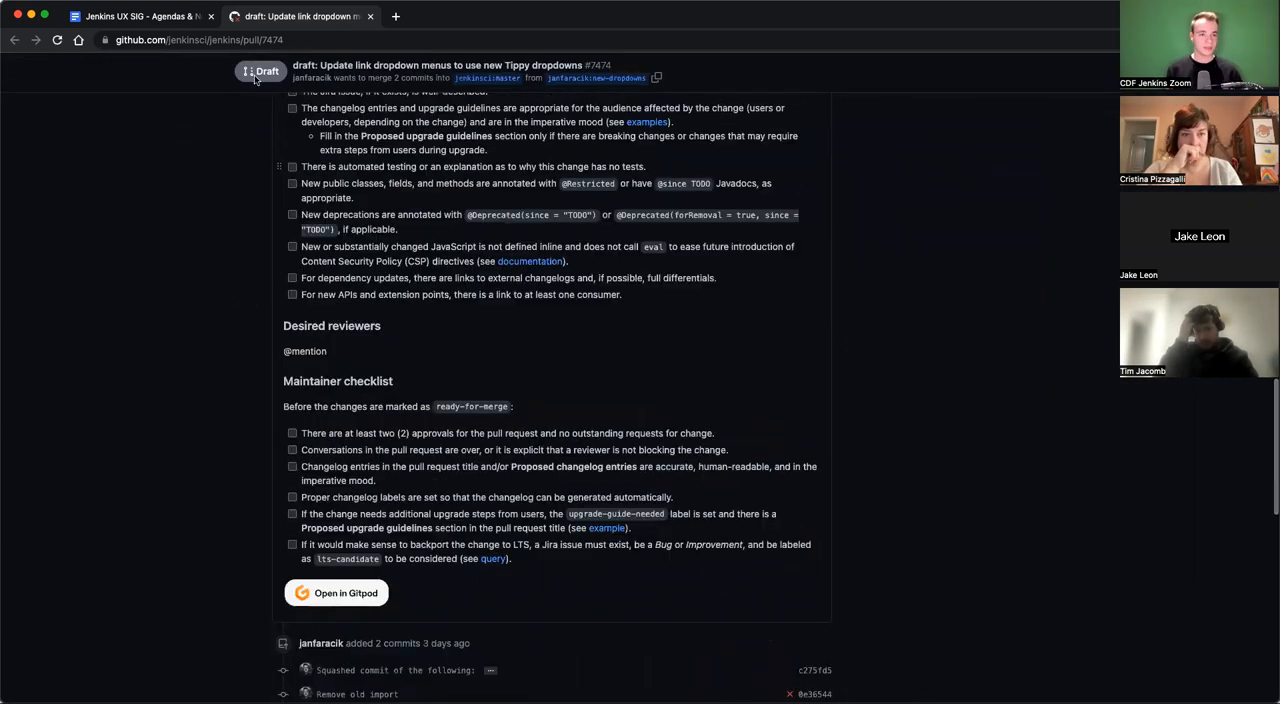
{"action": "scroll", "scroll_direction": "down", "scroll_amount": 3}
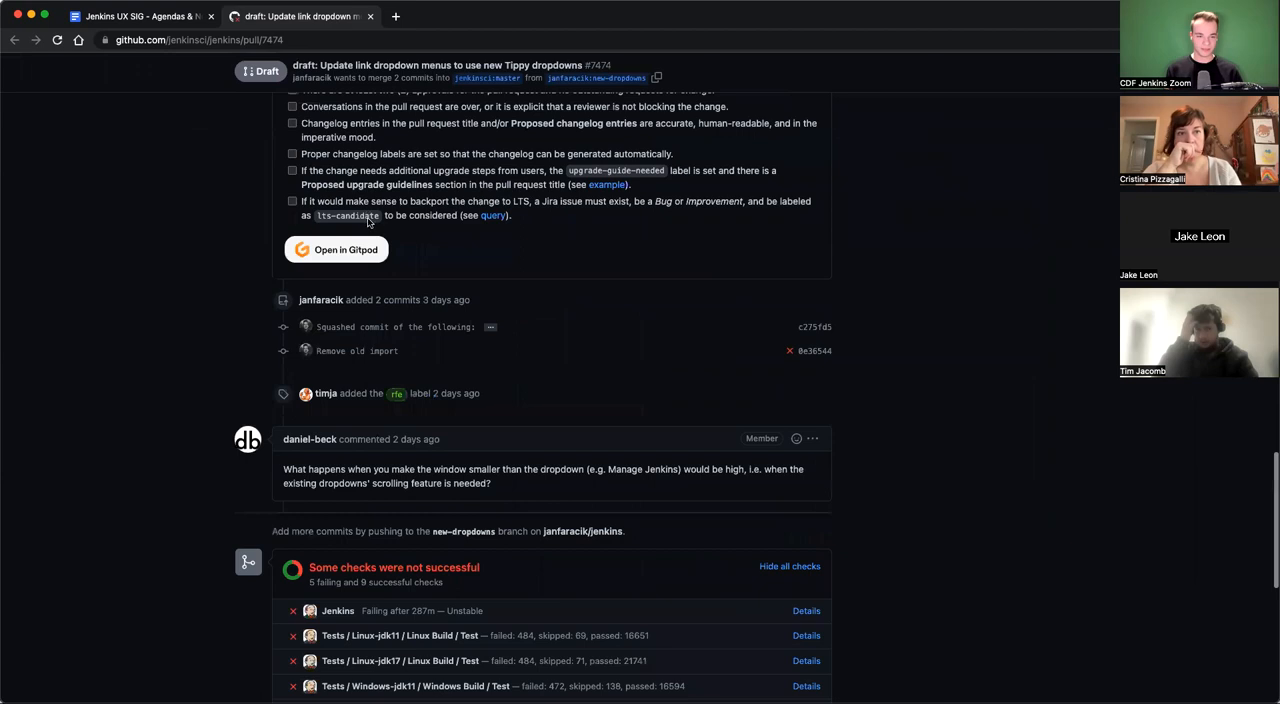
{"action": "scroll", "scroll_direction": "down", "scroll_amount": 3}
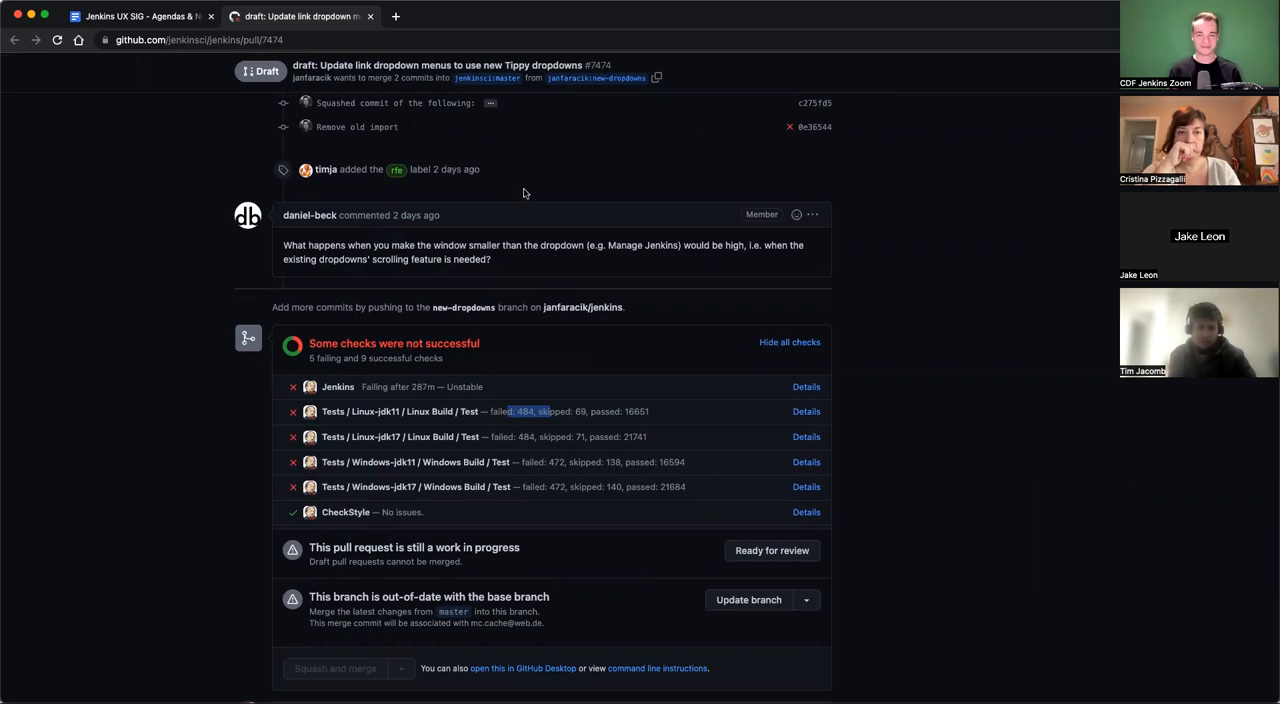
{"action": "mouse_move", "coordinate": [584, 166]}
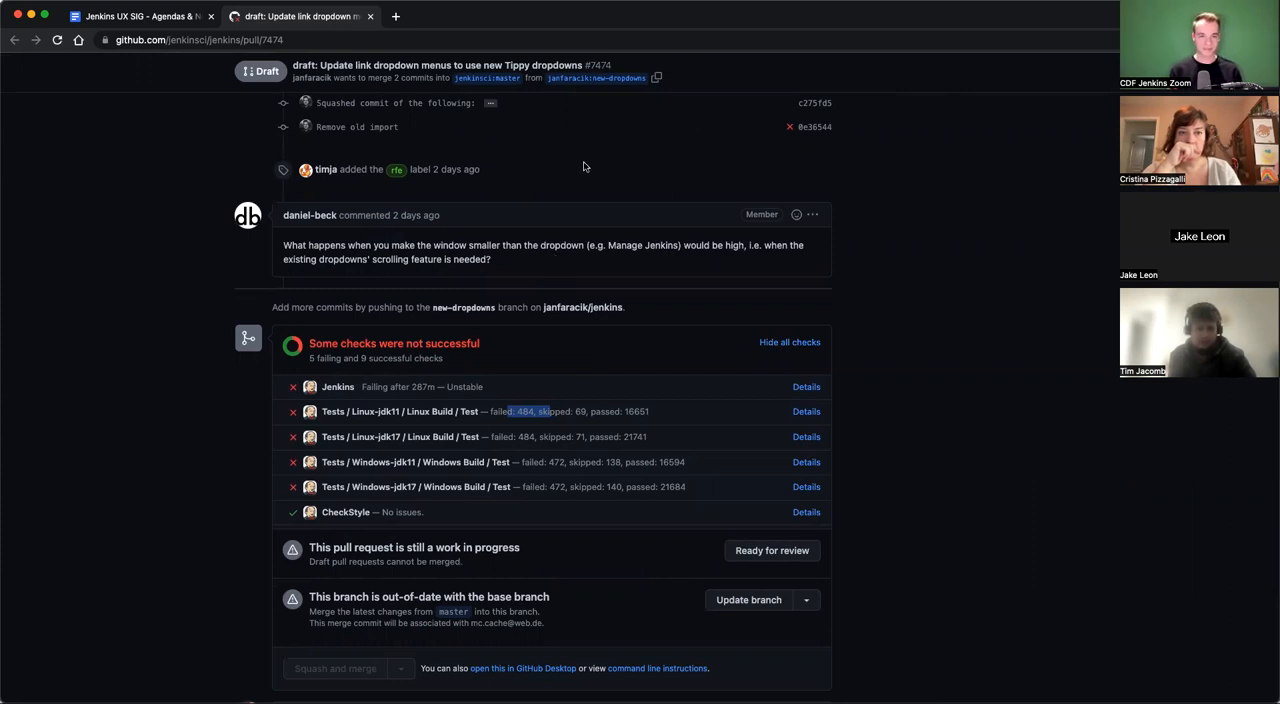
{"action": "left_click", "coordinate": [140, 16]}
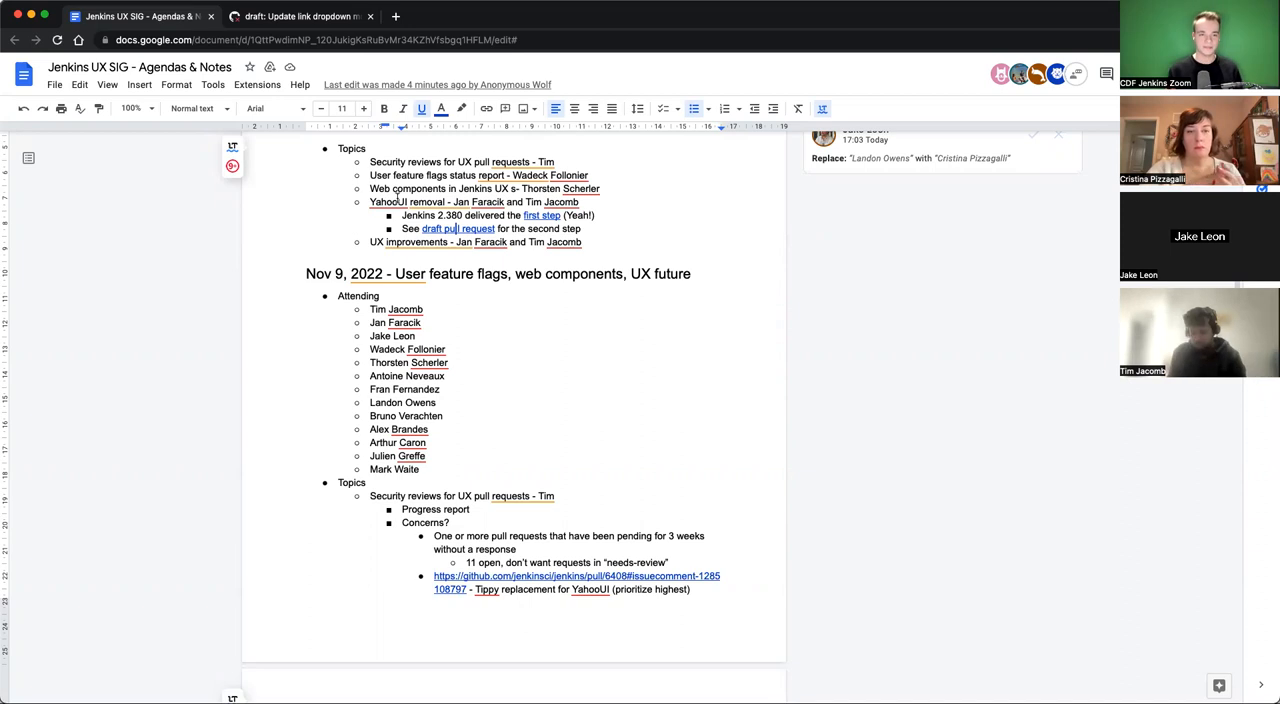
{"action": "mouse_move", "coordinate": [344, 238]}
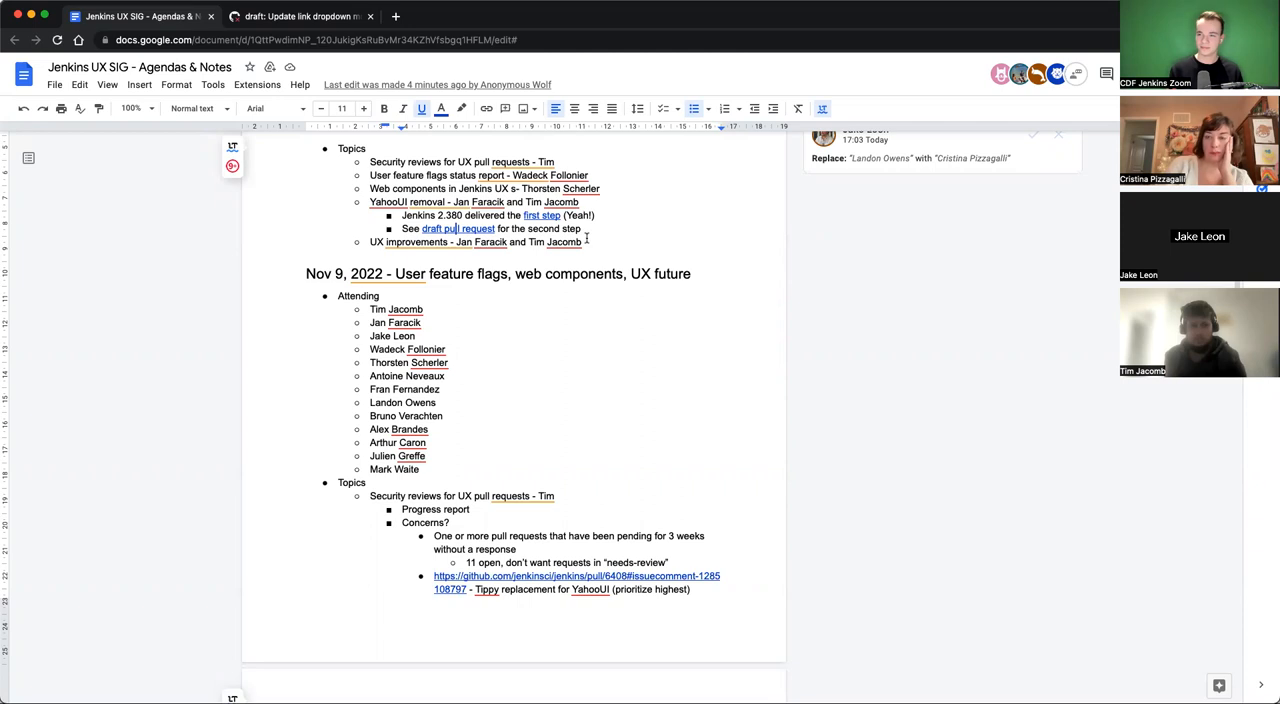
Scroll the notes back toward the Dec 7, 2022 tentative attendees list
{"action": "scroll", "scroll_direction": "down", "scroll_amount": 3}
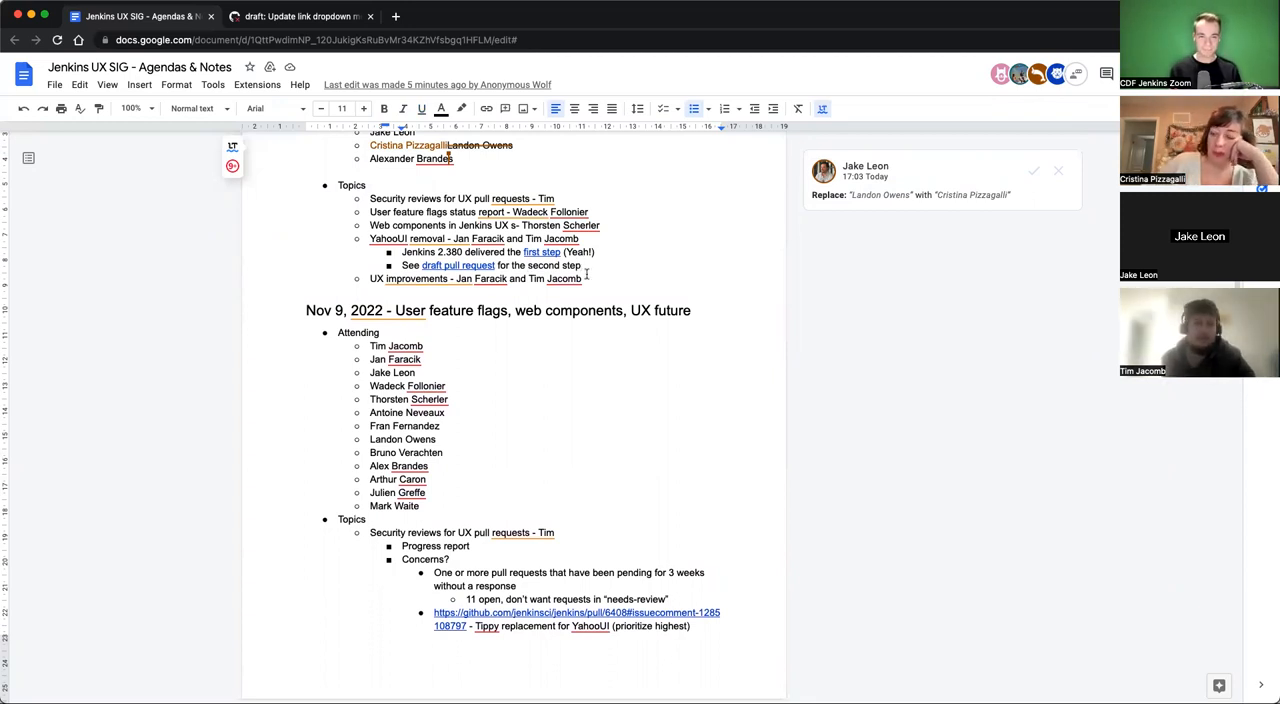
{"action": "scroll", "scroll_direction": "down", "scroll_amount": 3}
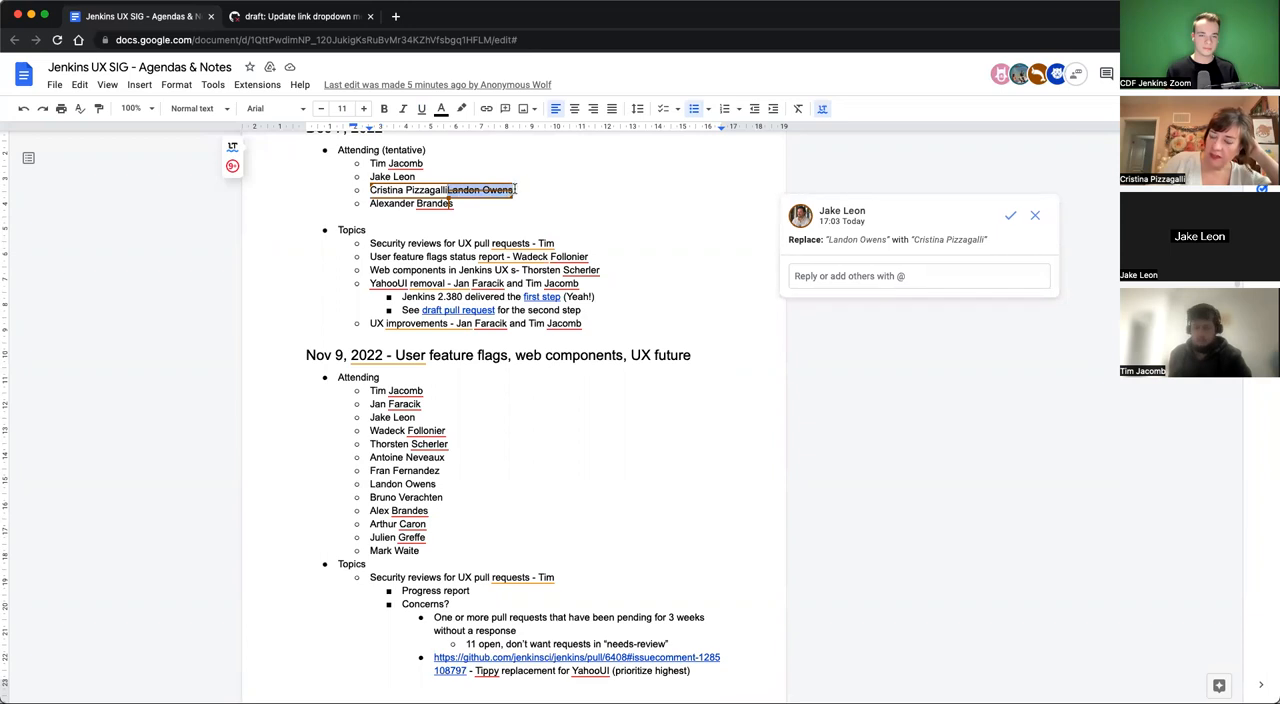
{"action": "left_click", "coordinate": [1010, 216]}
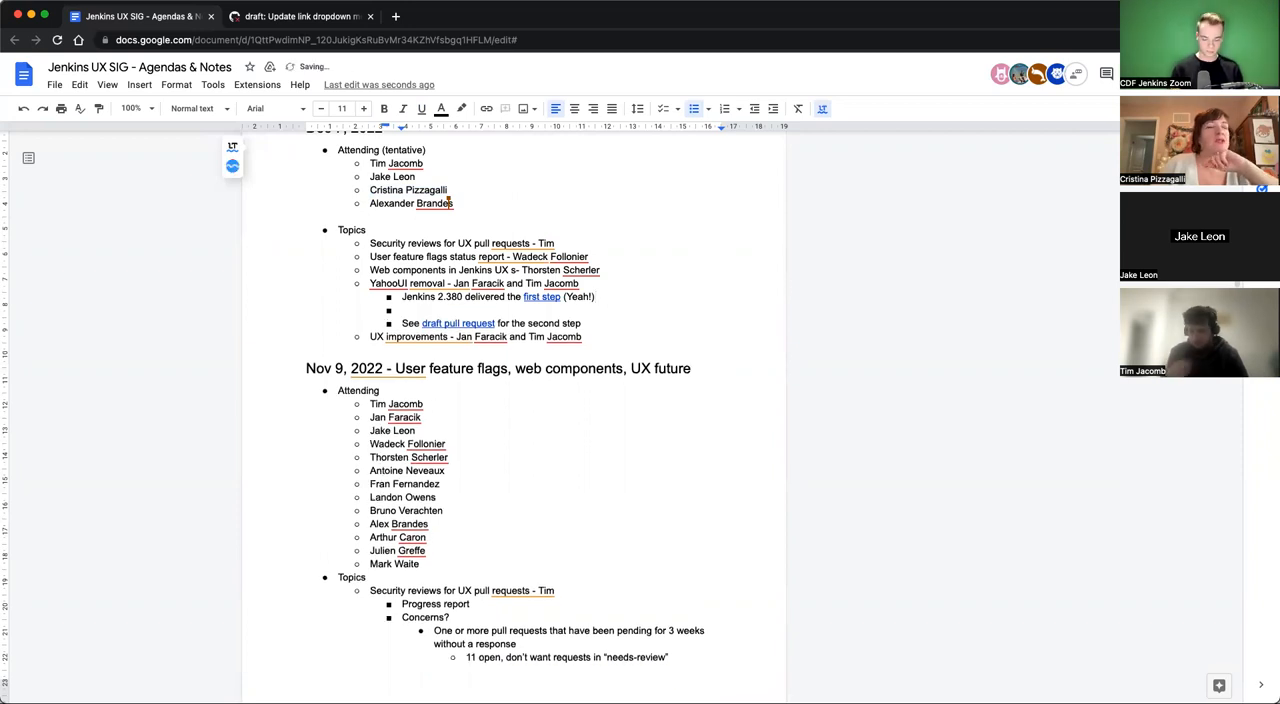
{"action": "type", "text": "Caused a severe regre"}
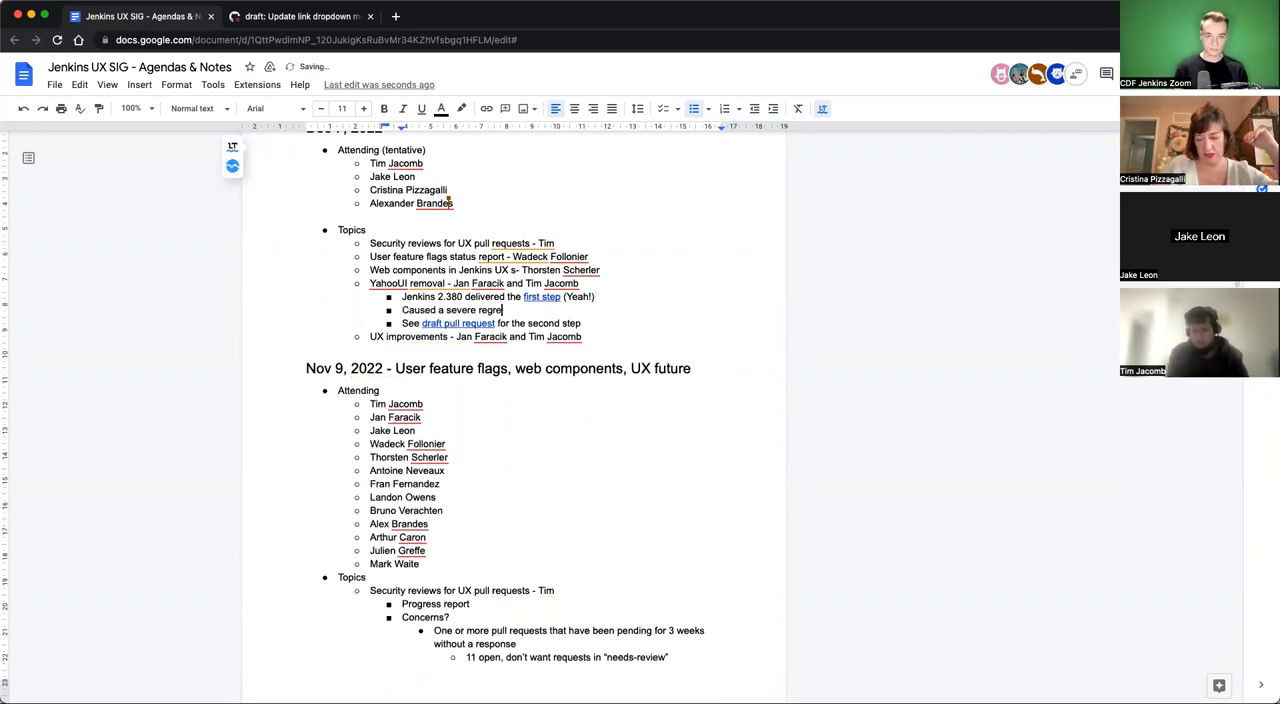
{"action": "type", "text": "ssion"}
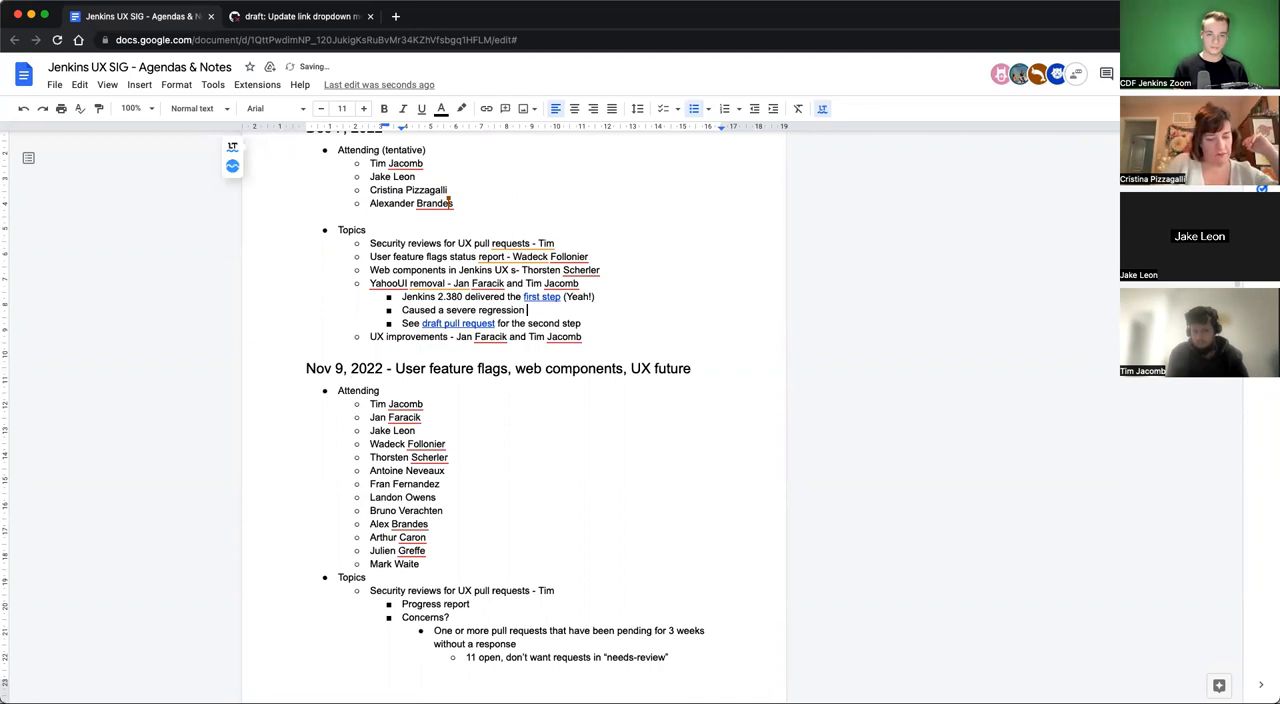
{"action": "type", "text": "with loading pages"}
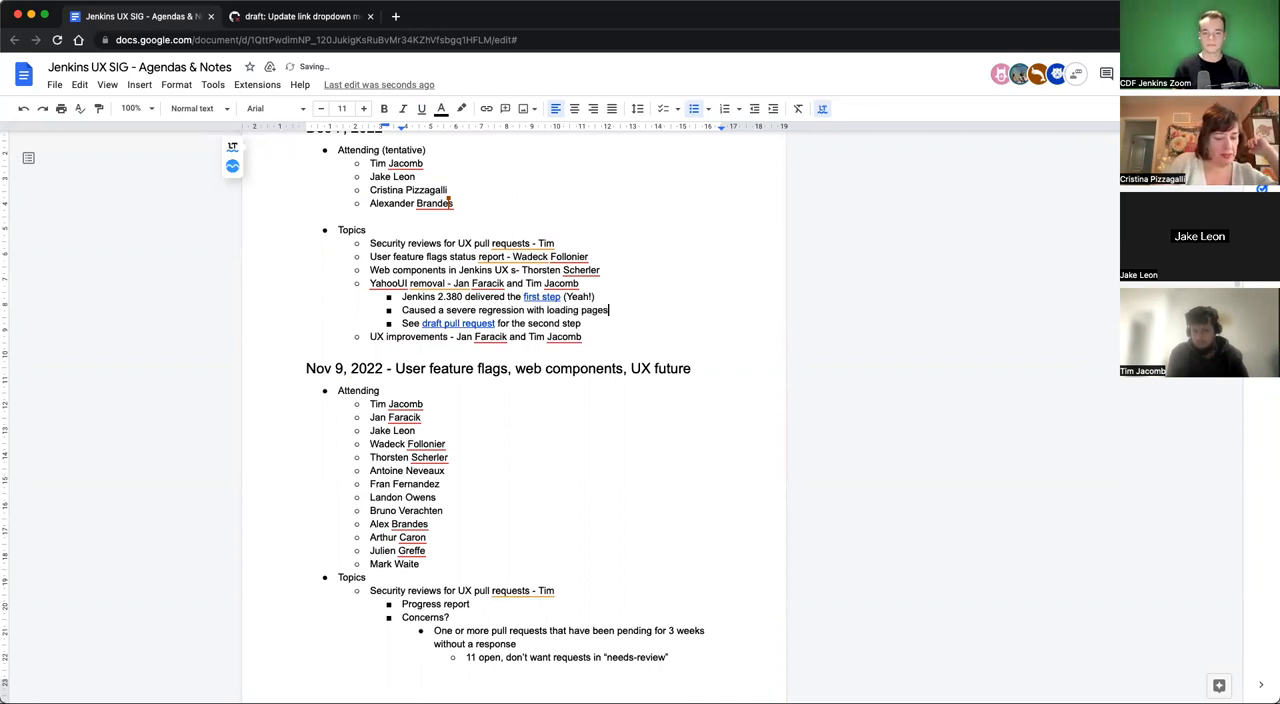
{"action": "type", "text": ","}
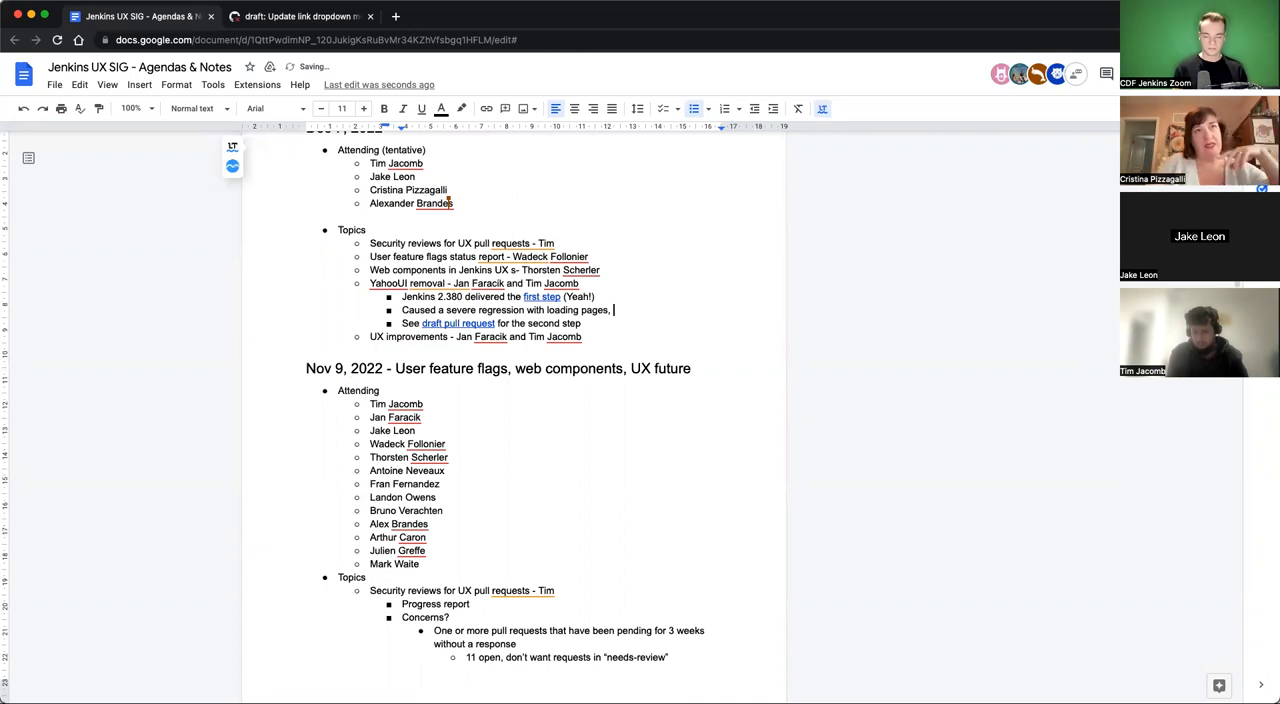
{"action": "type", "text": "fixed in 2.381"}
{"action": "type", "text": "S"}
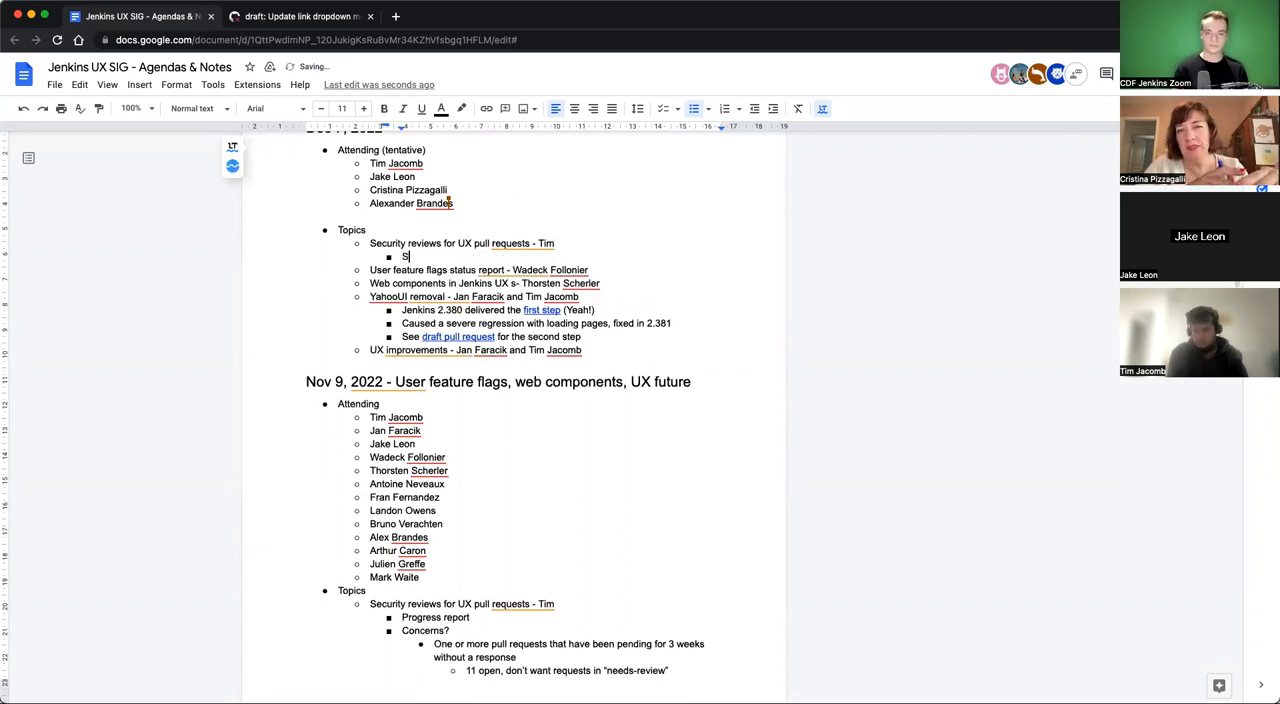
Note the improved PR review situation and user feature flags unchanged since last meeting
{"action": "type", "text": "ituation improved, but still a lot of PRs to"}
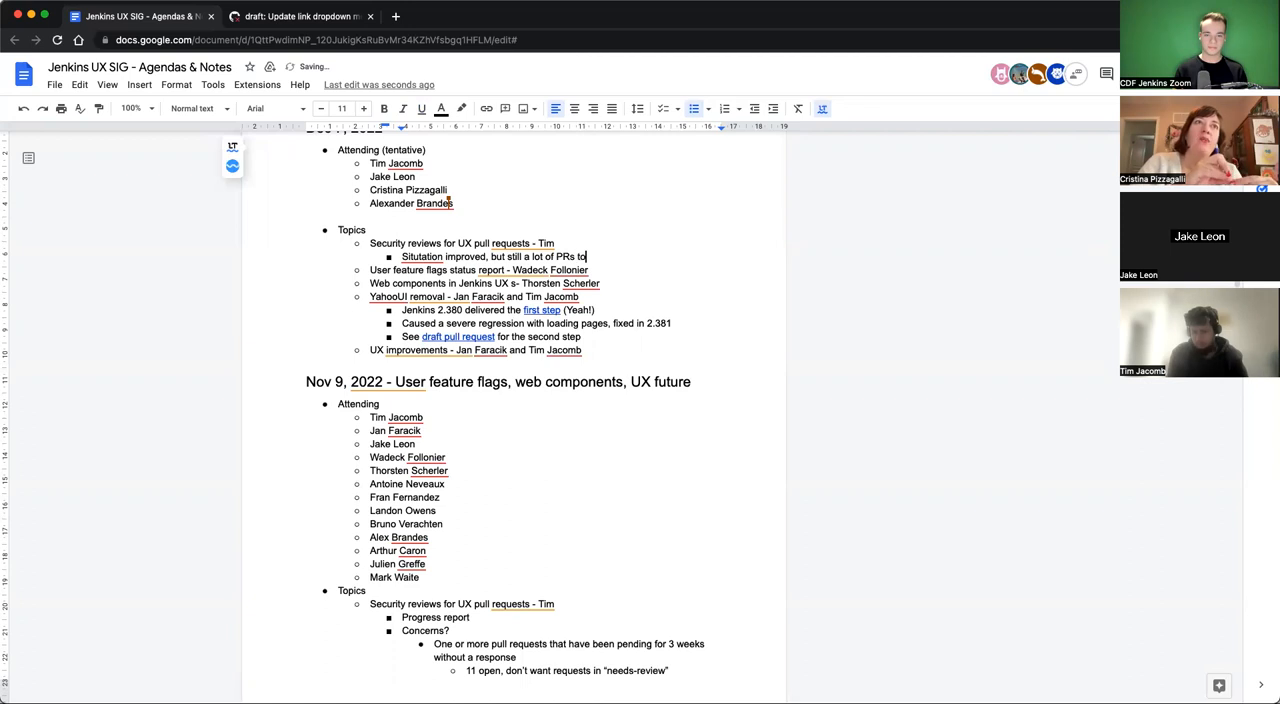
{"action": "type", "text": "review"}
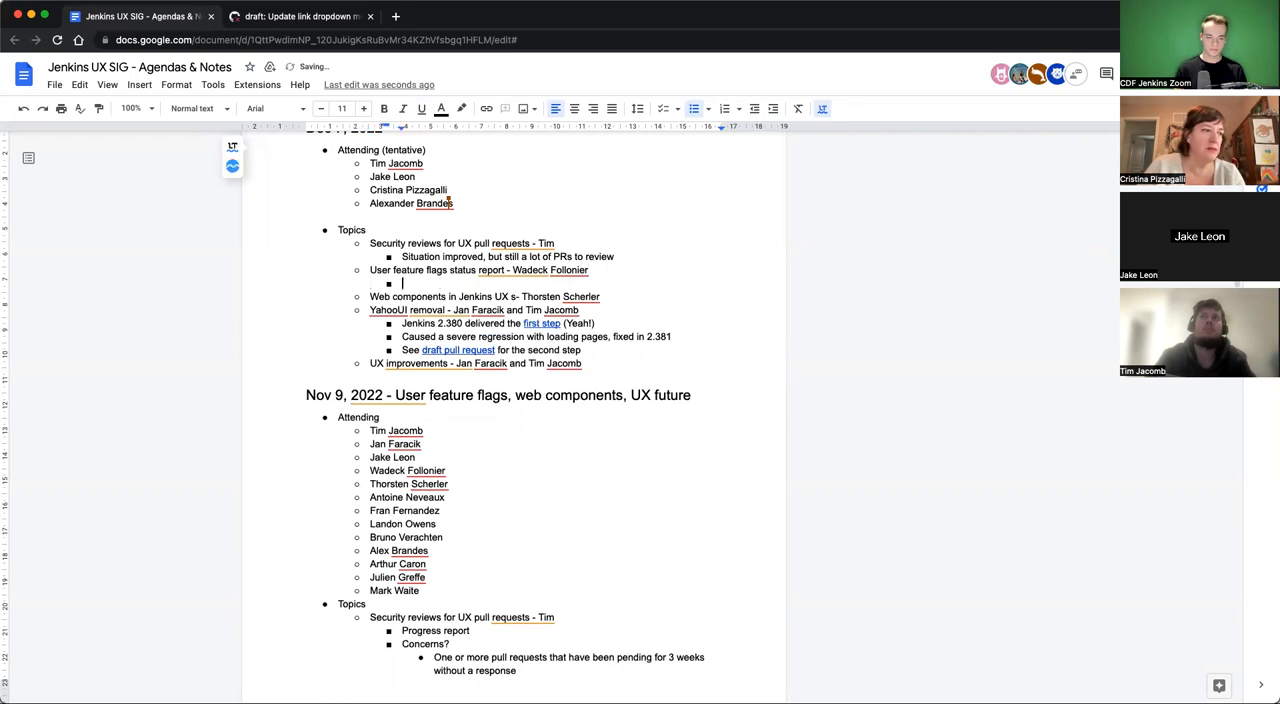
{"action": "type", "text": "Still same state like last"}
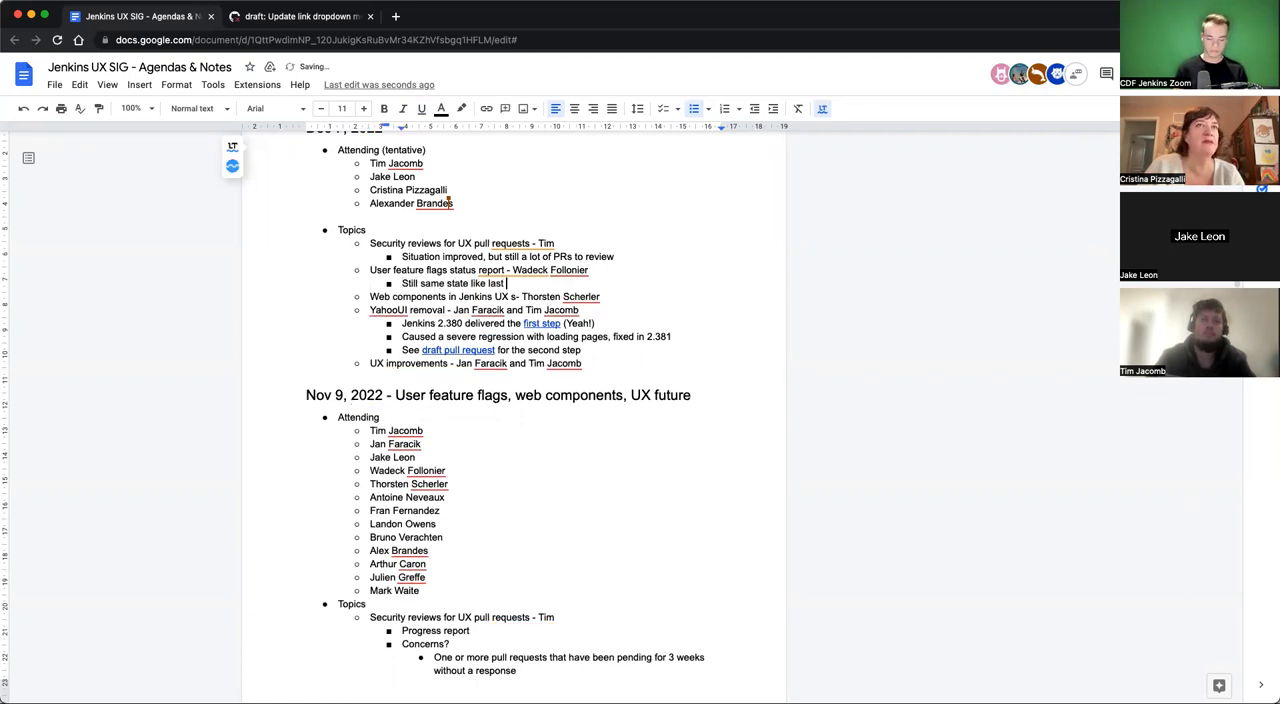
{"action": "type", "text": "meeting, no new"}
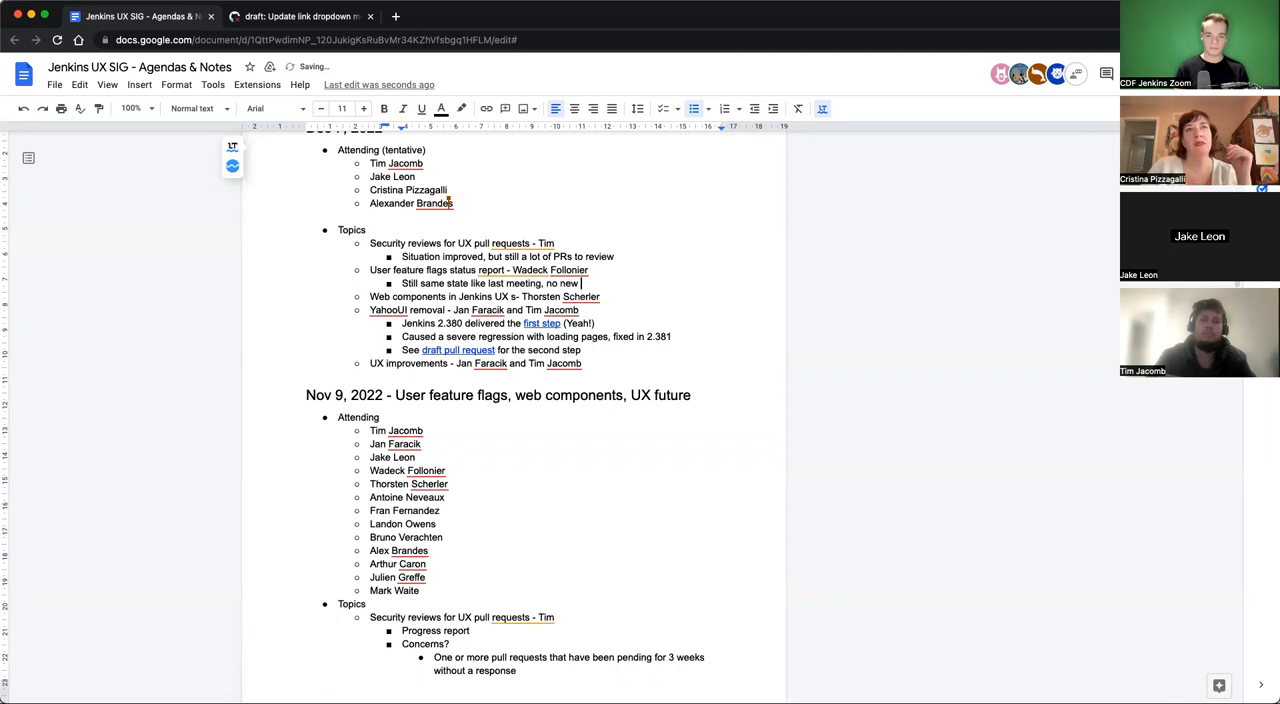
{"action": "type", "text": "content"}
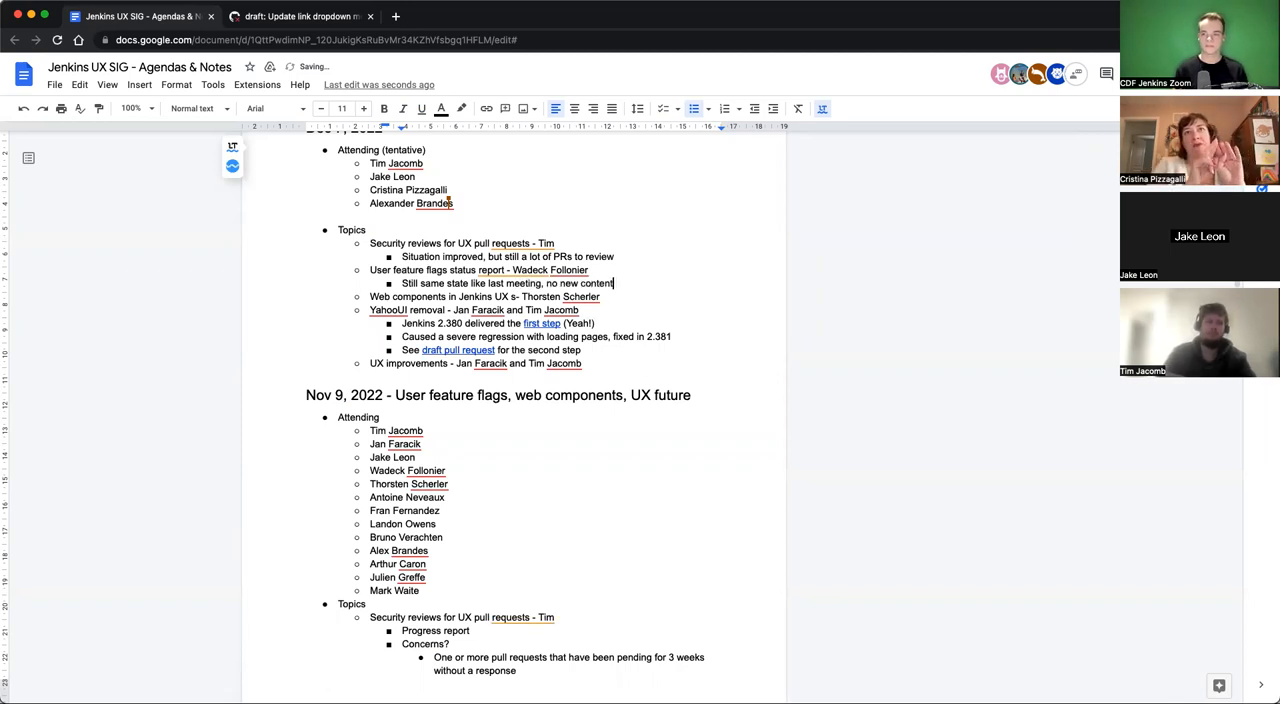
Scroll down to the UX improvements topic
{"action": "scroll", "scroll_direction": "down", "scroll_amount": 3}
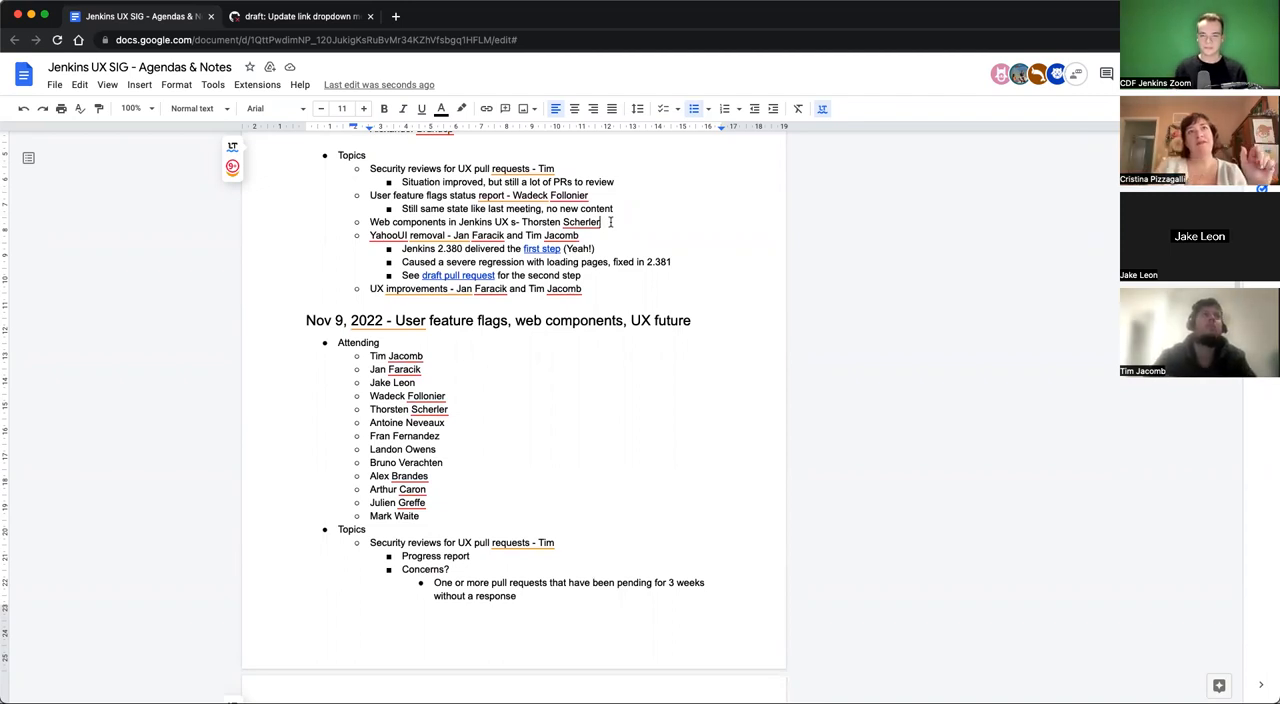
{"action": "mouse_move", "coordinate": [618, 222]}
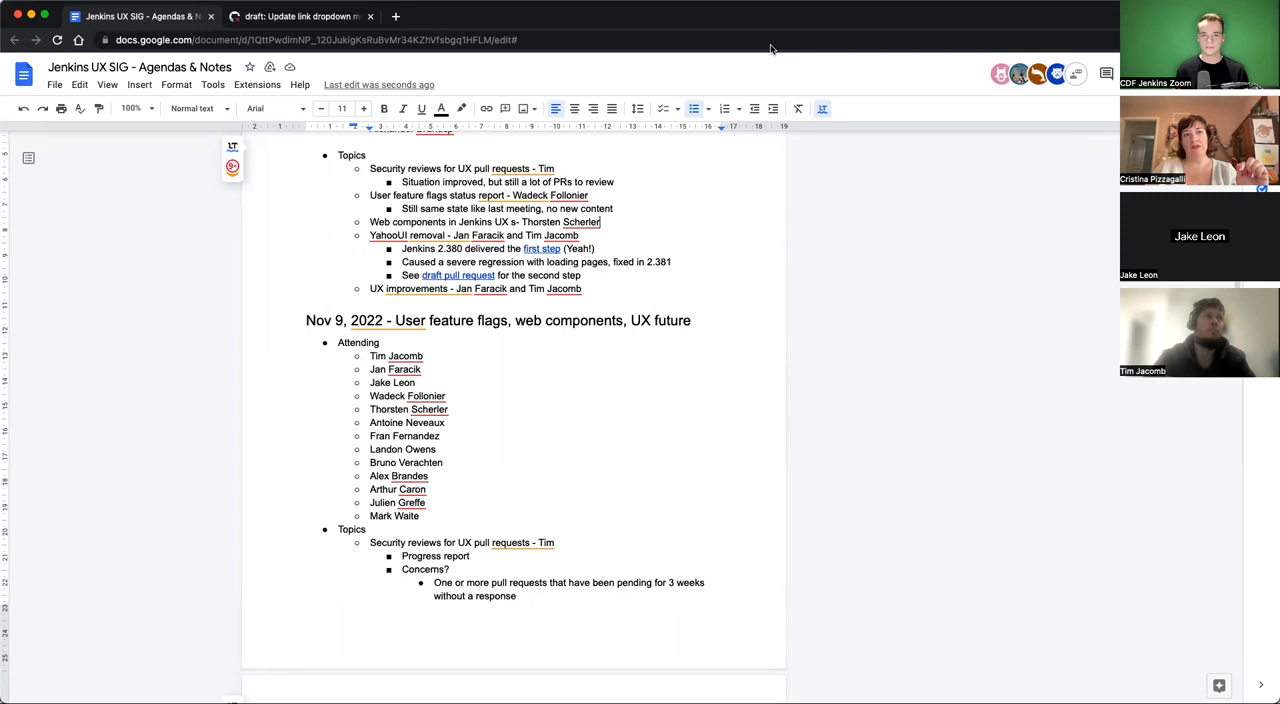
{"action": "mouse_move", "coordinate": [650, 12]}
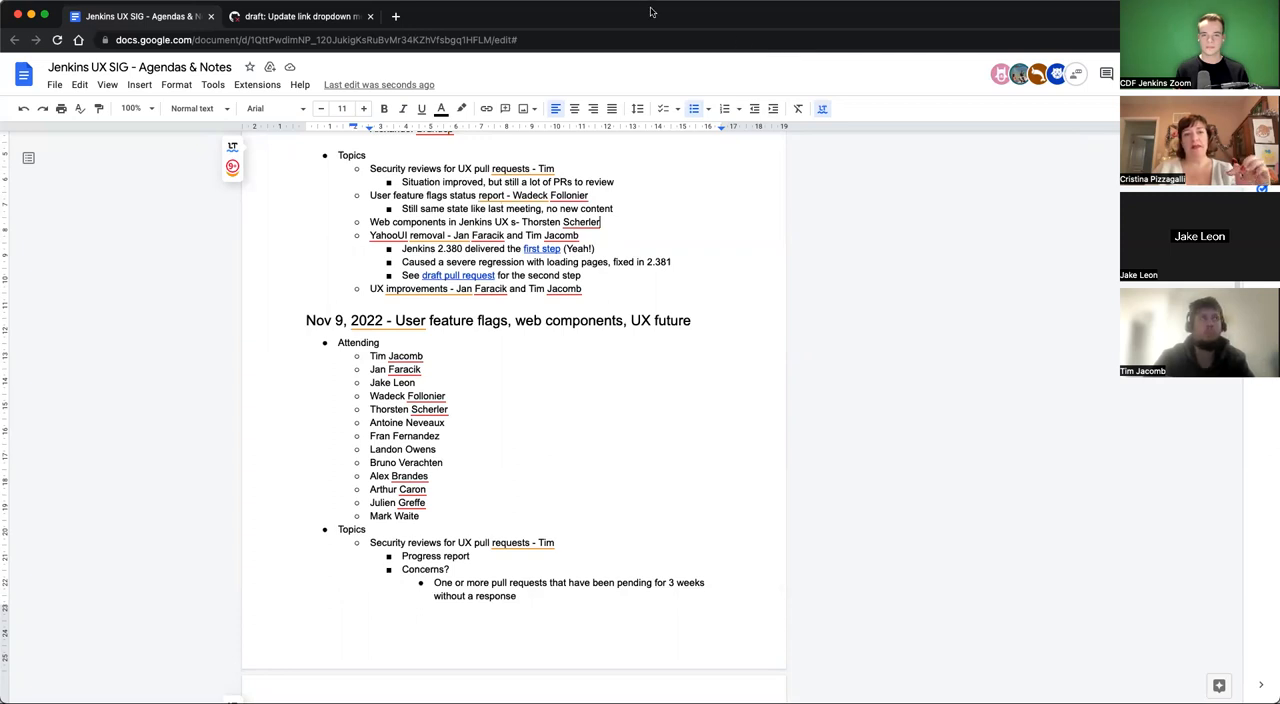
{"action": "mouse_move", "coordinate": [894, 220]}
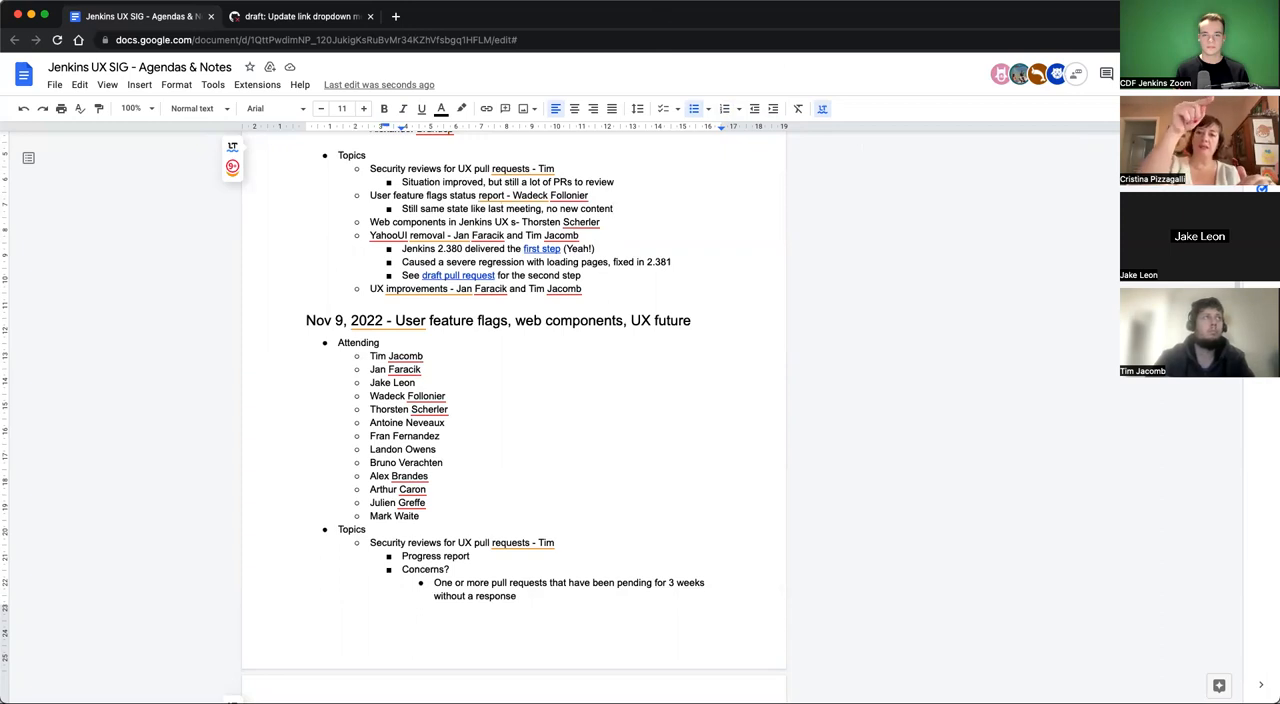
{"action": "mouse_move", "coordinate": [952, 248]}
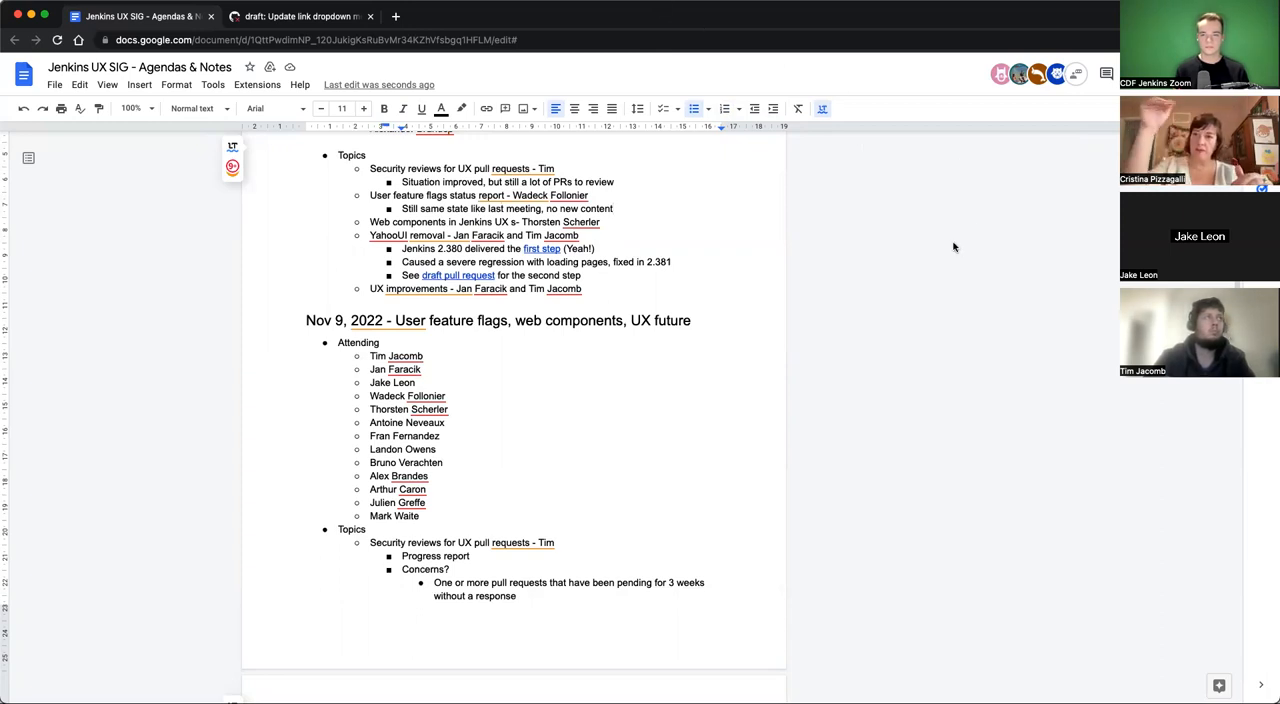
{"action": "mouse_move", "coordinate": [928, 48]}
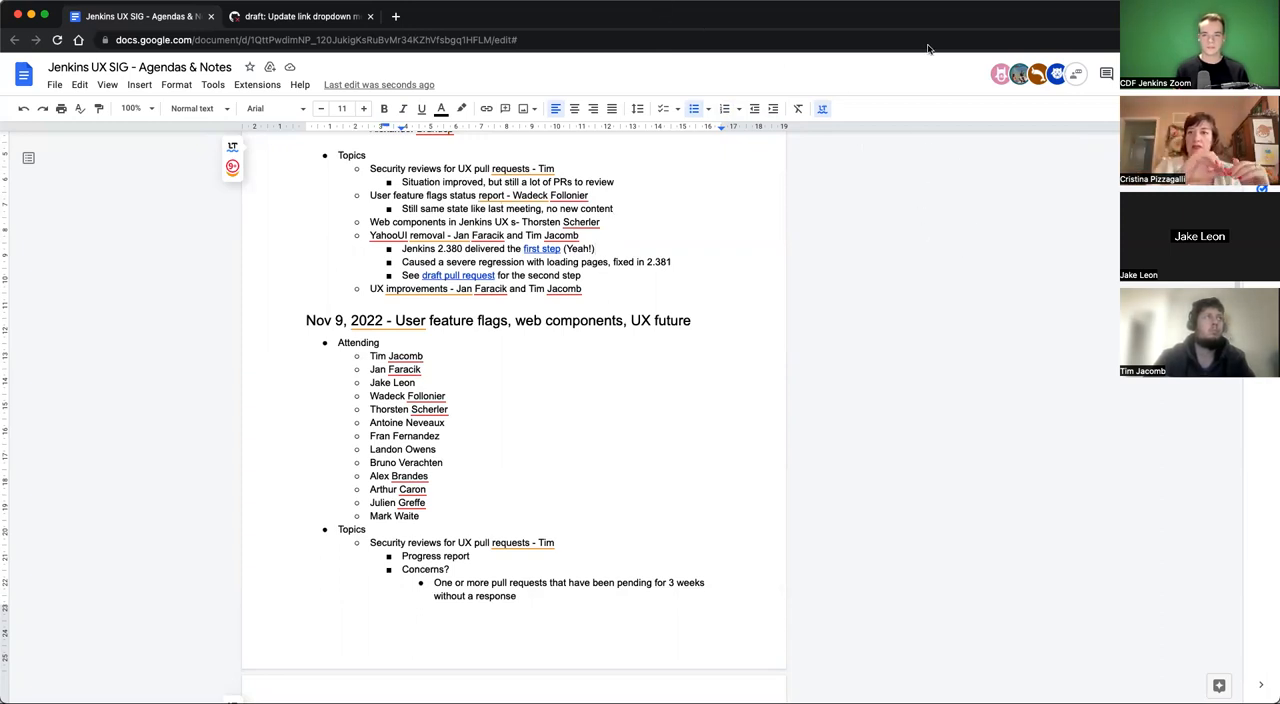
{"action": "mouse_move", "coordinate": [836, 214]}
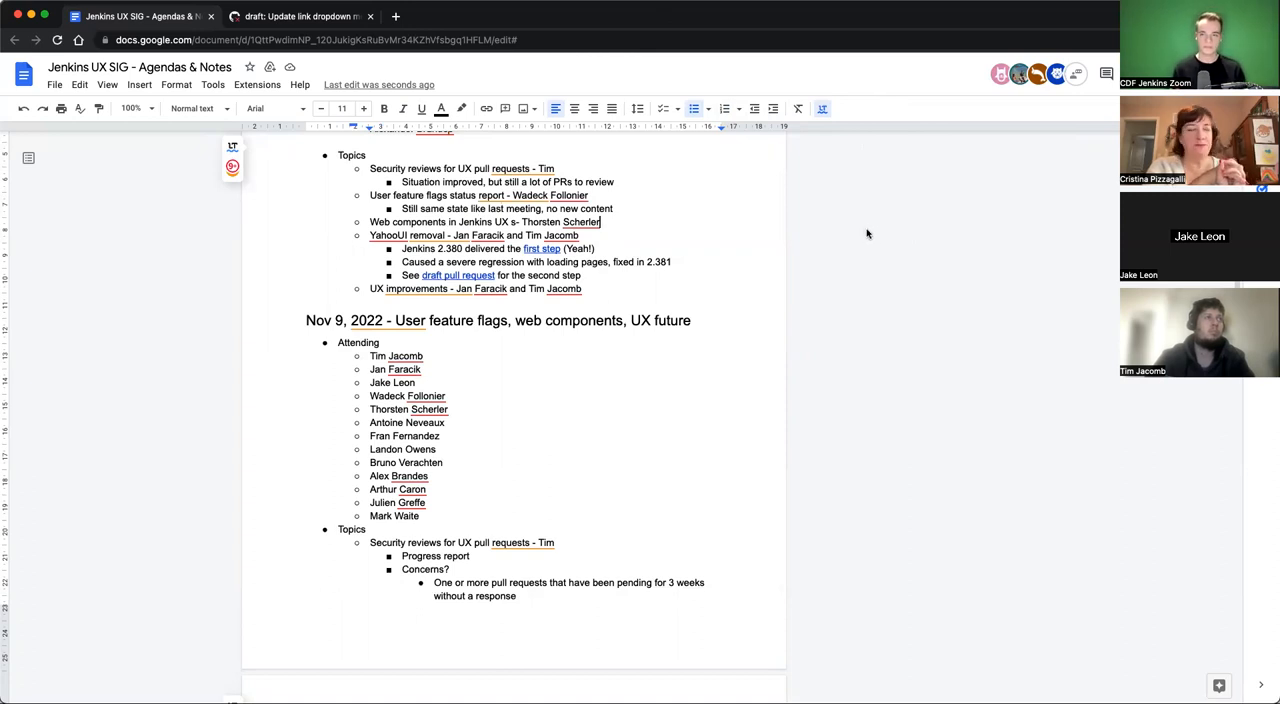
{"action": "mouse_move", "coordinate": [856, 228]}
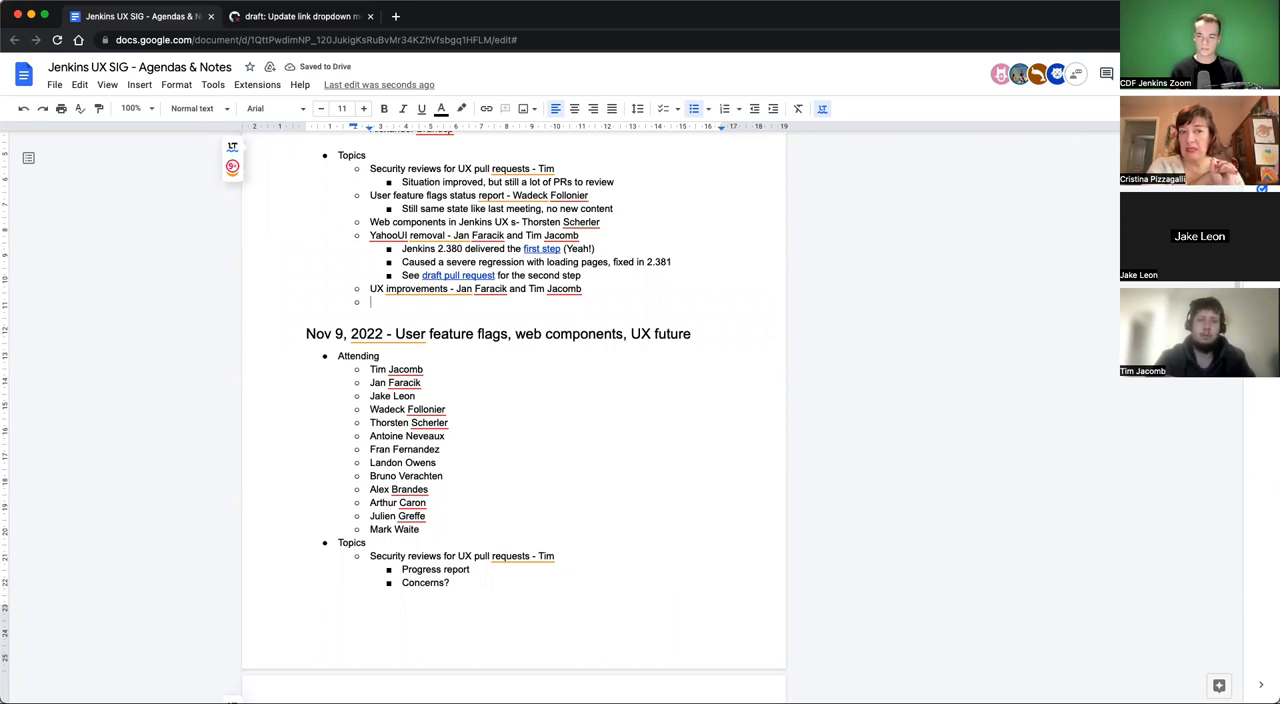
Add the agenda item "How to collect general feedback on UI/UX regressions?"
{"action": "type", "text": "How to g"}
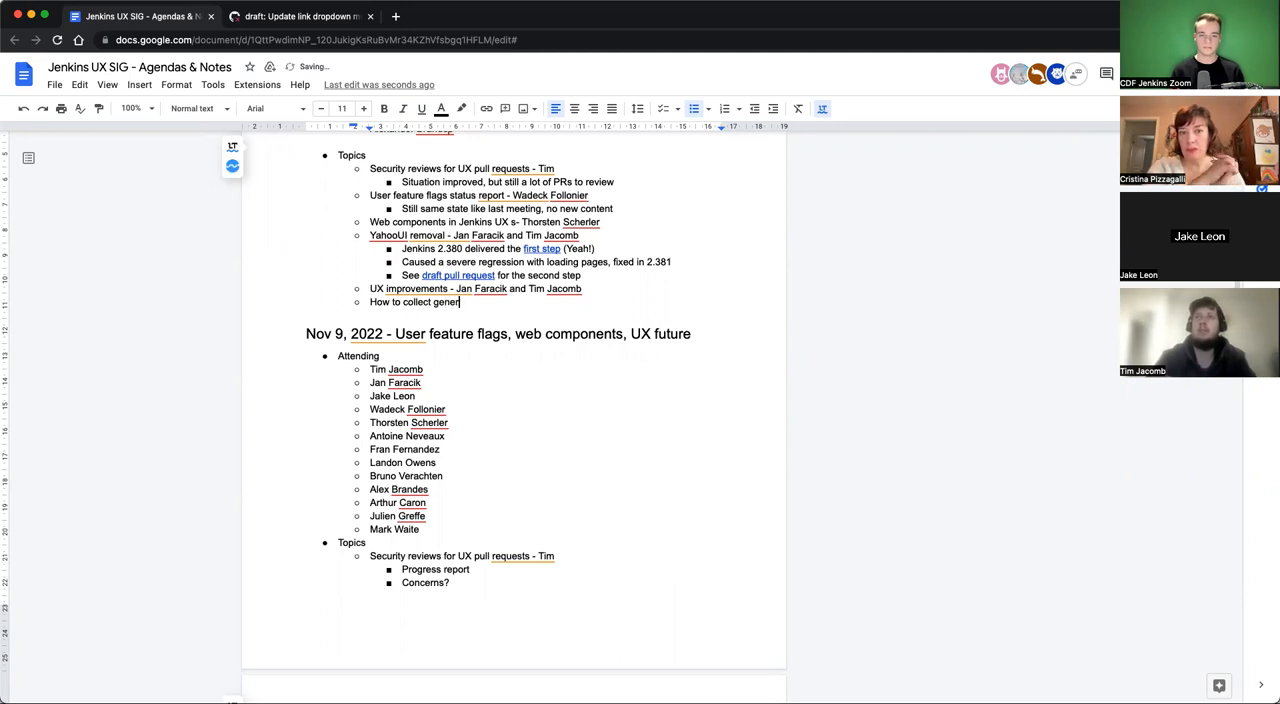
{"action": "type", "text": "al feedbac"}
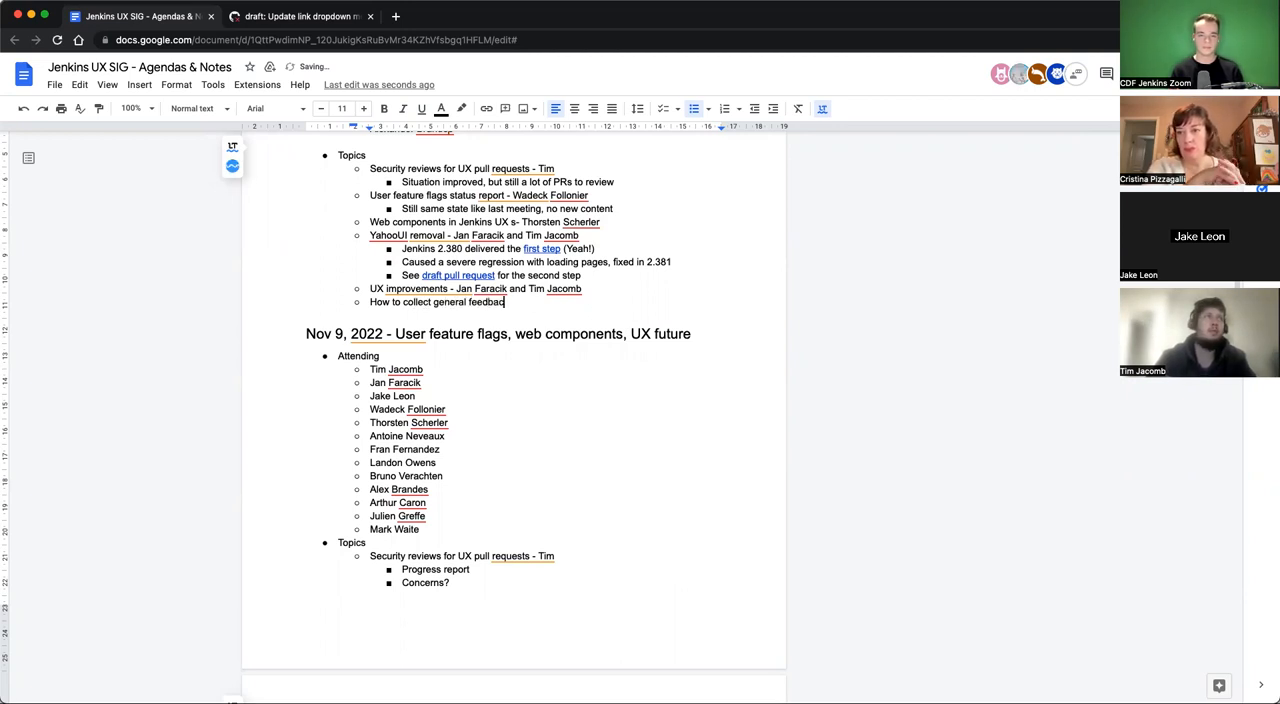
{"action": "type", "text": "on"}
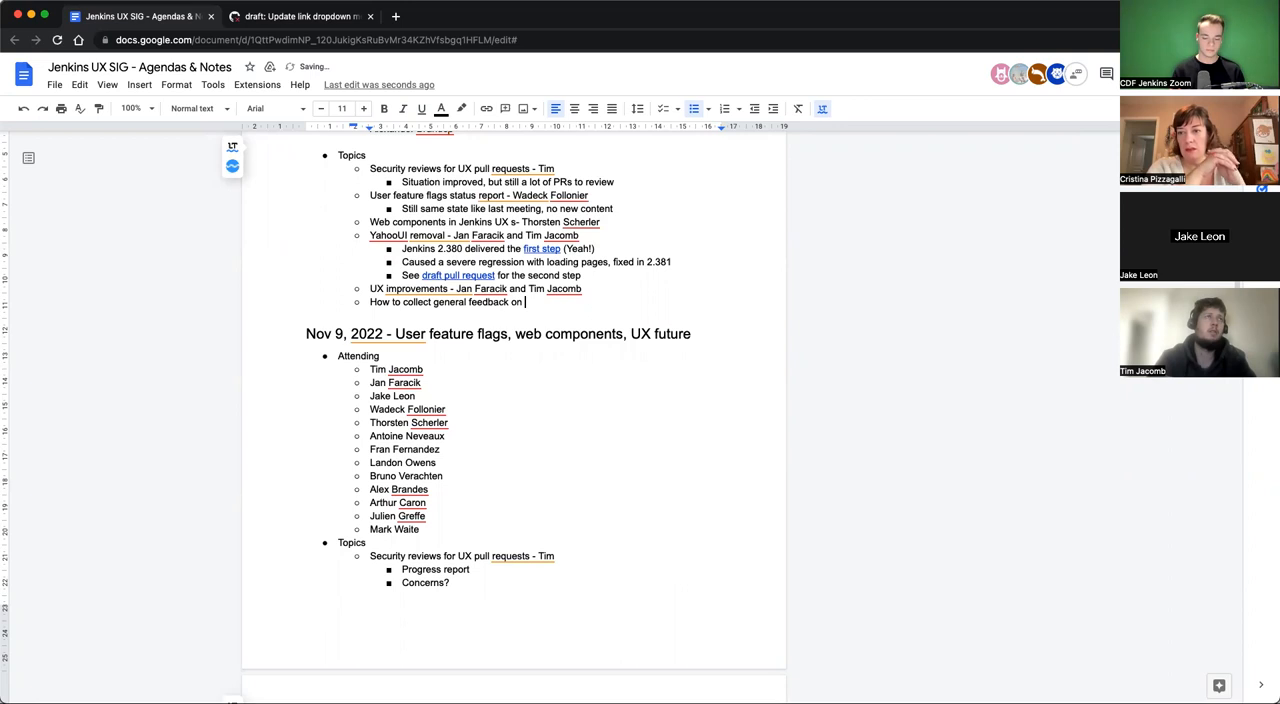
{"action": "type", "text": "UI"}
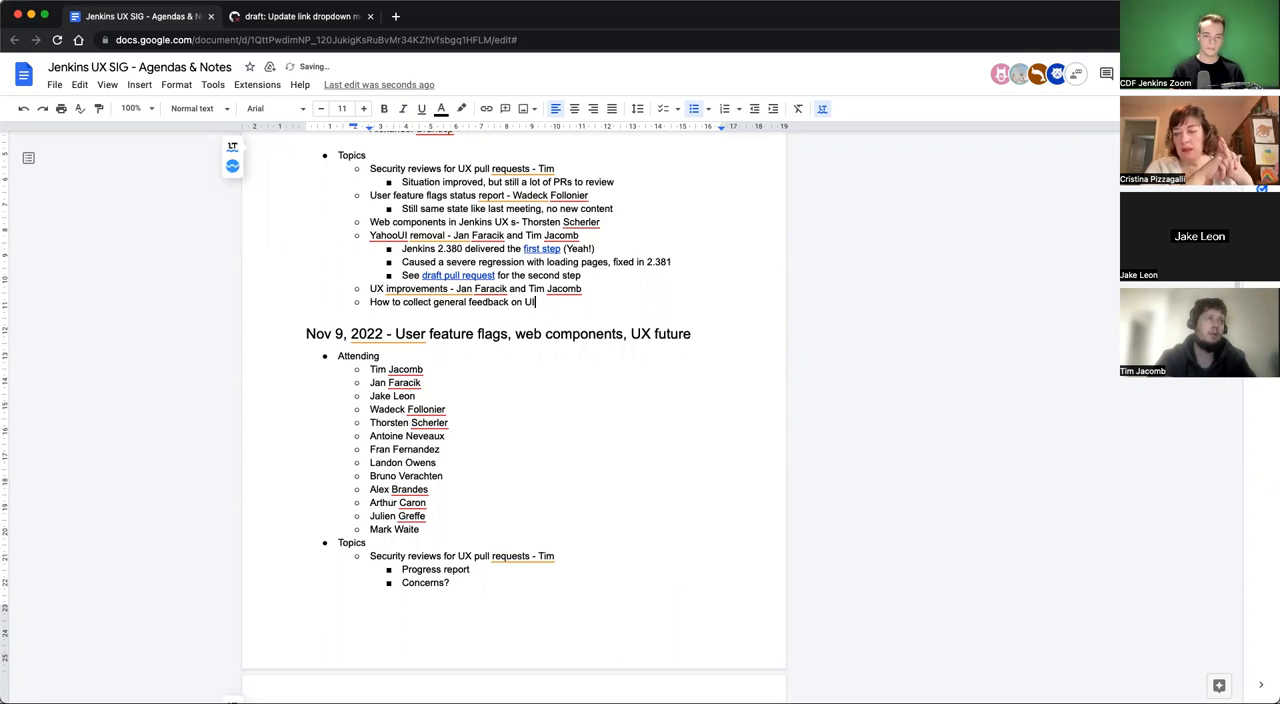
{"action": "type", "text": "/UX regressions?"}
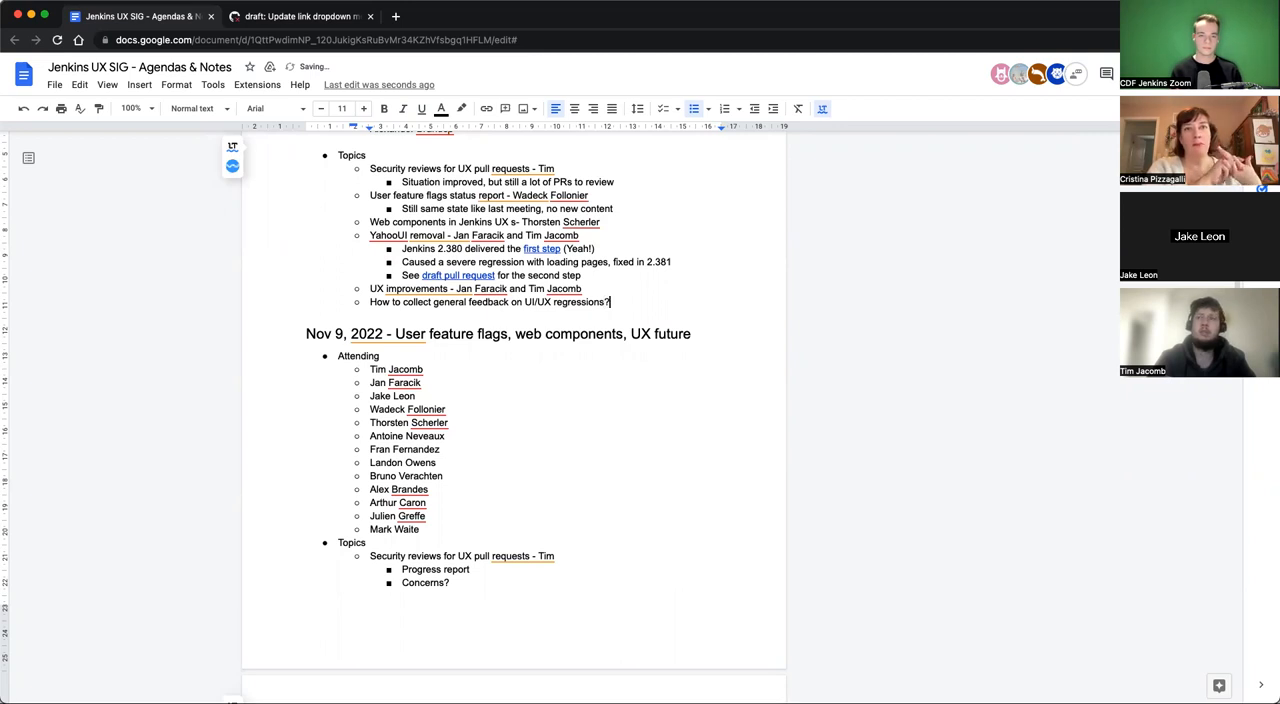
Add a "Jira issues?" sub-bullet and select the word severe in the regression note
{"action": "type", "text": "Jira"}
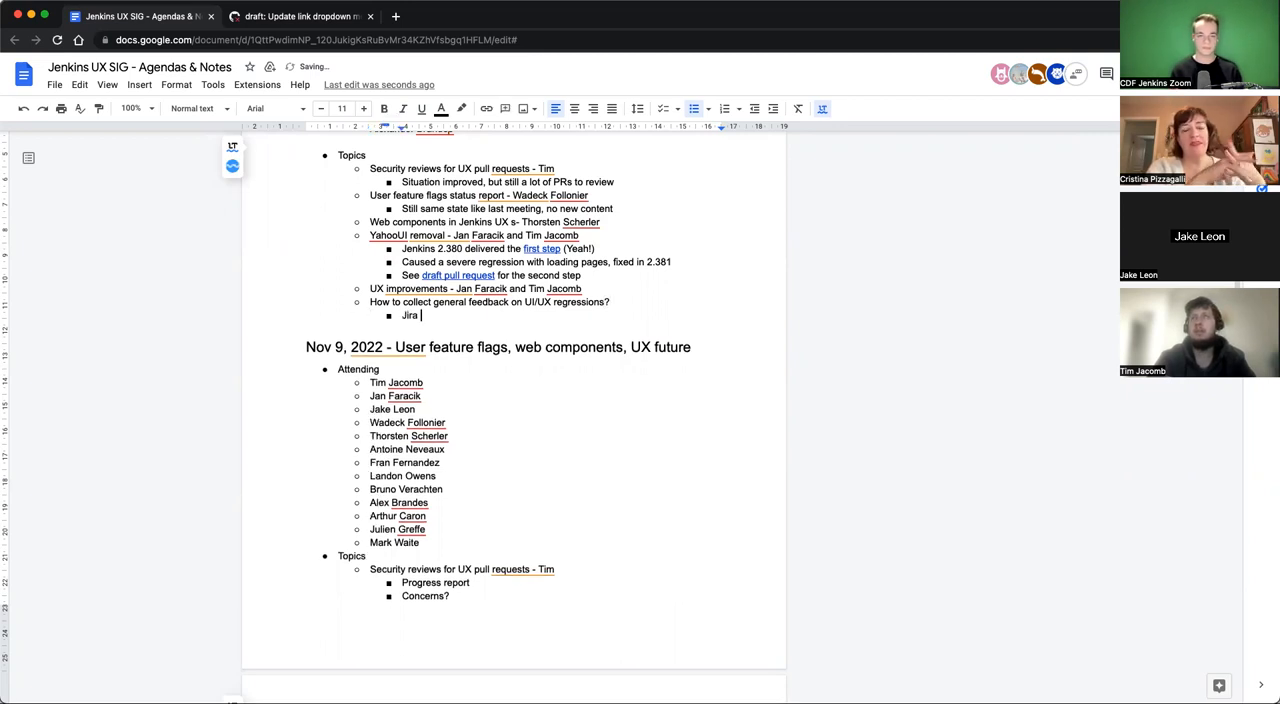
{"action": "type", "text": "issues?"}
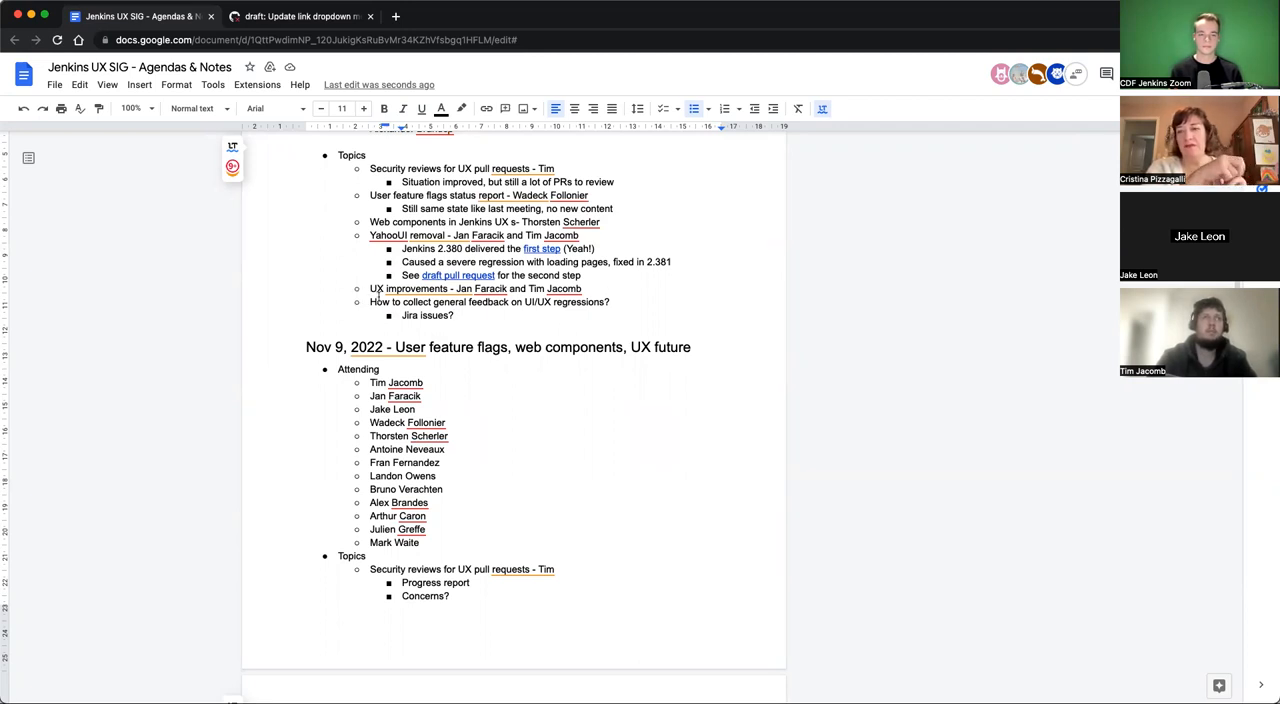
{"action": "left_click", "coordinate": [674, 262]}
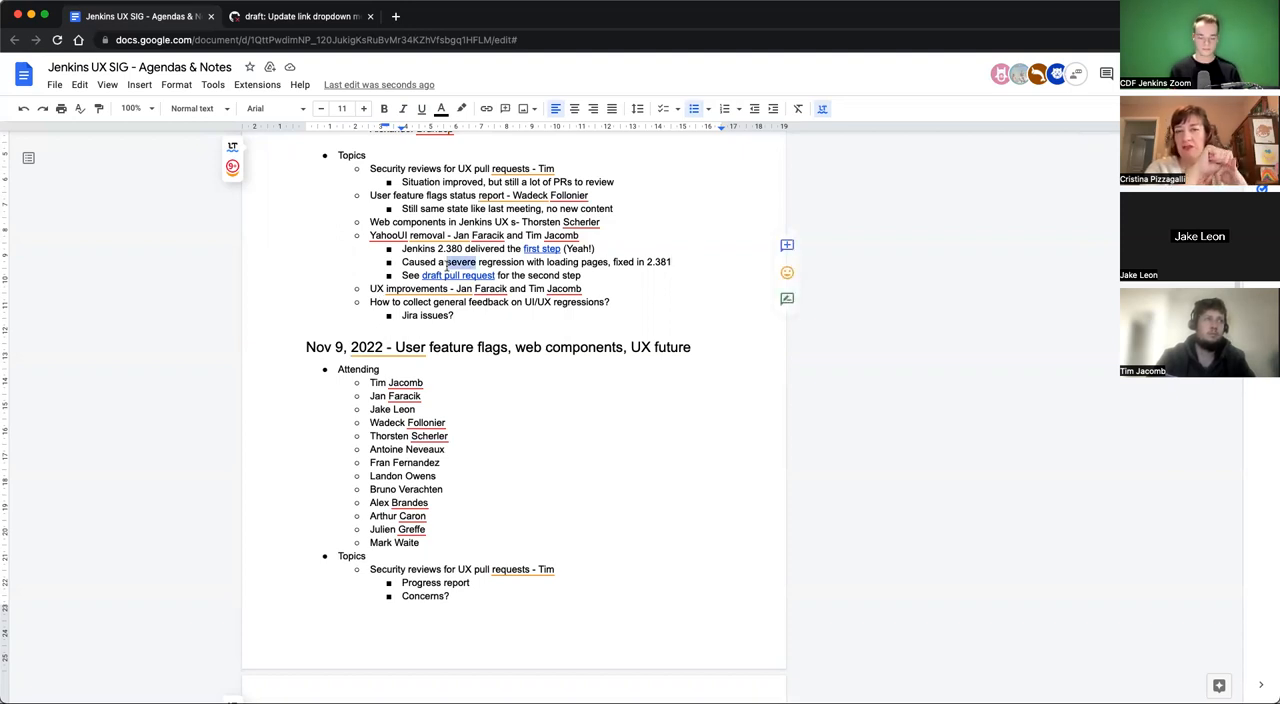
Replace 'severe' with 'major' in the regression note, then switch to the Jira tab
{"action": "type", "text": "major"}
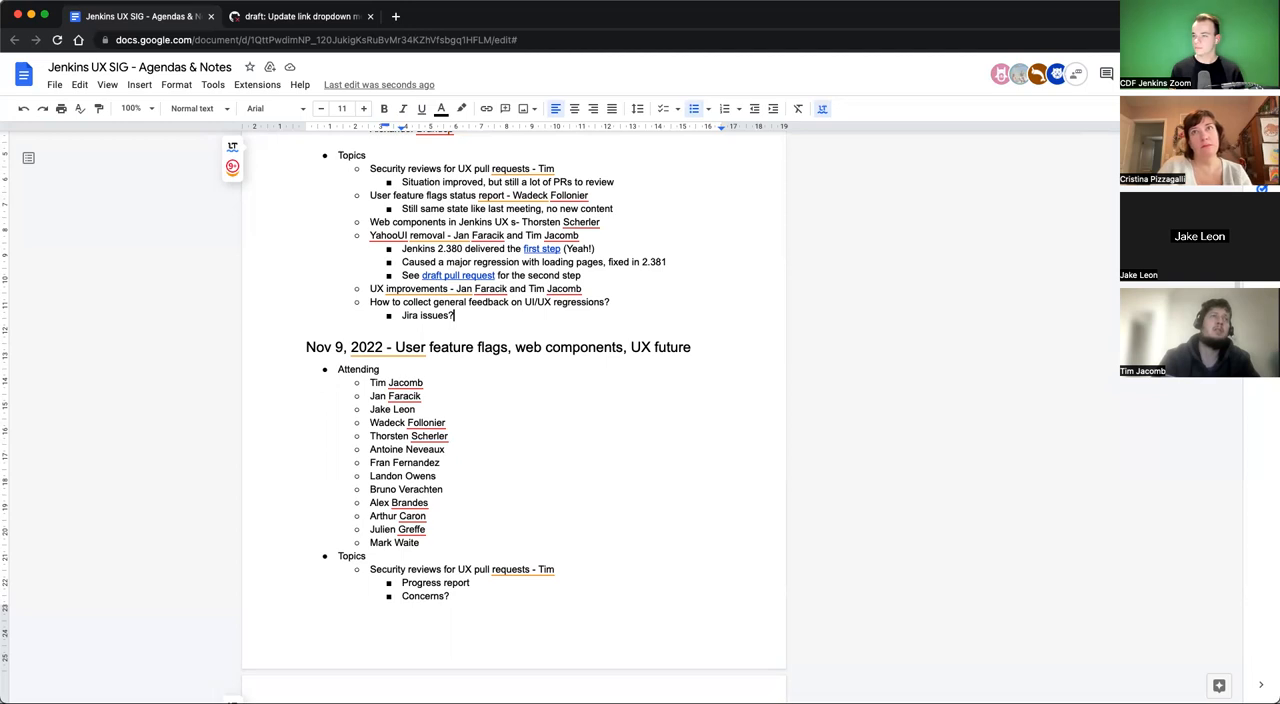
{"action": "mouse_move", "coordinate": [1088, 236]}
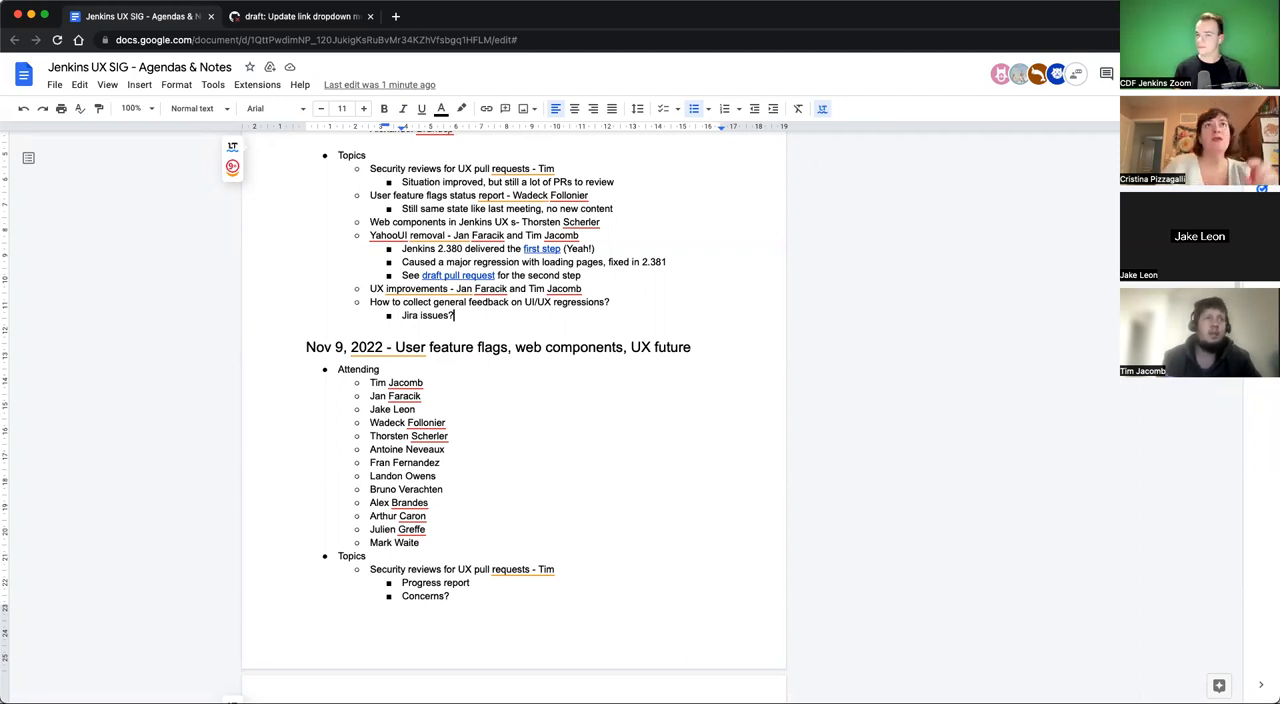
{"action": "mouse_move", "coordinate": [870, 160]}
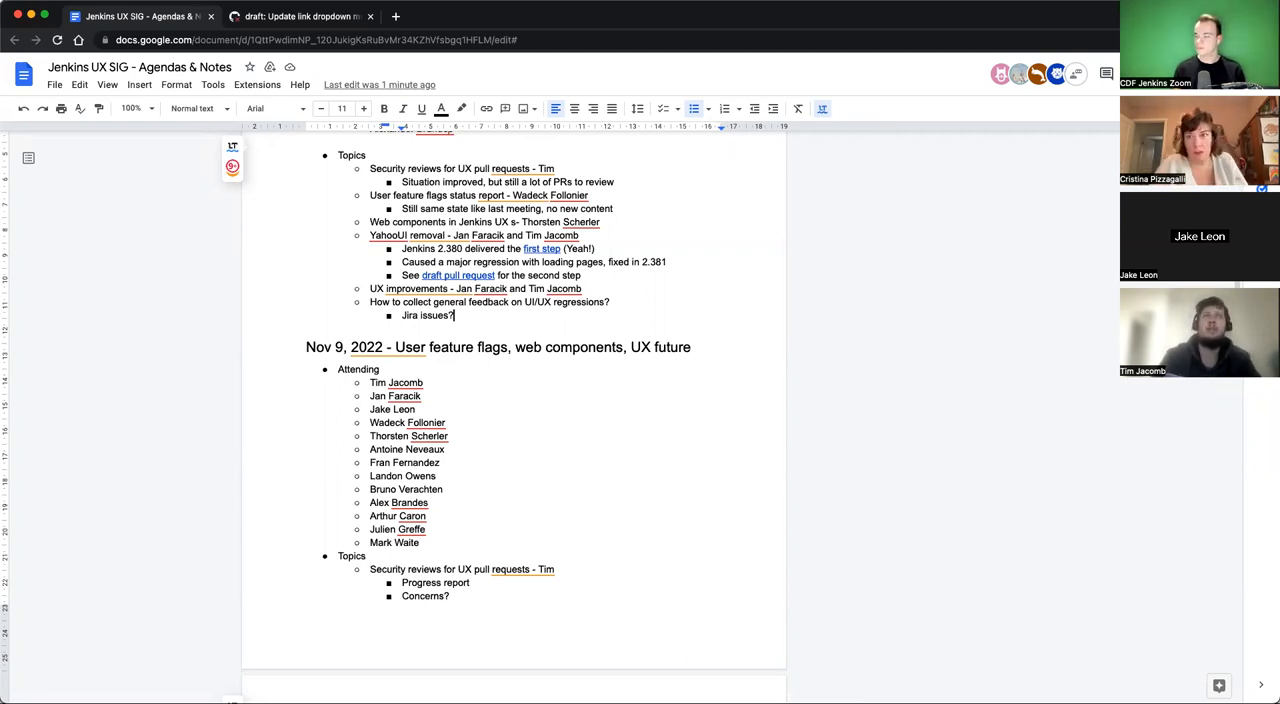
{"action": "mouse_move", "coordinate": [658, 184]}
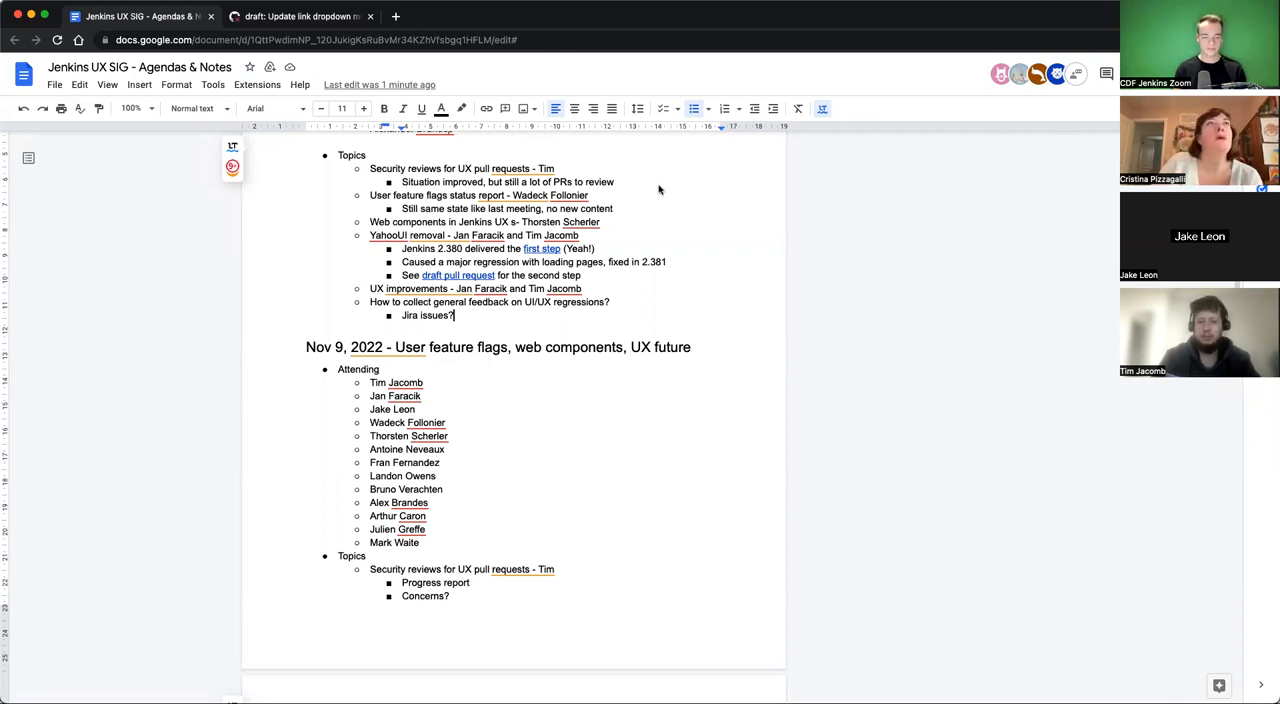
{"action": "mouse_move", "coordinate": [288, 696]}
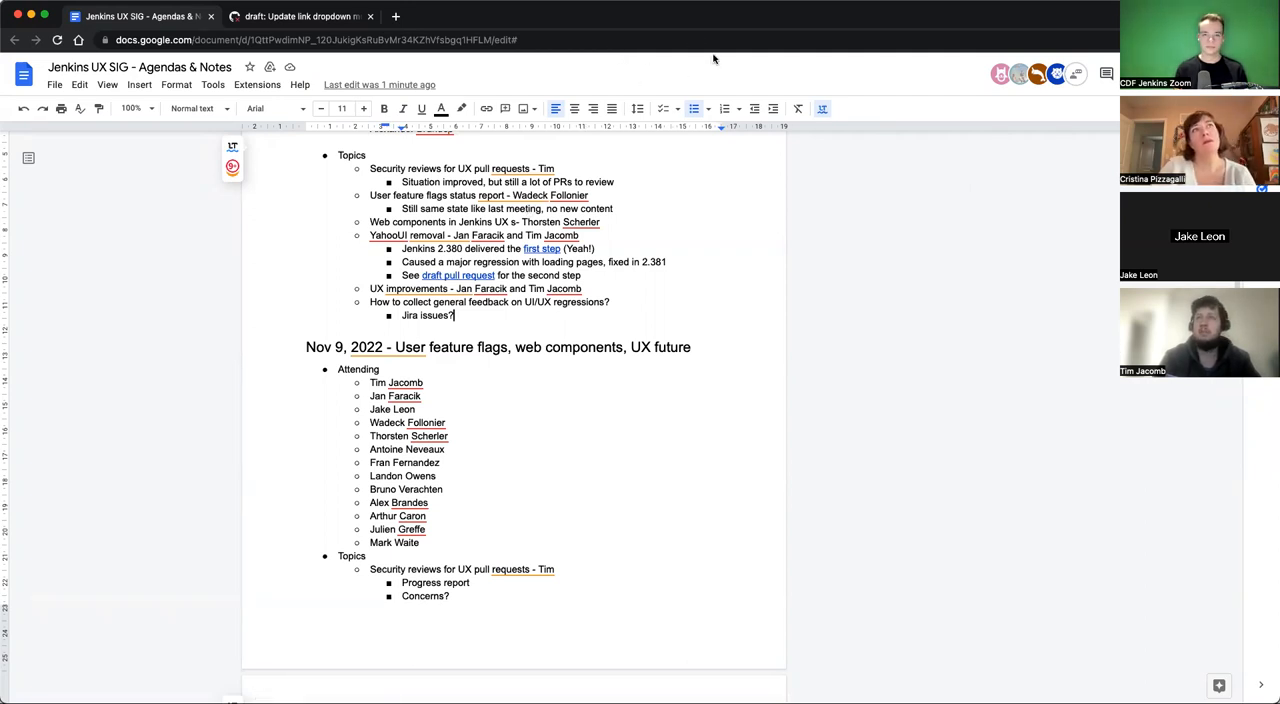
{"action": "mouse_move", "coordinate": [512, 10]}
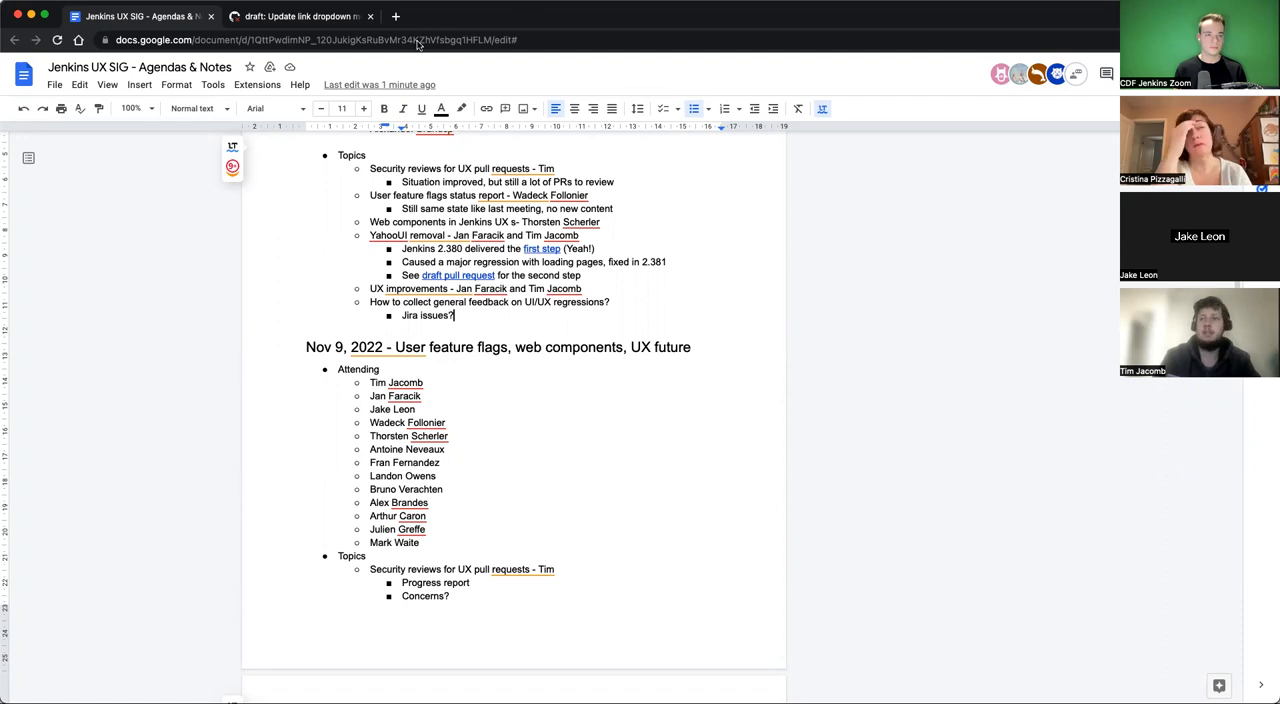
{"action": "left_click", "coordinate": [460, 16]}
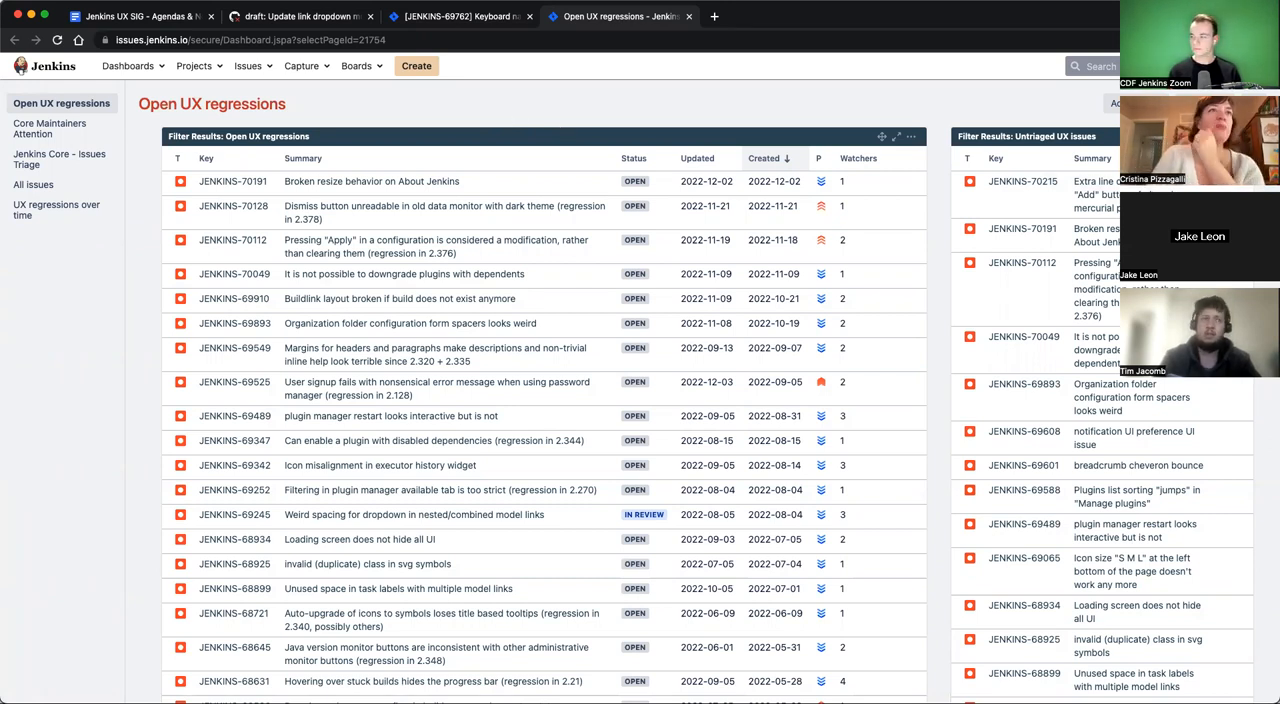
Glance at issue JENKINS-69762 on keyboard navigation, then return to the Open UX regressions dashboard
{"action": "left_click", "coordinate": [780, 16]}
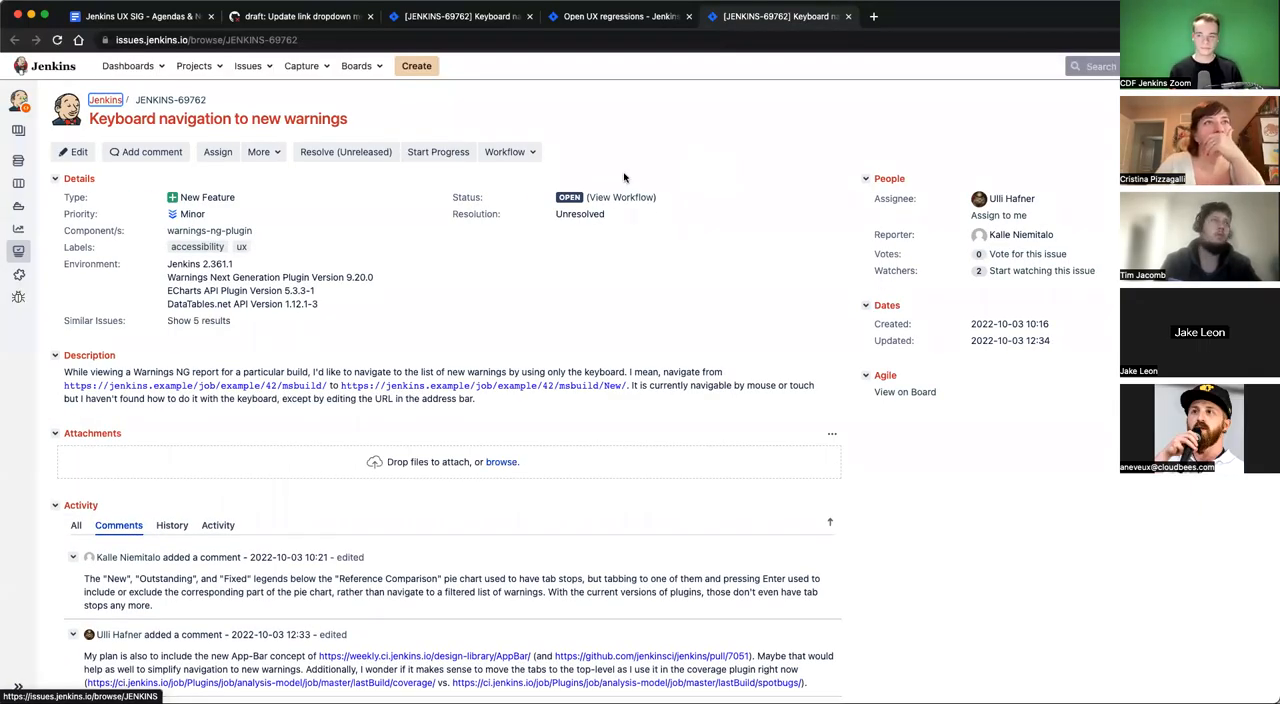
{"action": "mouse_move", "coordinate": [640, 152]}
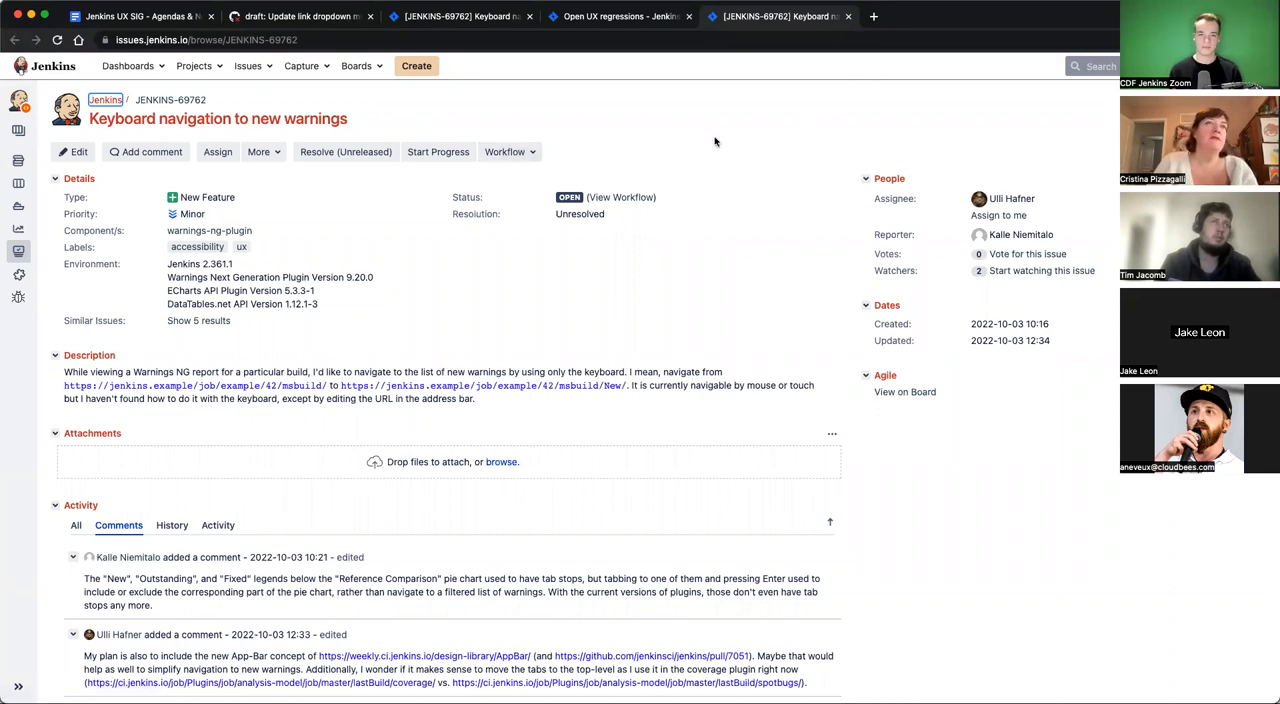
{"action": "left_click", "coordinate": [620, 16]}
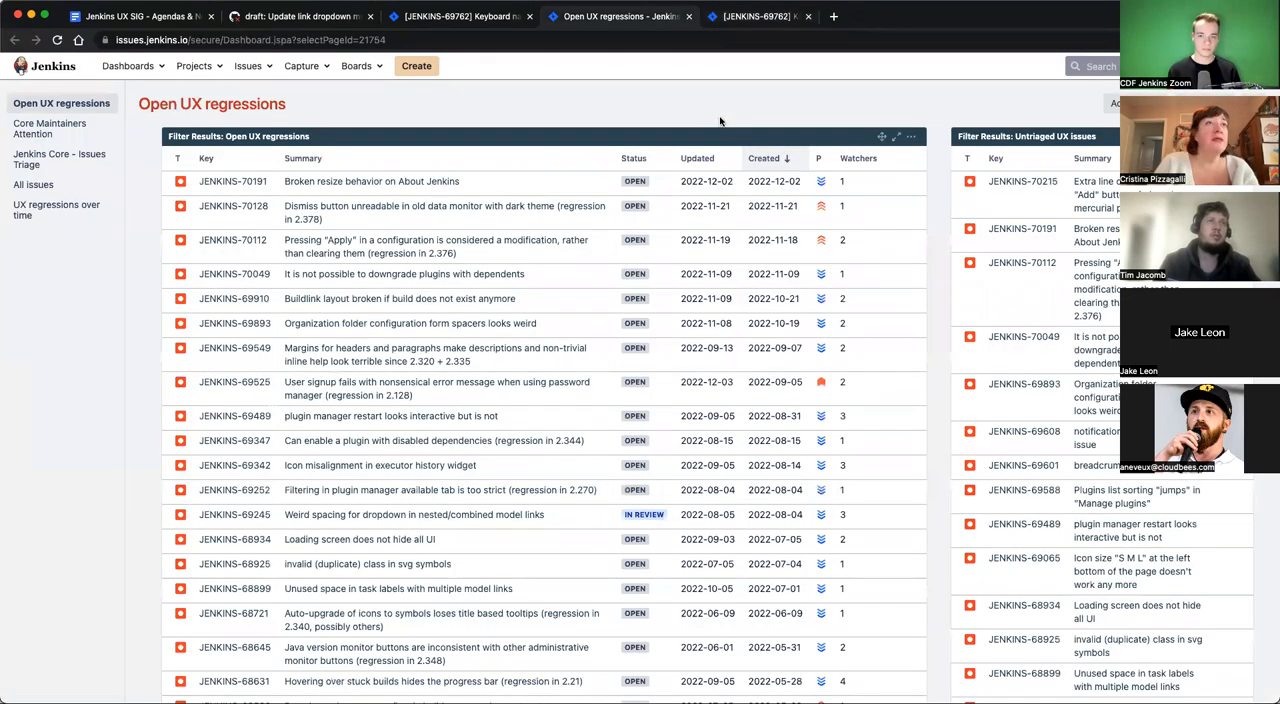
Look through the Open UX regressions dashboard's list of regression issues
{"action": "scroll", "scroll_direction": "down", "scroll_amount": 3}
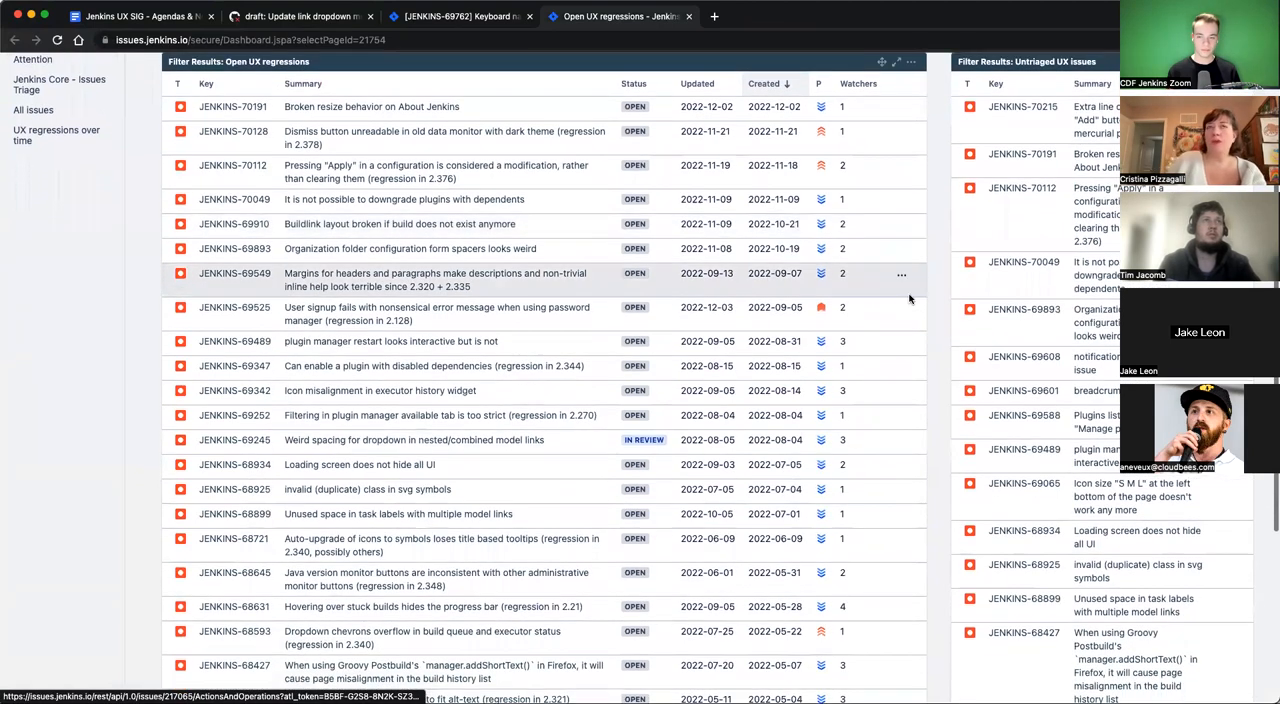
{"action": "scroll", "scroll_direction": "down", "scroll_amount": 3}
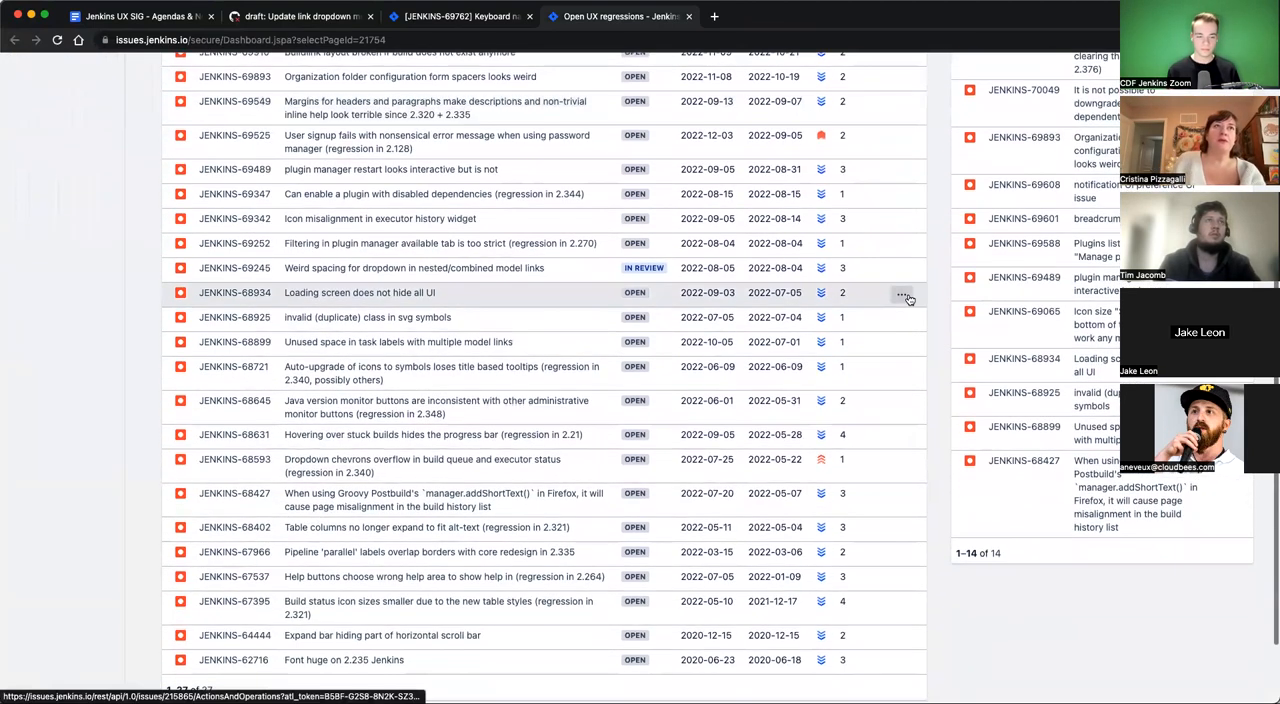
{"action": "scroll", "scroll_direction": "up", "scroll_amount": 3}
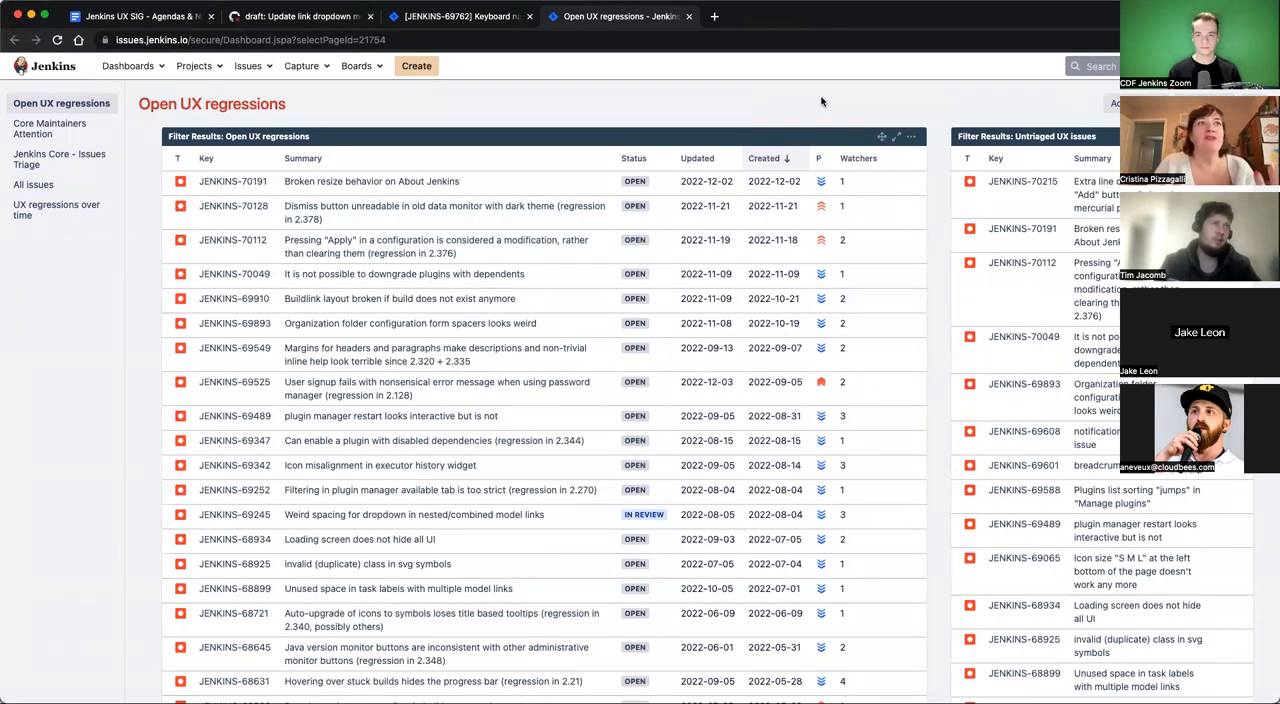
{"action": "mouse_move", "coordinate": [616, 130]}
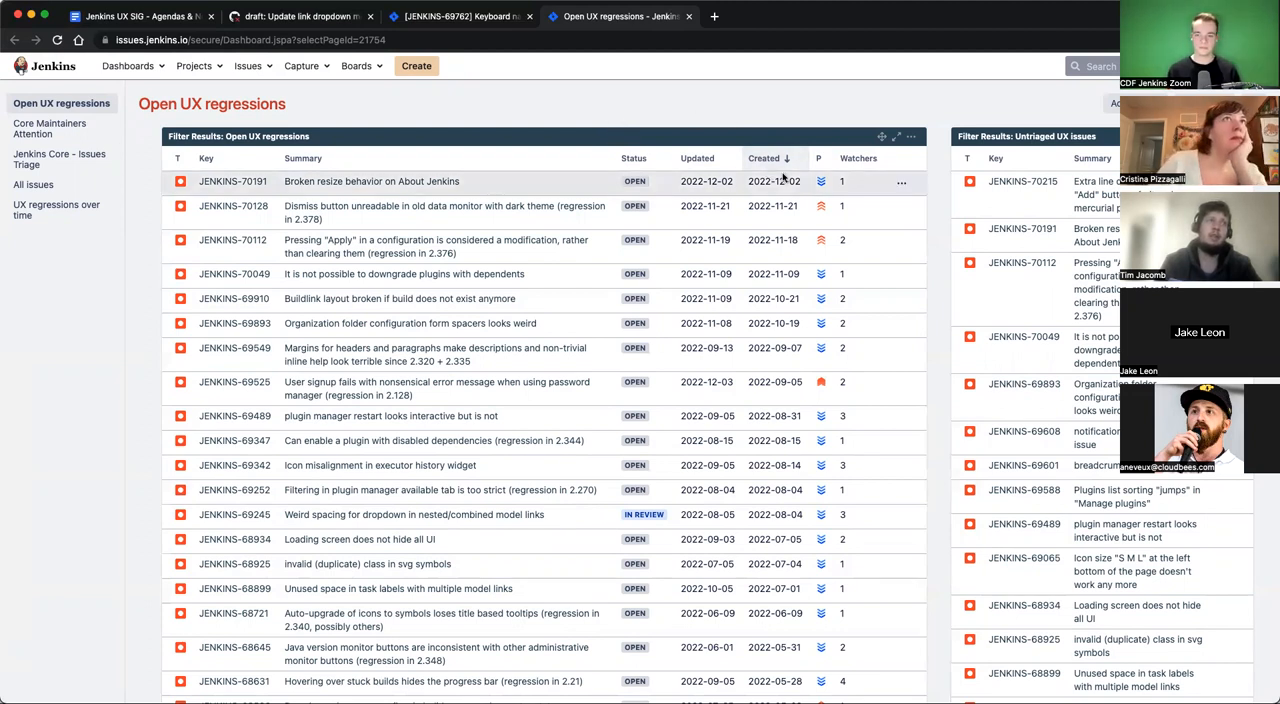
{"action": "mouse_move", "coordinate": [882, 110]}
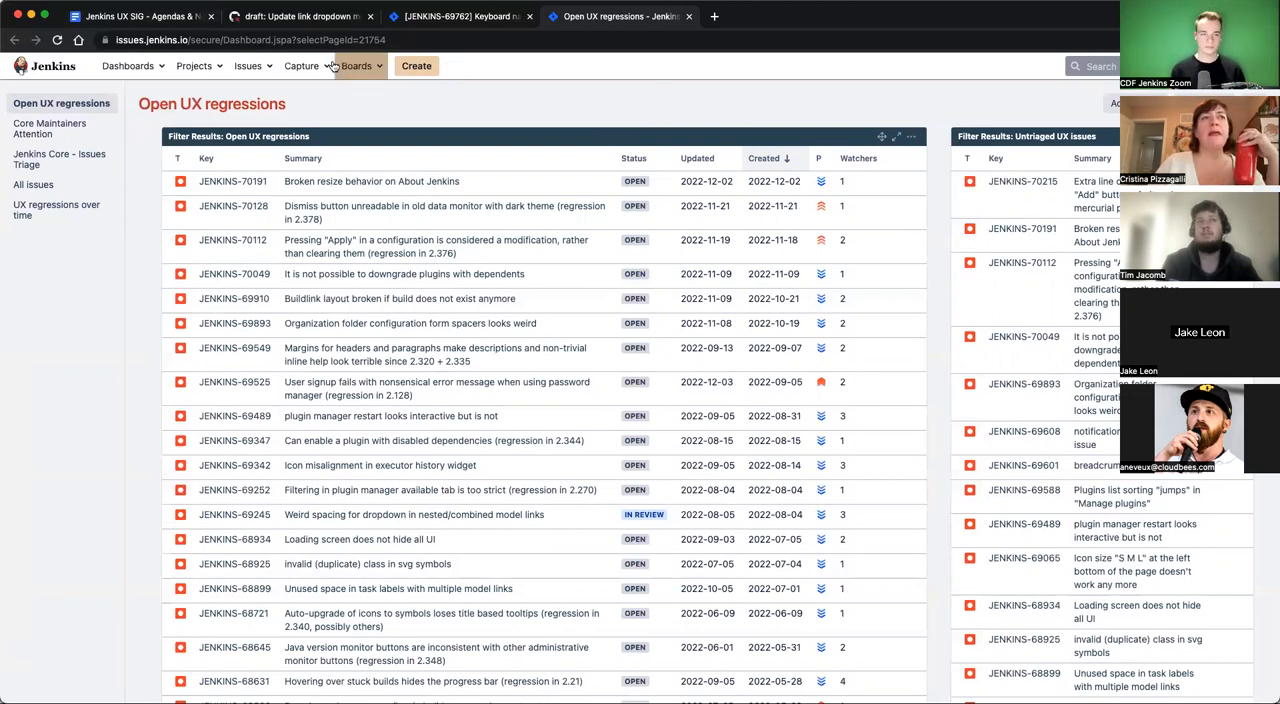
{"action": "mouse_move", "coordinate": [140, 16]}
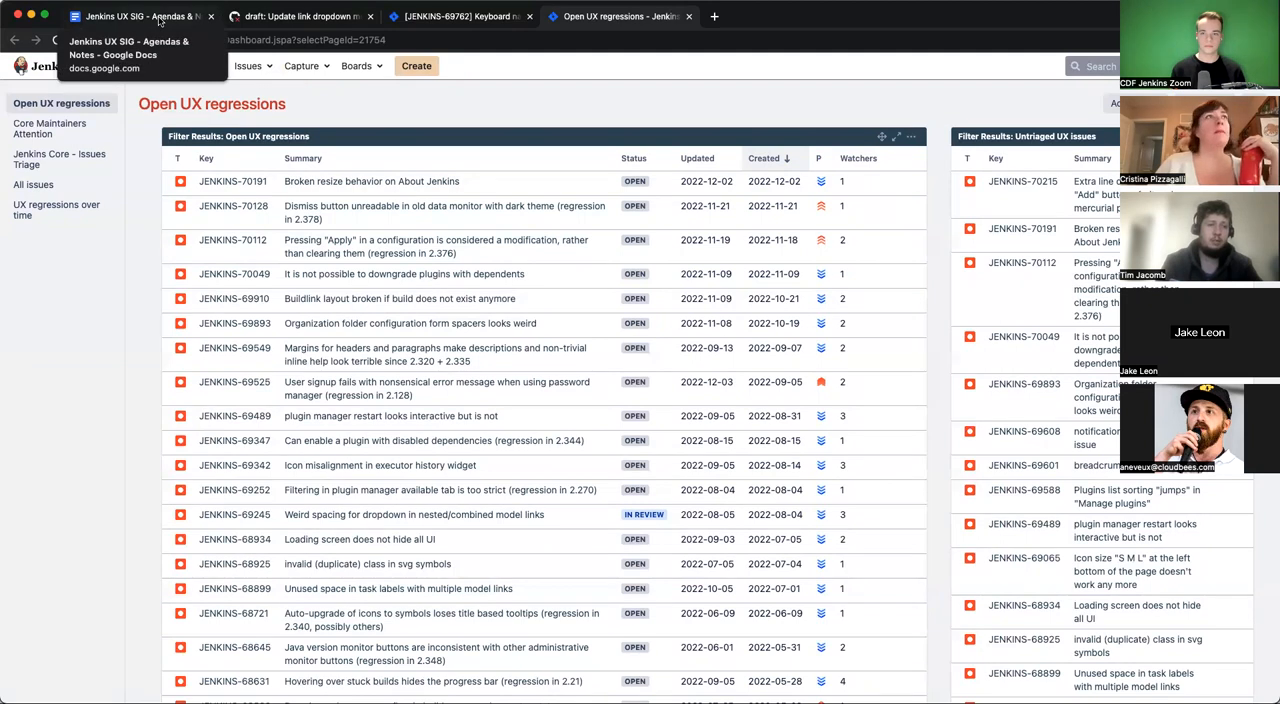
{"action": "mouse_move", "coordinate": [444, 128]}
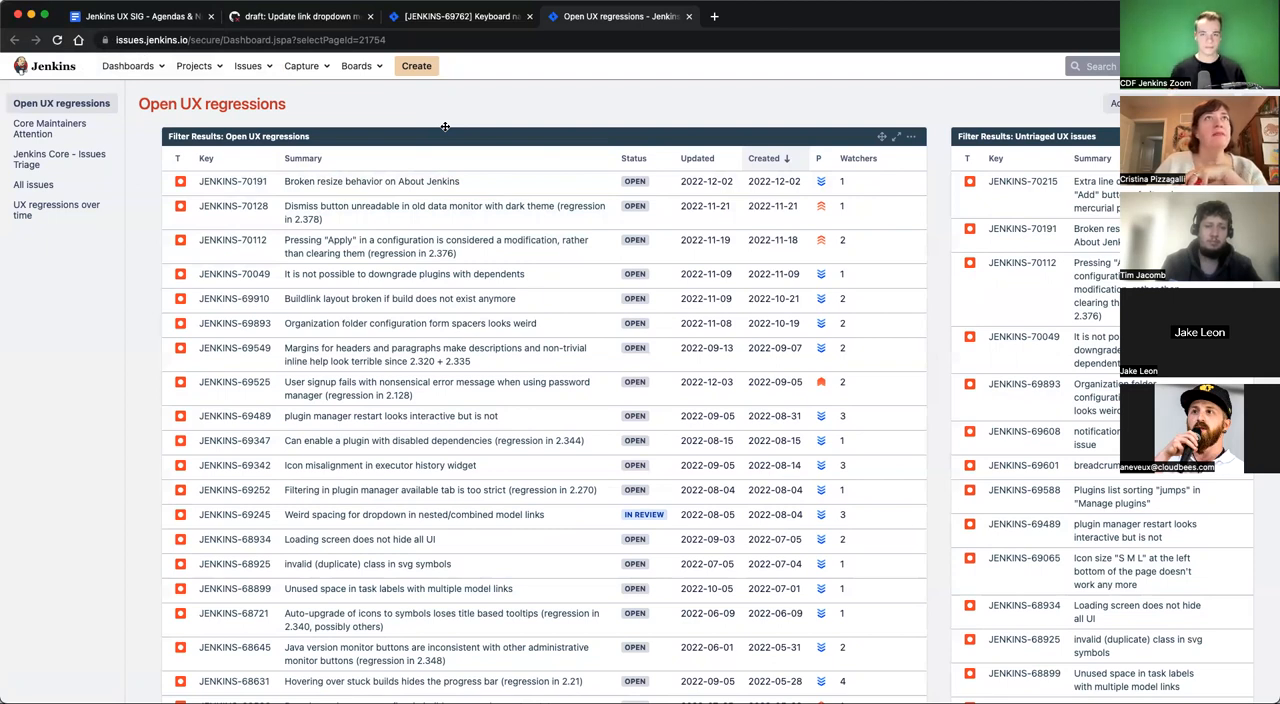
{"action": "mouse_move", "coordinate": [528, 124]}
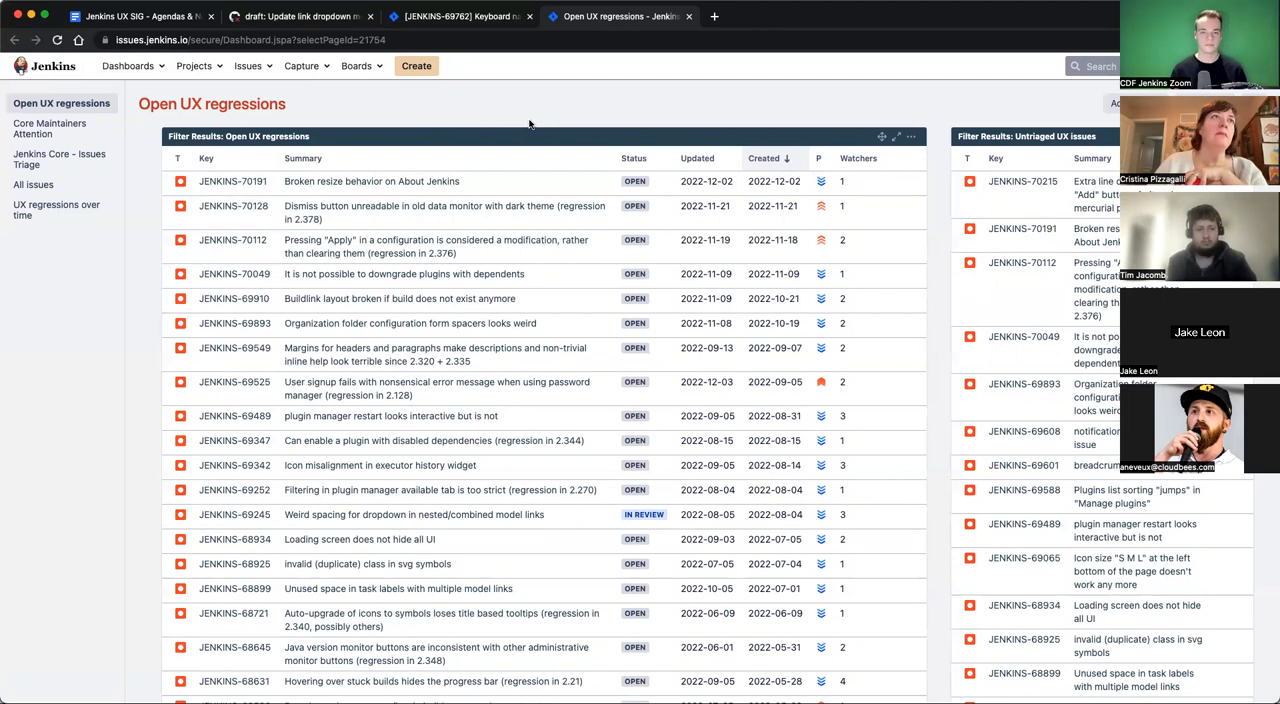
{"action": "mouse_move", "coordinate": [608, 132]}
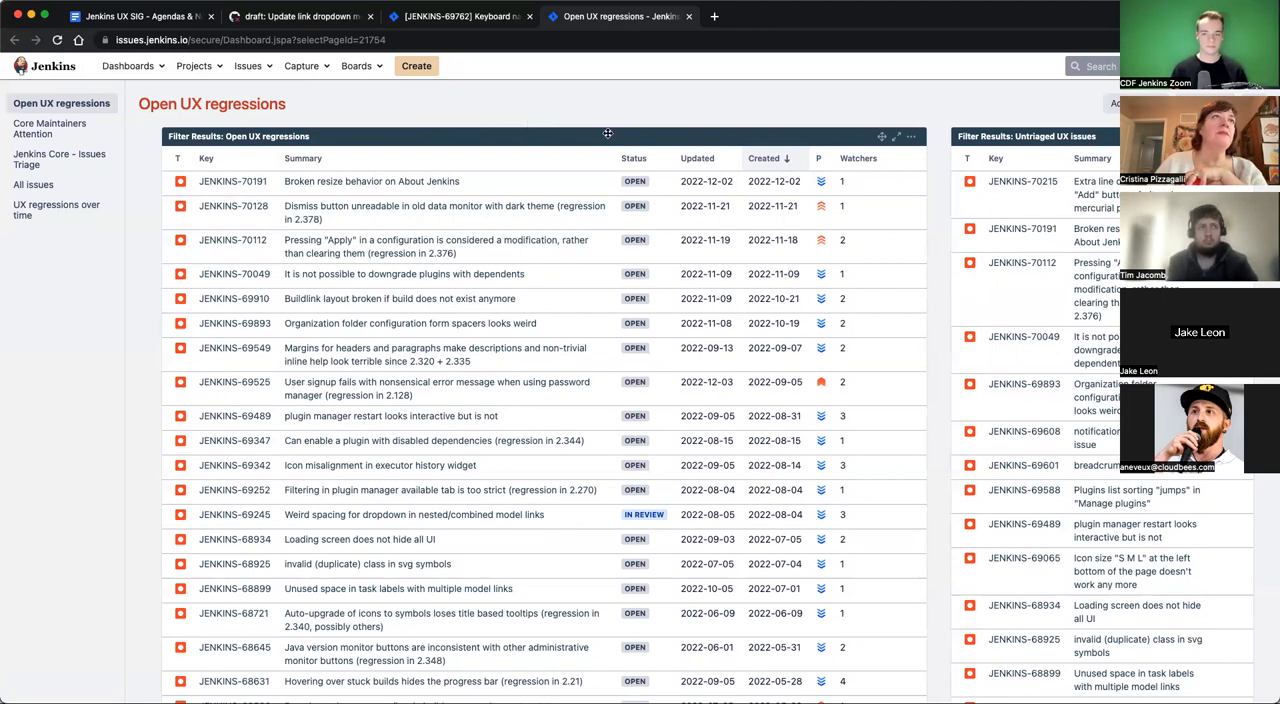
{"action": "mouse_move", "coordinate": [714, 126]}
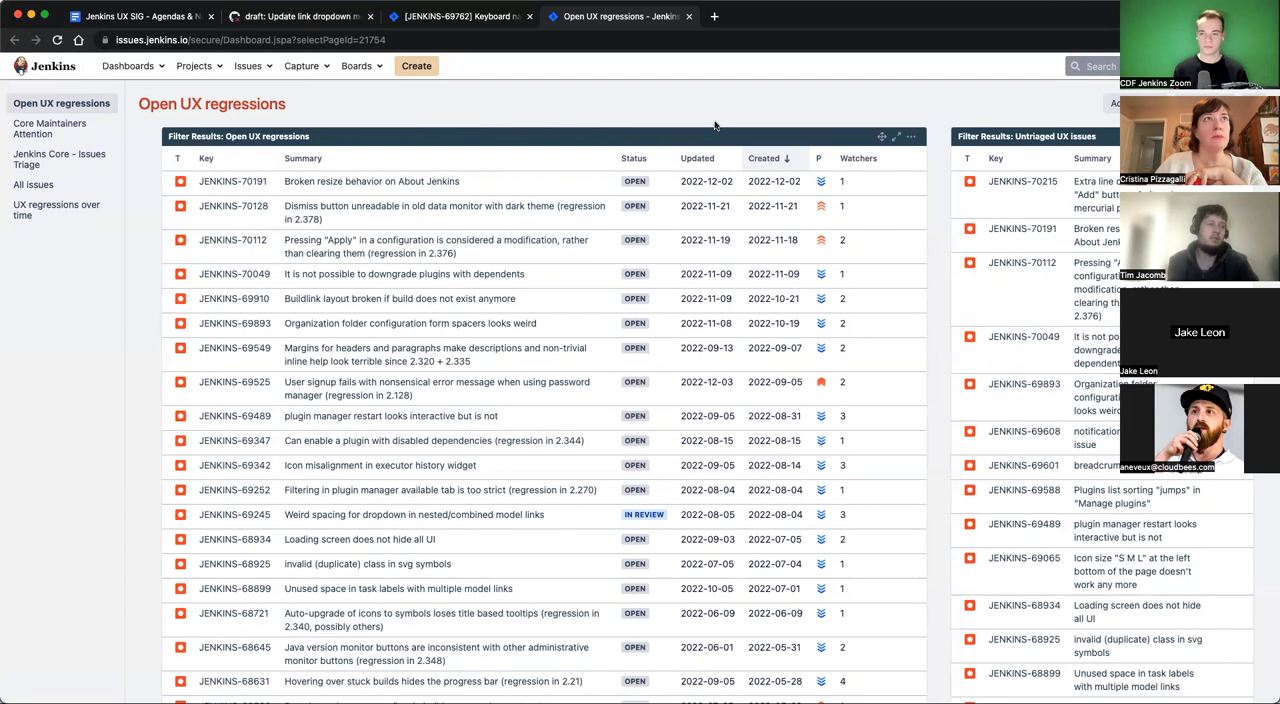
{"action": "mouse_move", "coordinate": [760, 118]}
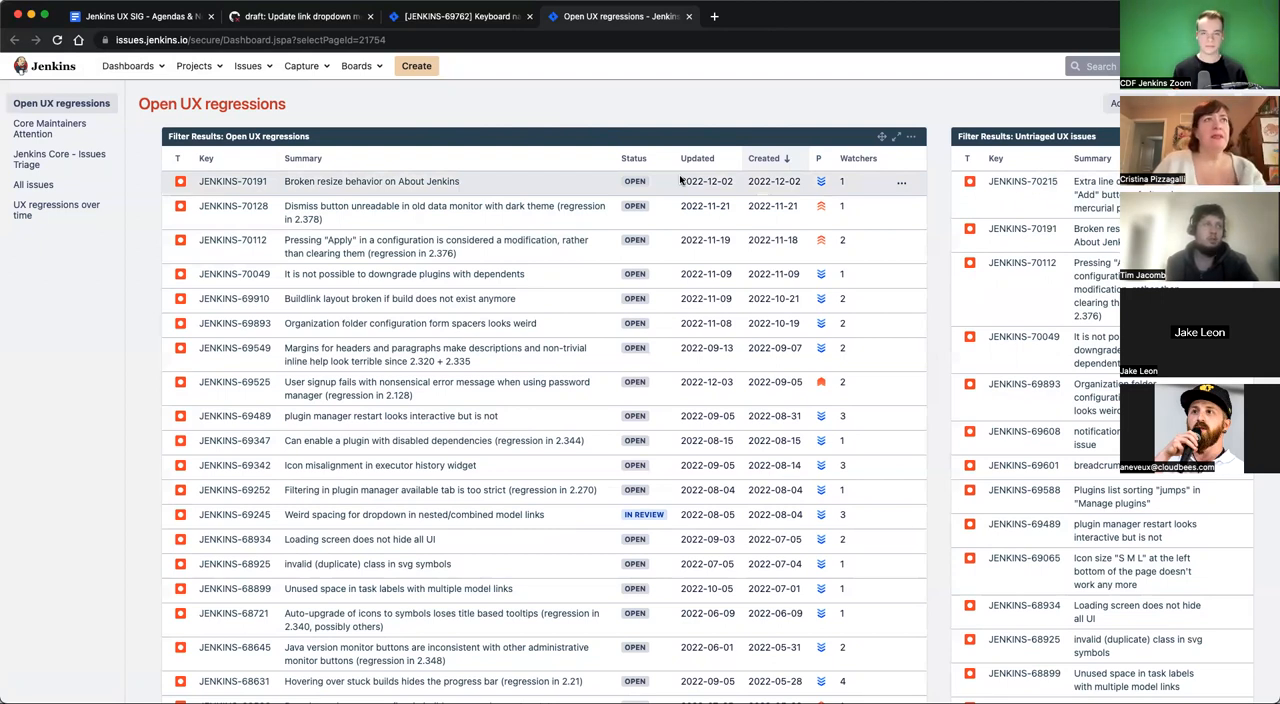
{"action": "mouse_move", "coordinate": [632, 114]}
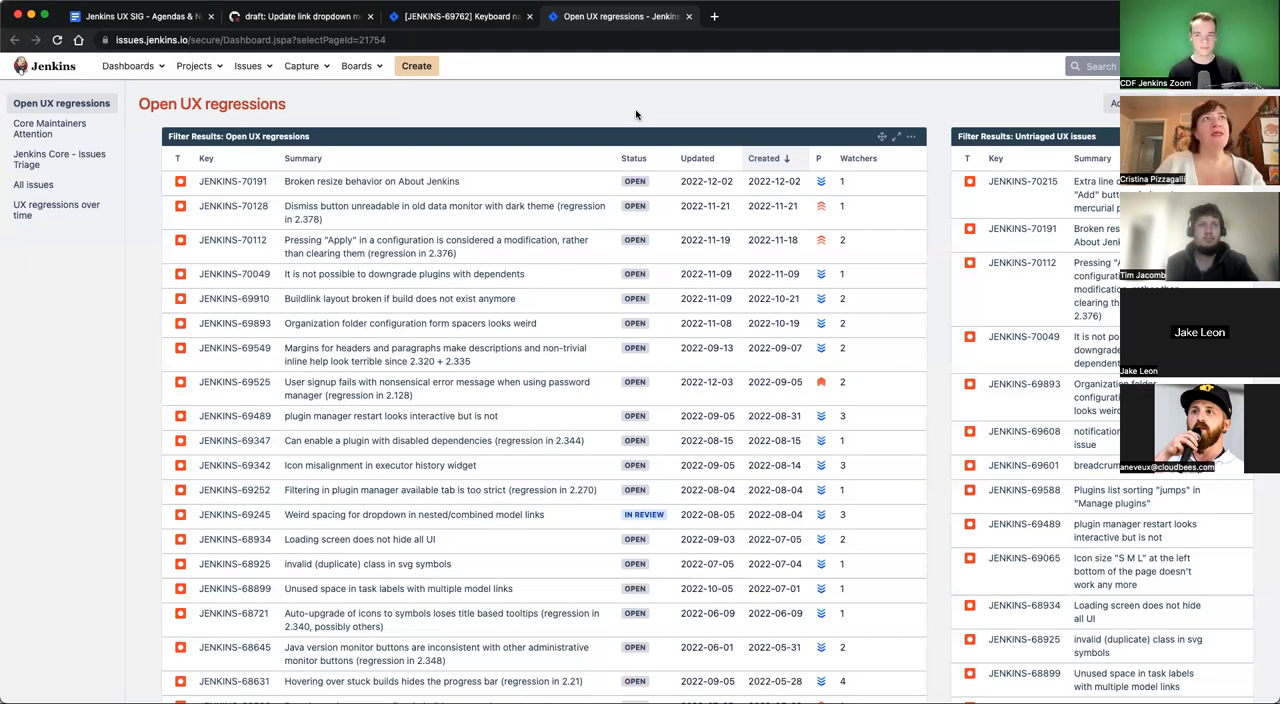
{"action": "mouse_move", "coordinate": [512, 92]}
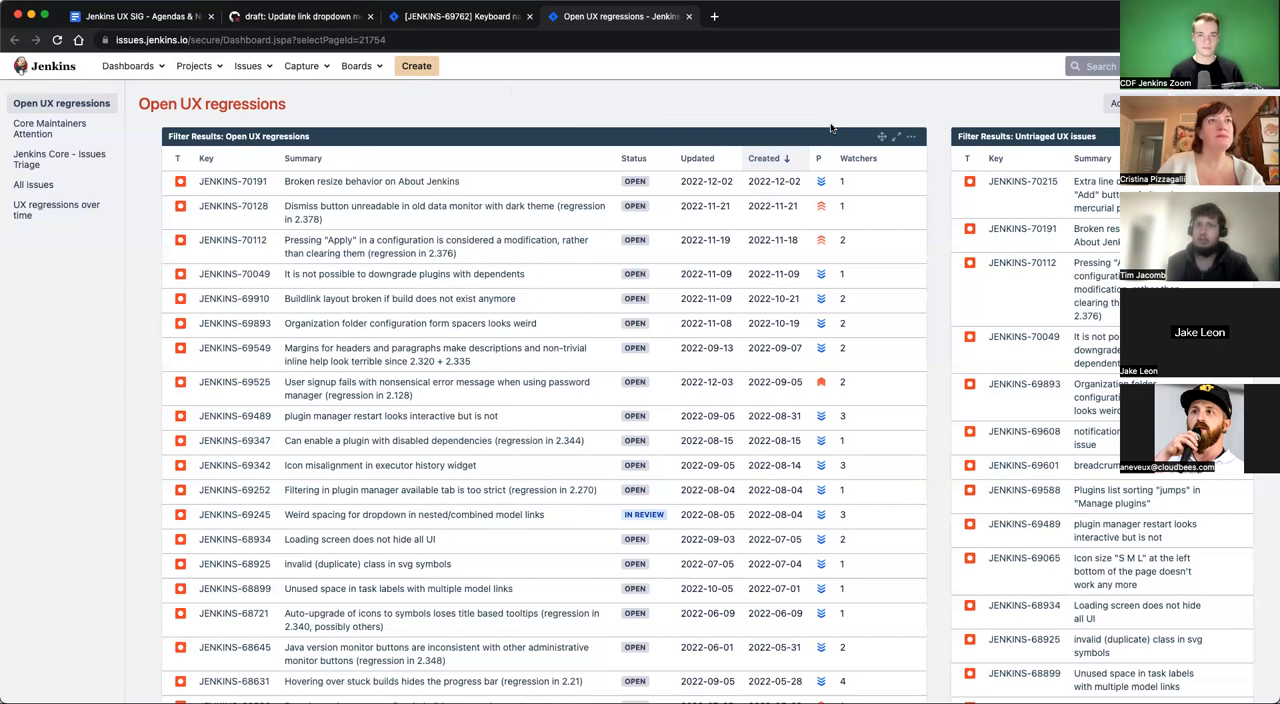
{"action": "mouse_move", "coordinate": [892, 112]}
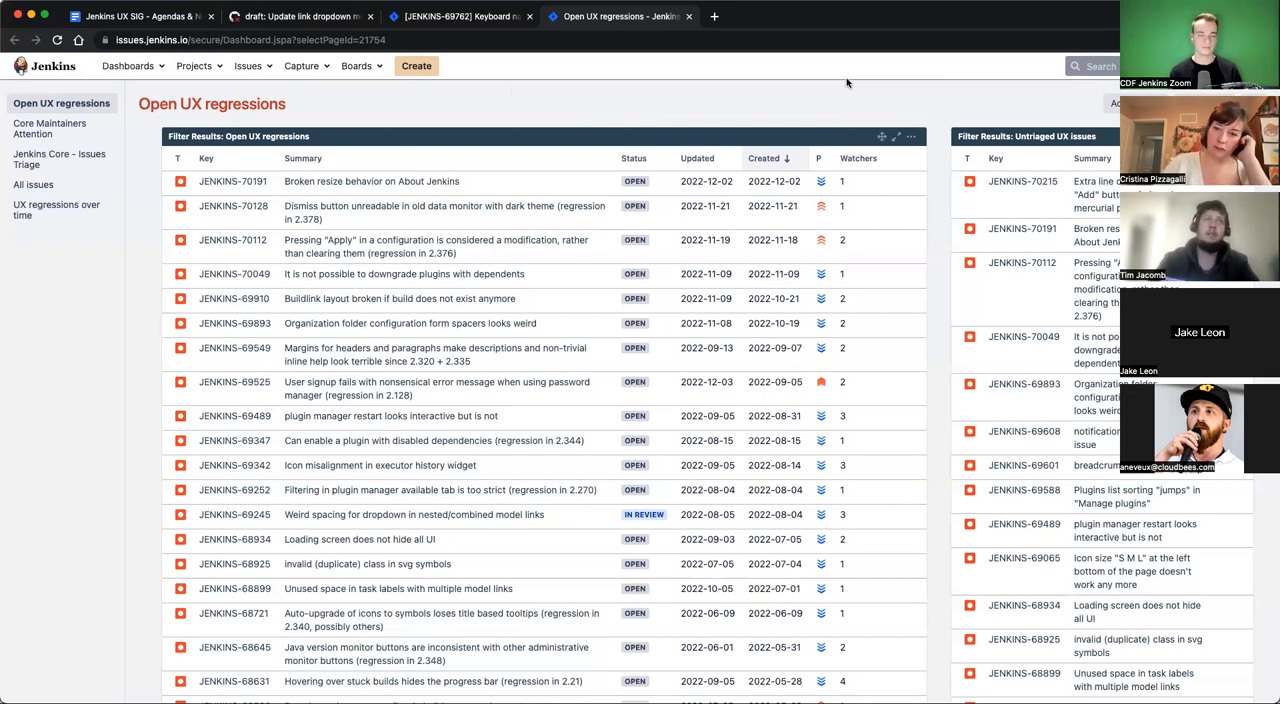
{"action": "mouse_move", "coordinate": [414, 108]}
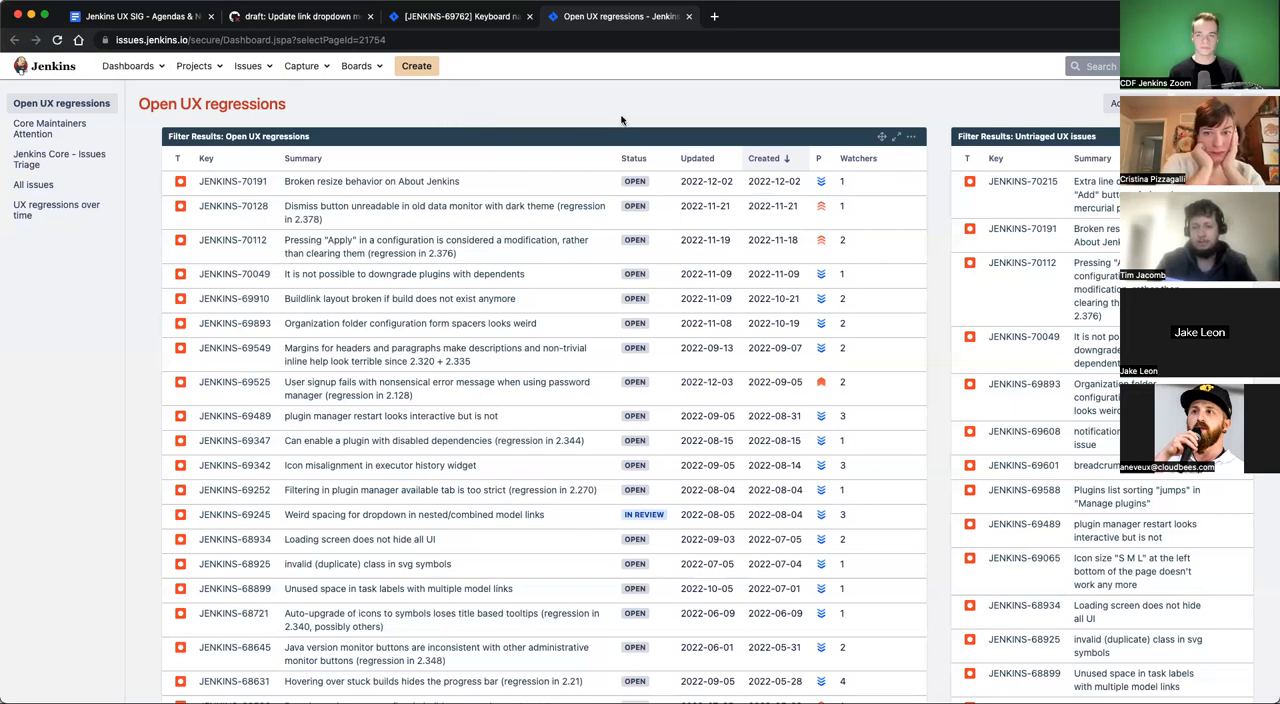
{"action": "mouse_move", "coordinate": [712, 100]}
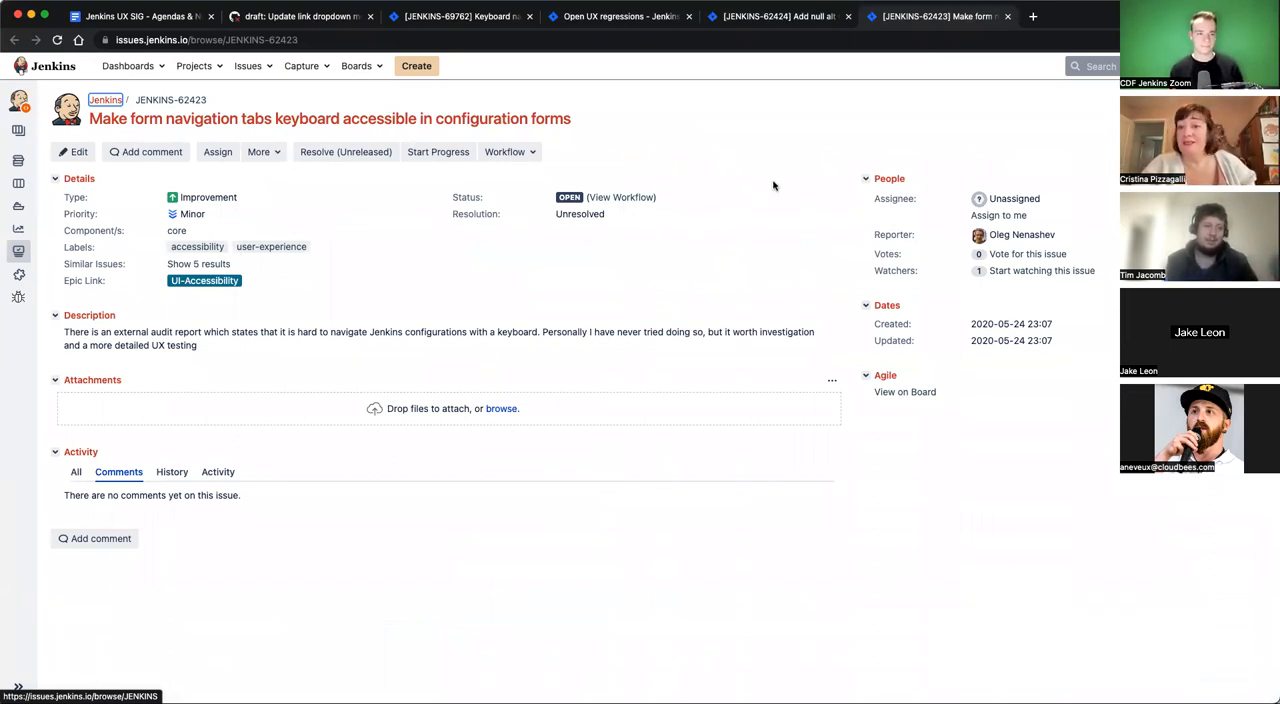
{"action": "mouse_move", "coordinate": [740, 184]}
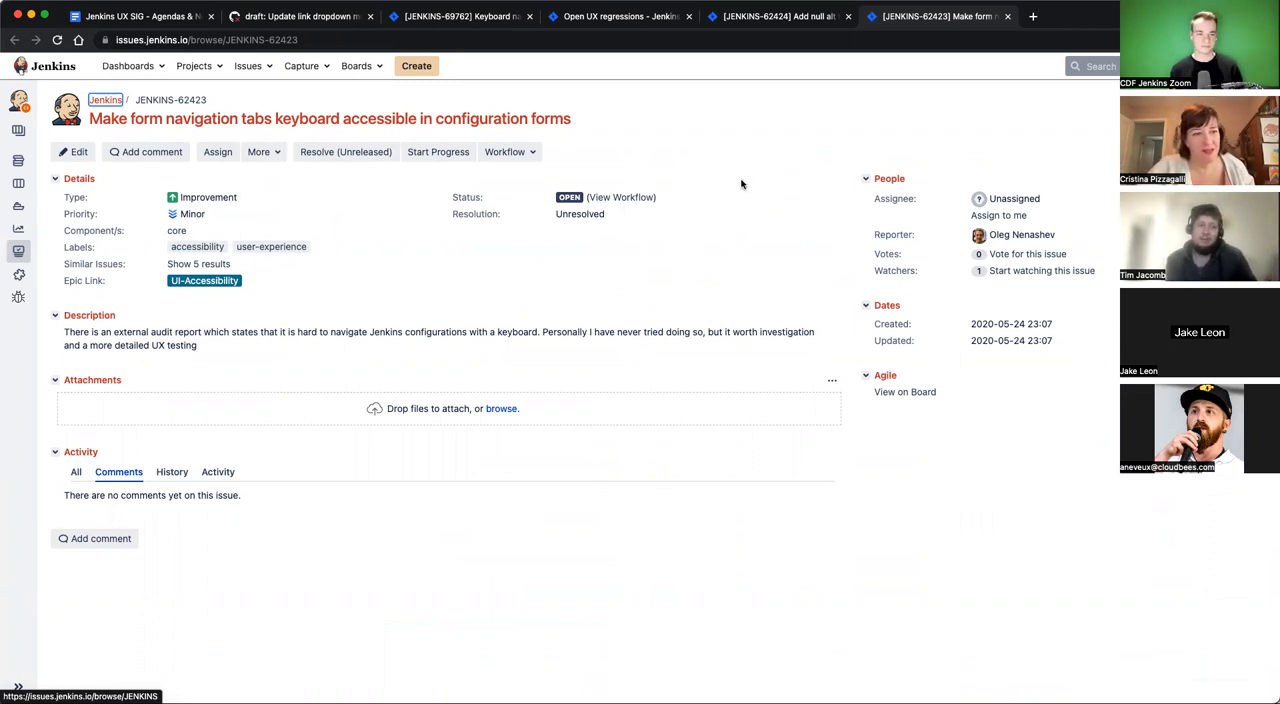
{"action": "mouse_move", "coordinate": [784, 152]}
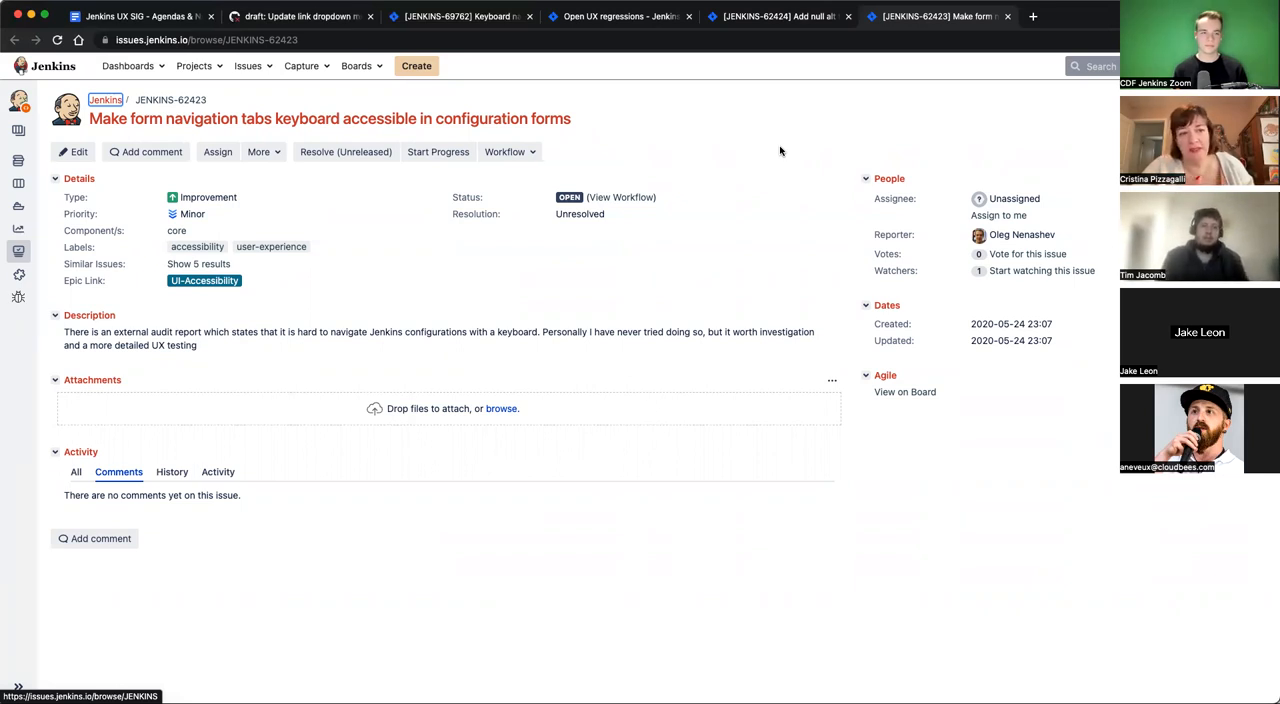
{"action": "mouse_move", "coordinate": [708, 132]}
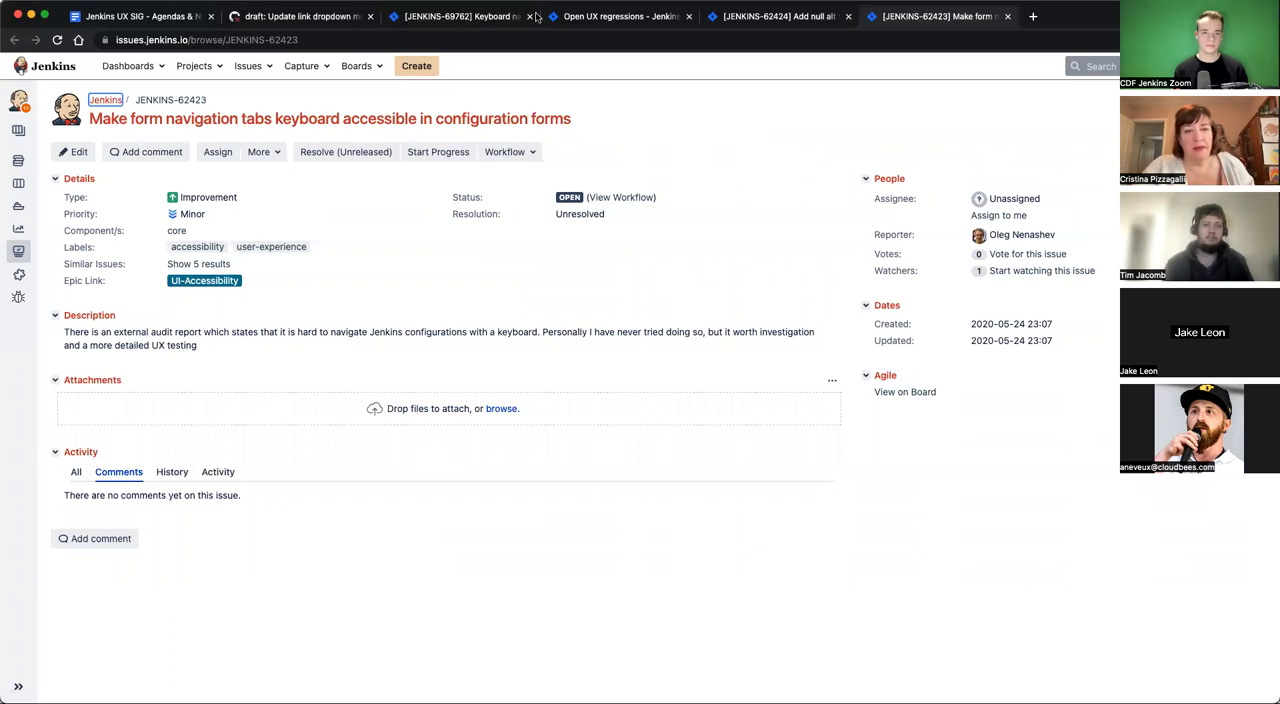
{"action": "mouse_move", "coordinate": [656, 24]}
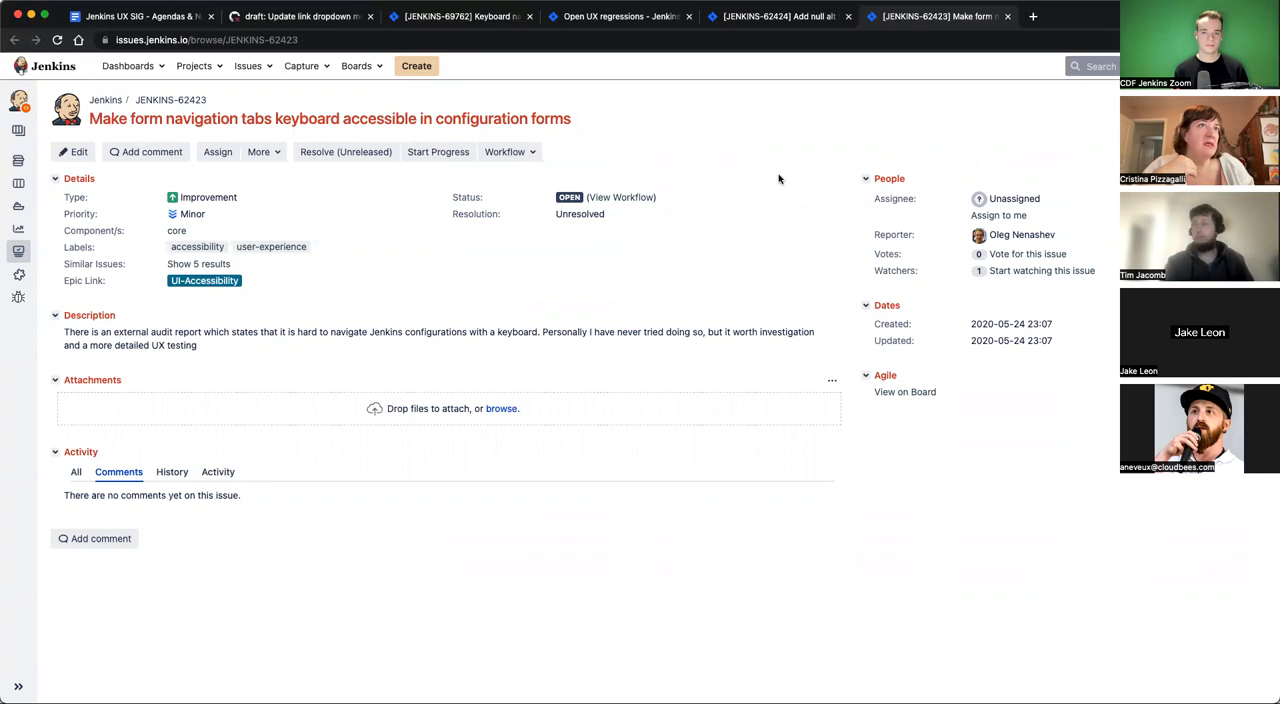
{"action": "mouse_move", "coordinate": [904, 392]}
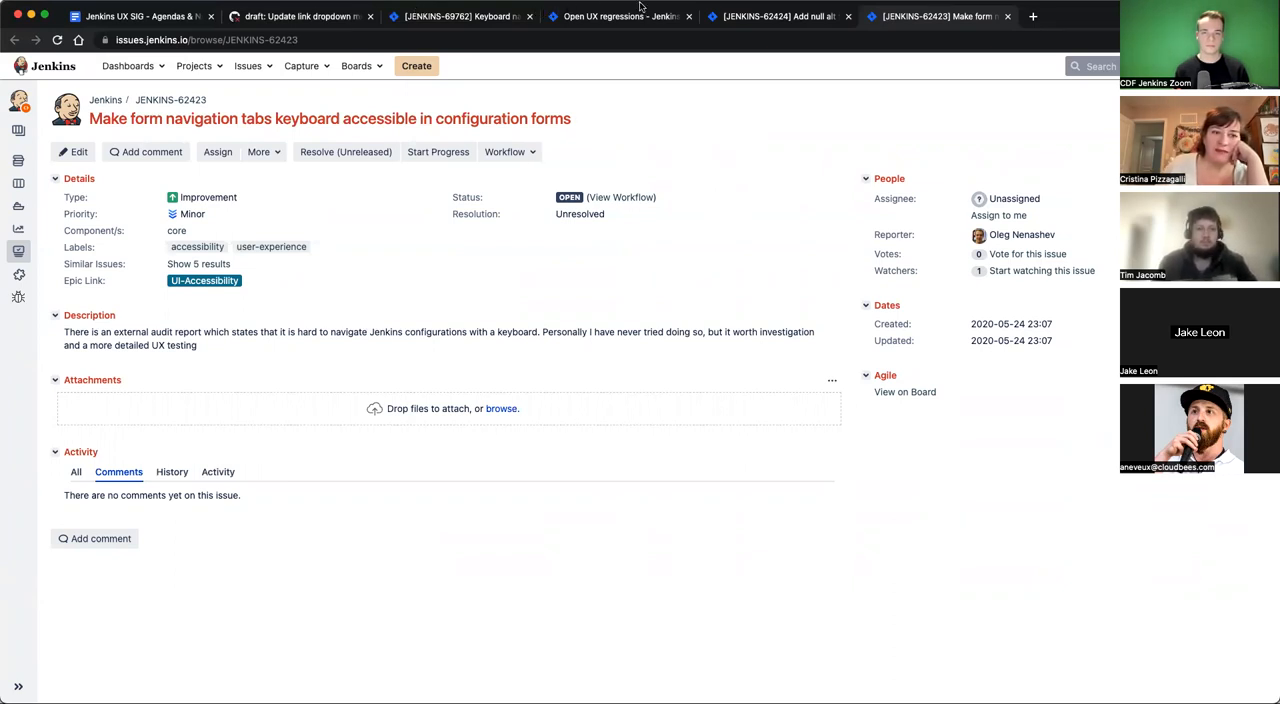
{"action": "mouse_move", "coordinate": [604, 62]}
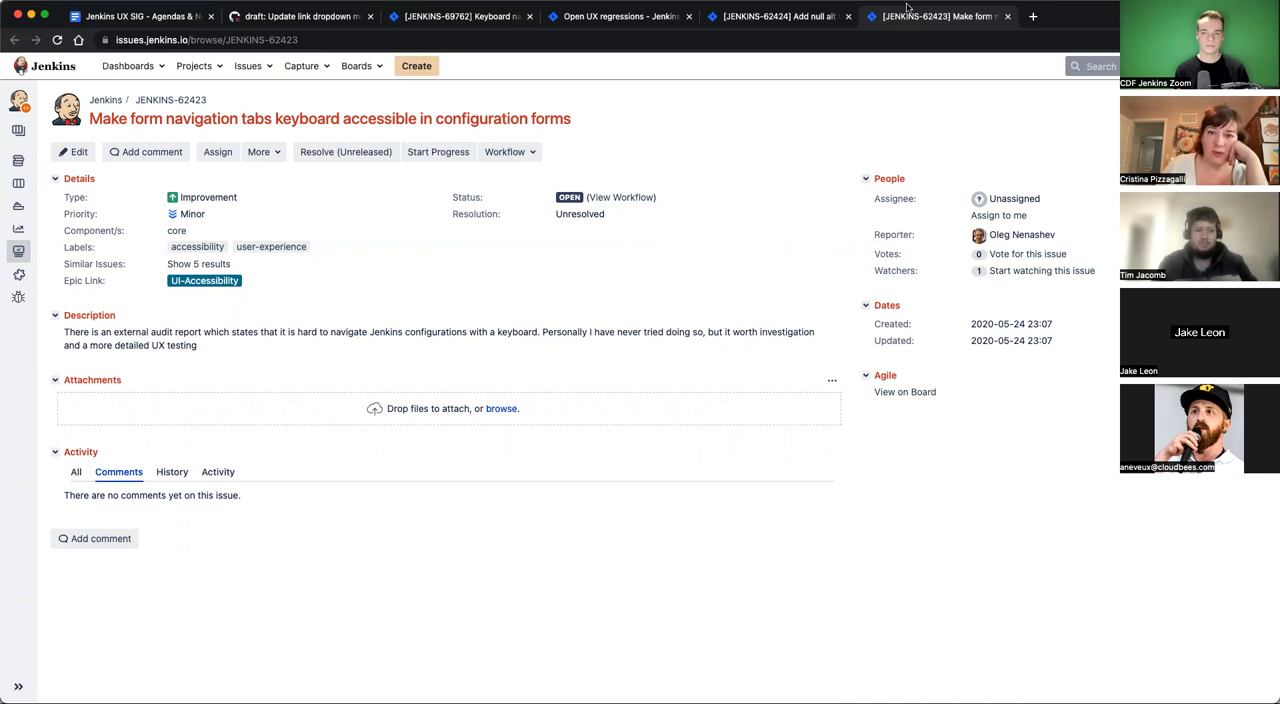
{"action": "mouse_move", "coordinate": [932, 12]}
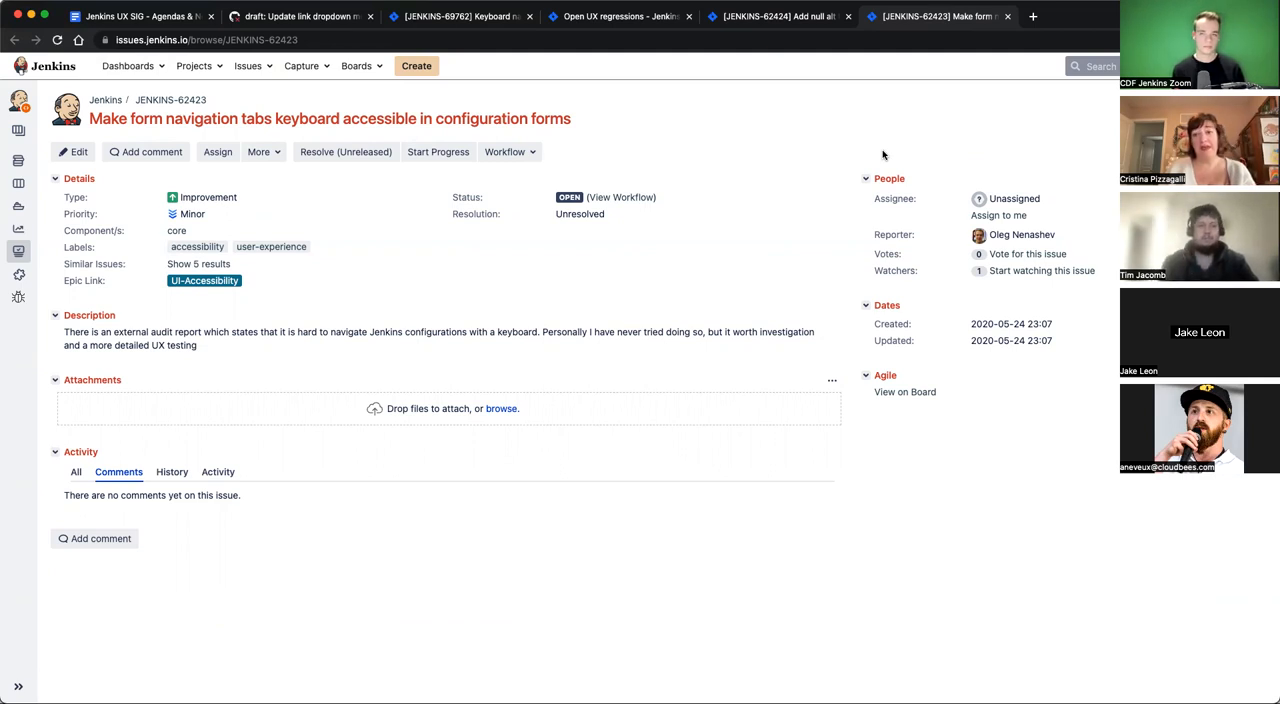
{"action": "mouse_move", "coordinate": [880, 156]}
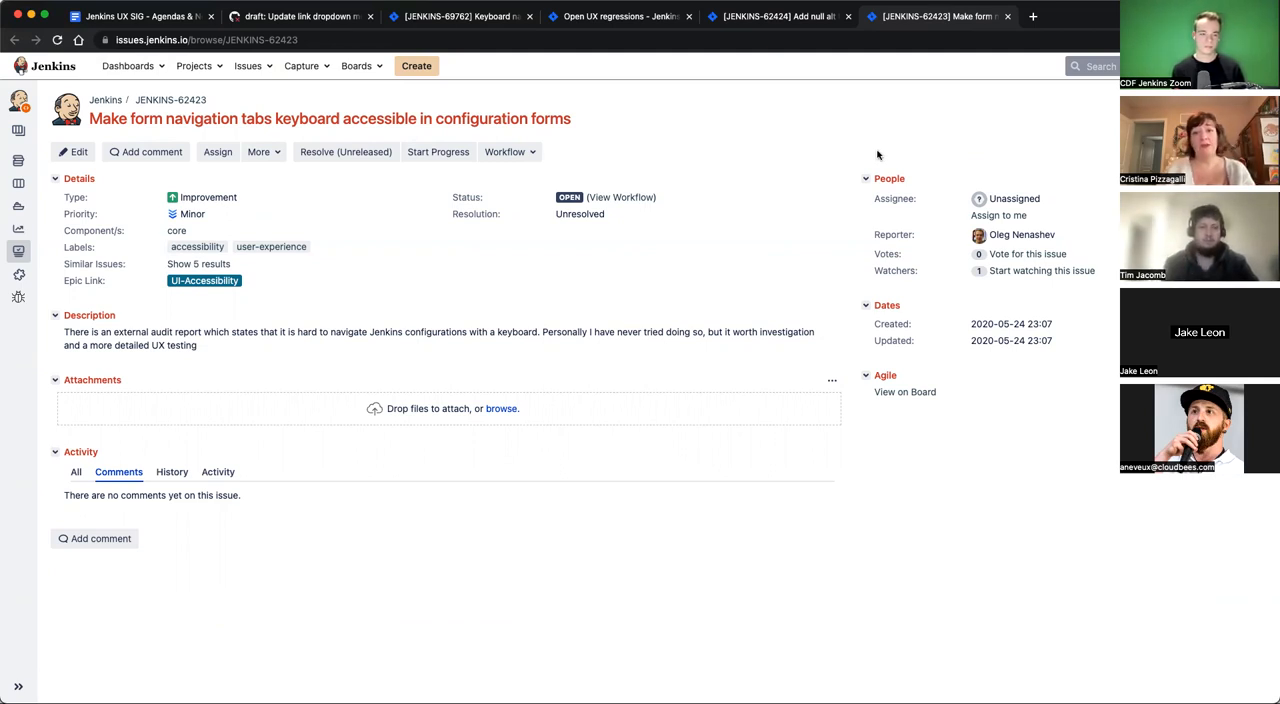
{"action": "mouse_move", "coordinate": [844, 140]}
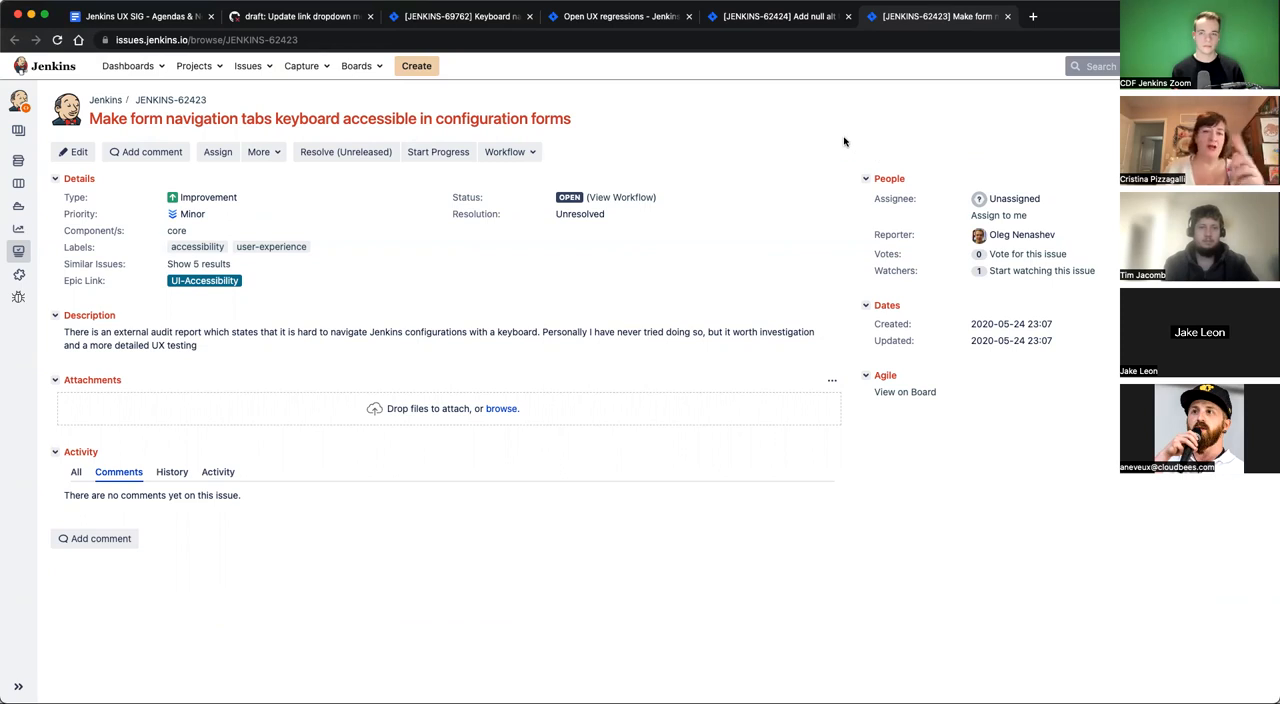
{"action": "mouse_move", "coordinate": [832, 140]}
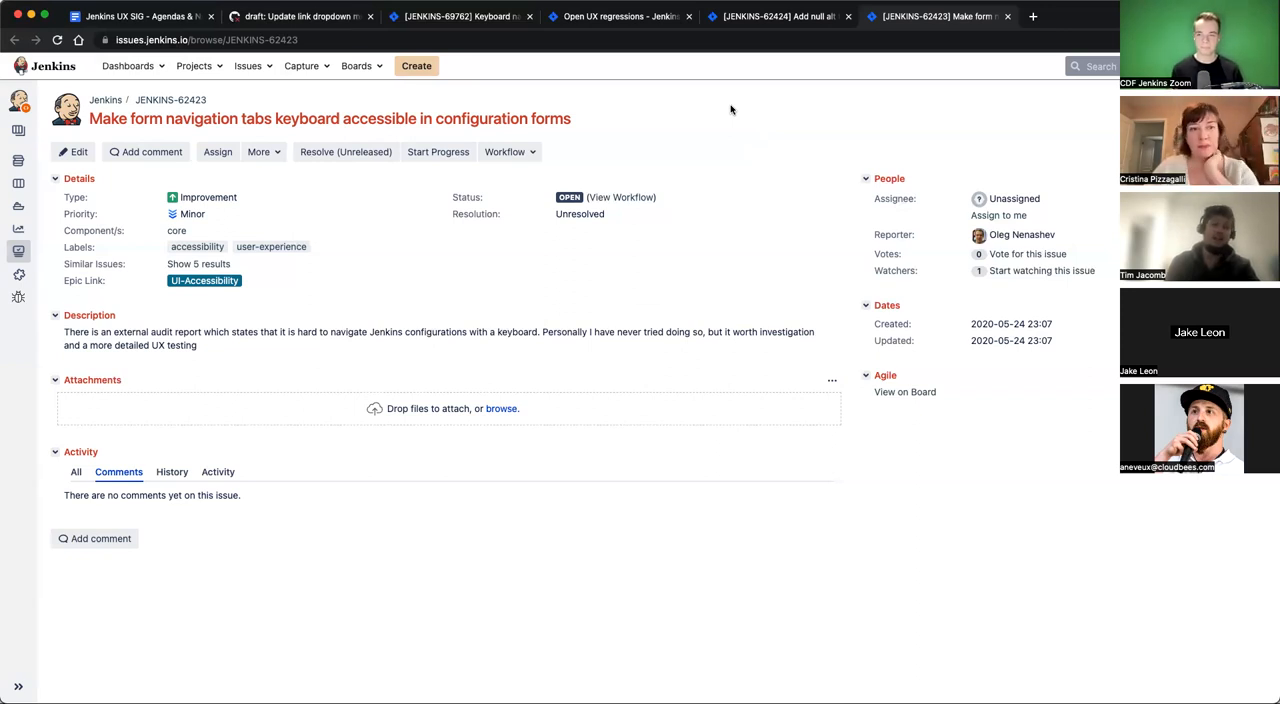
{"action": "mouse_move", "coordinate": [714, 112]}
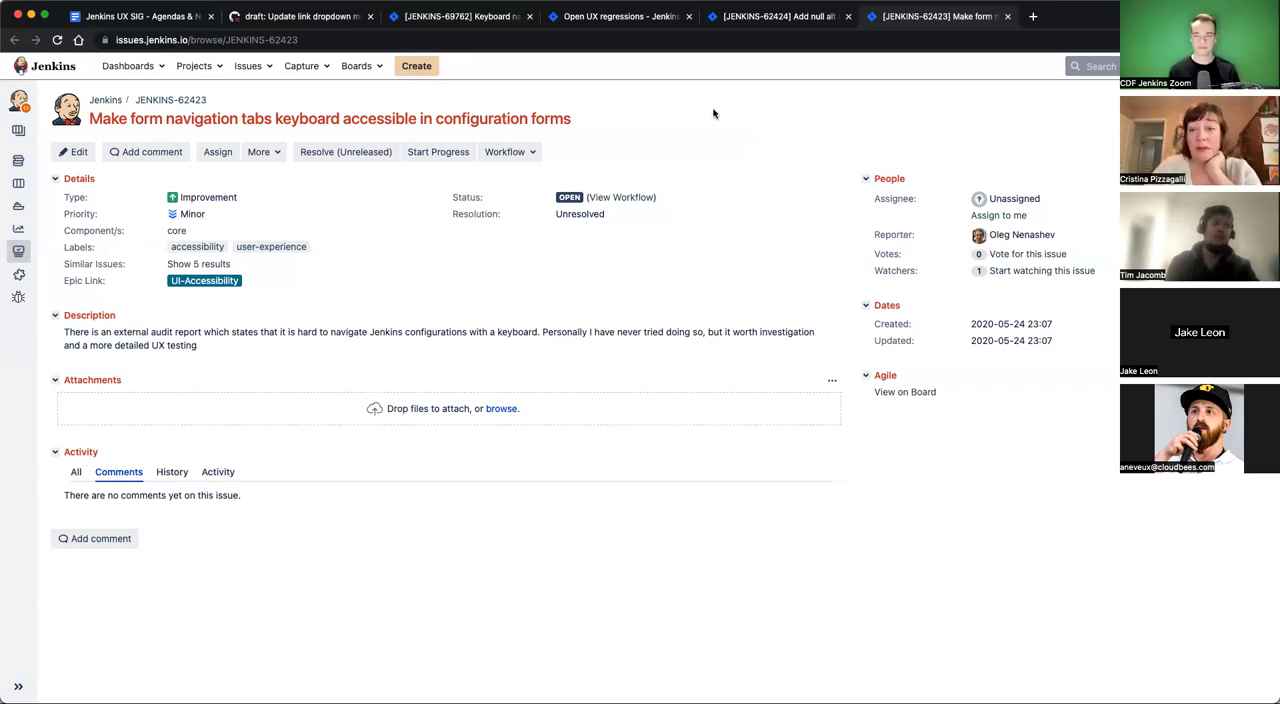
{"action": "mouse_move", "coordinate": [710, 104]}
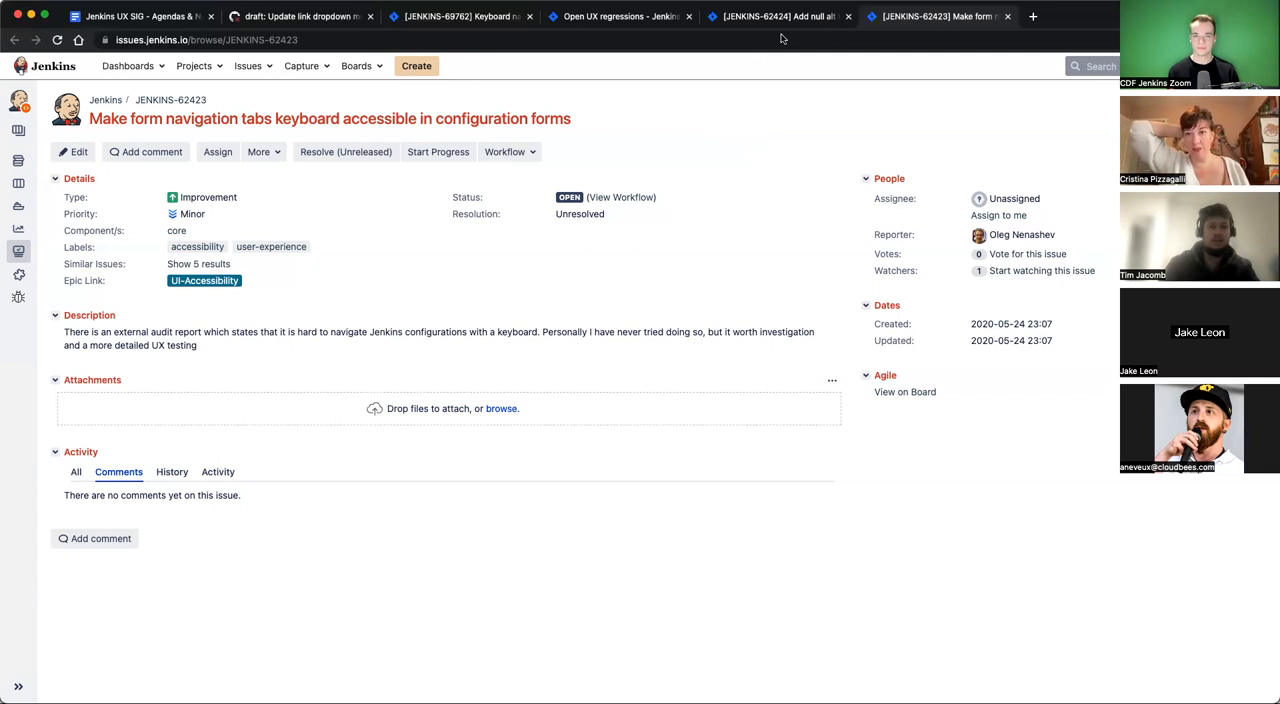
{"action": "mouse_move", "coordinate": [692, 38]}
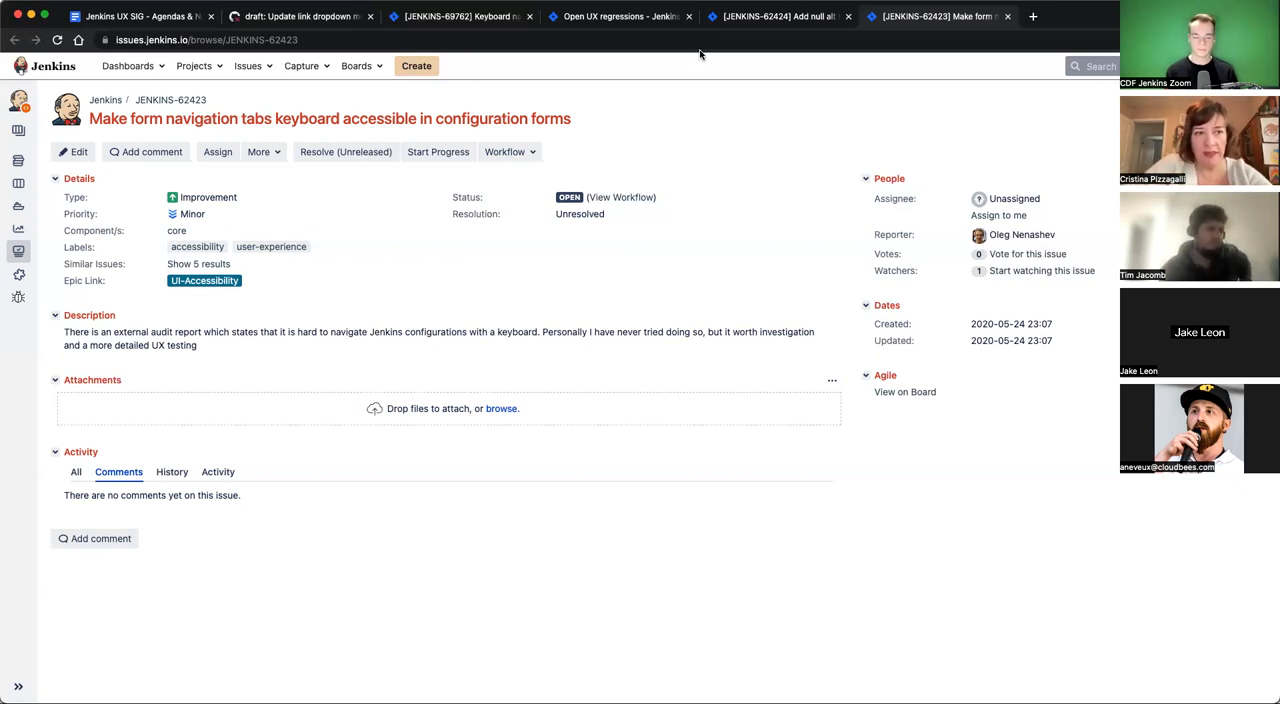
{"action": "mouse_move", "coordinate": [692, 62]}
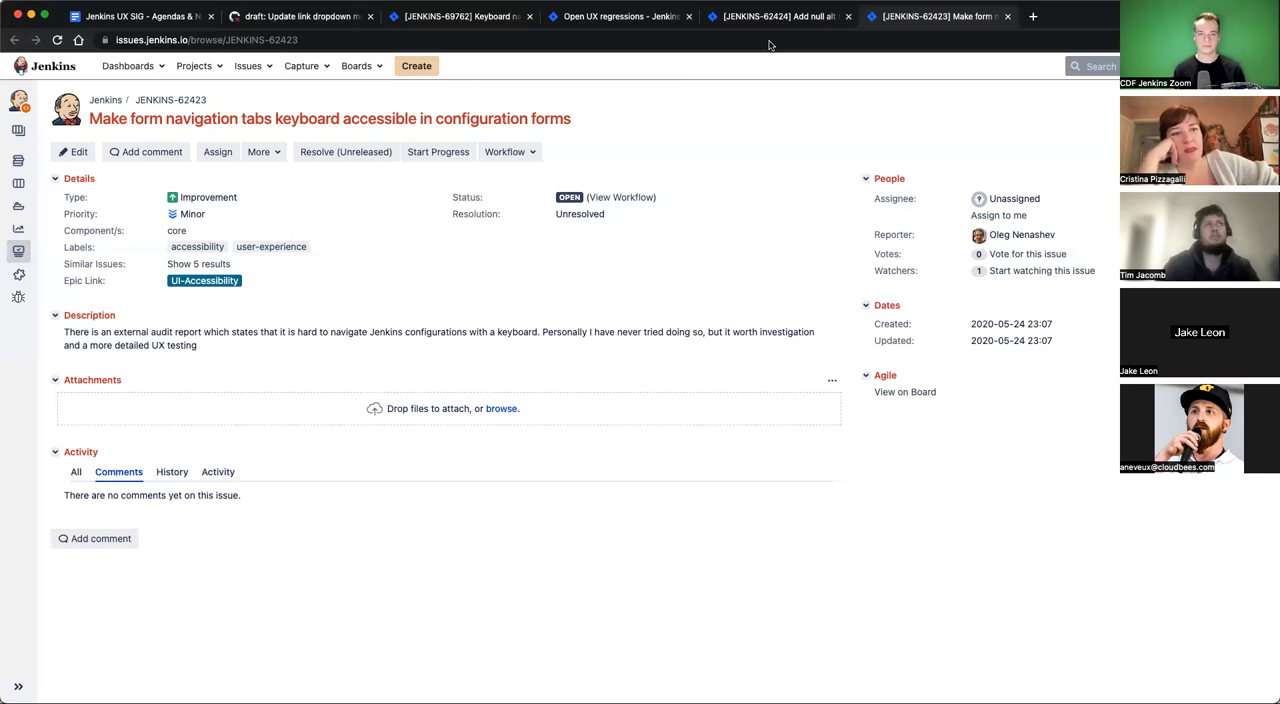
{"action": "mouse_move", "coordinate": [724, 46]}
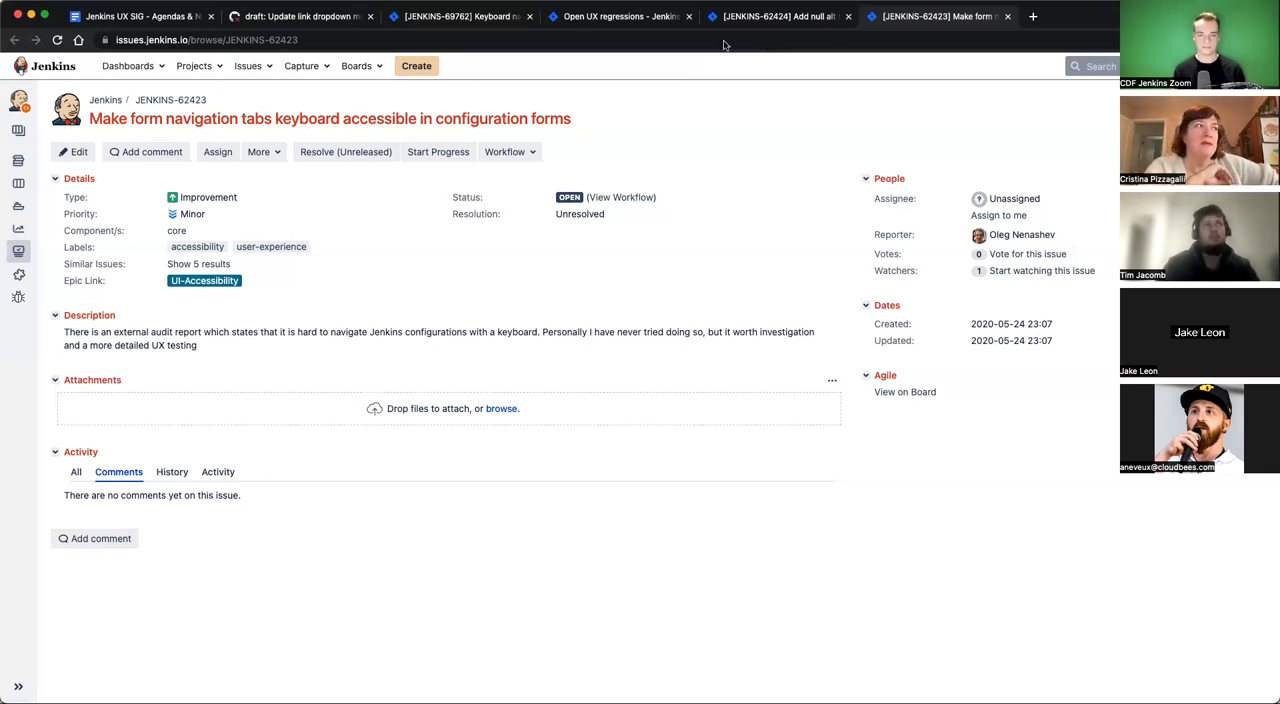
{"action": "mouse_move", "coordinate": [776, 48]}
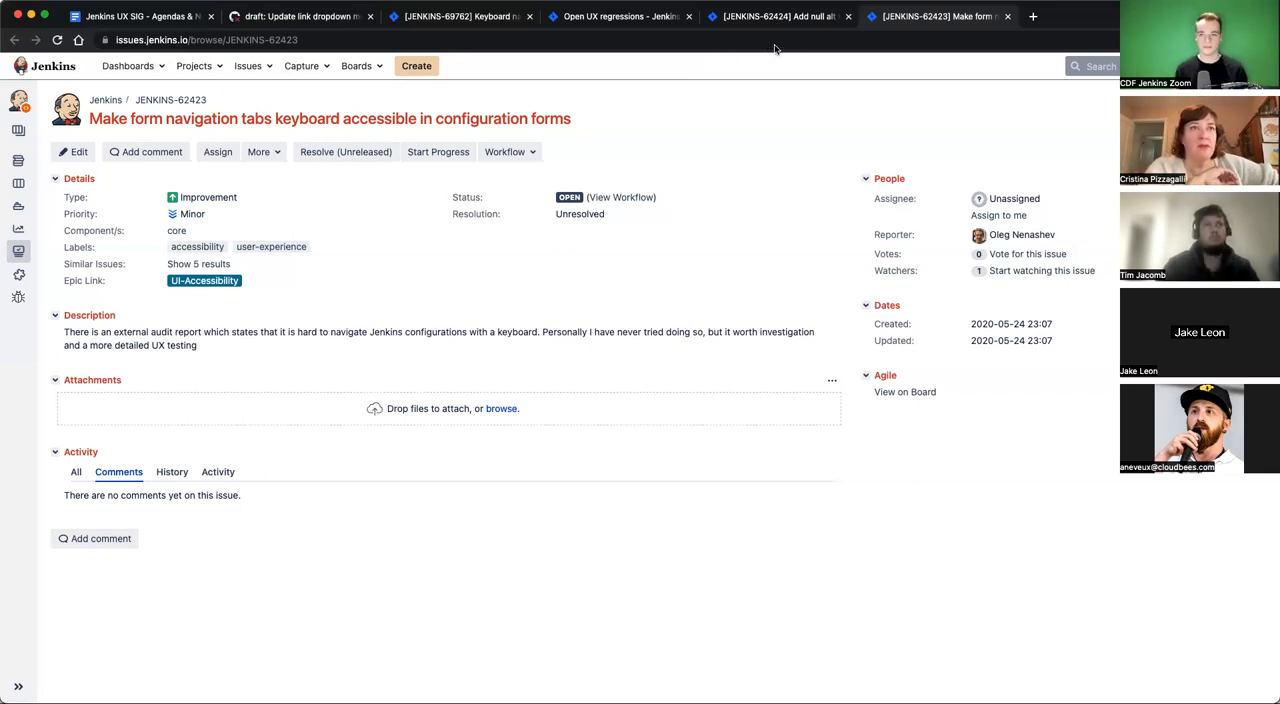
{"action": "mouse_move", "coordinate": [1020, 48]}
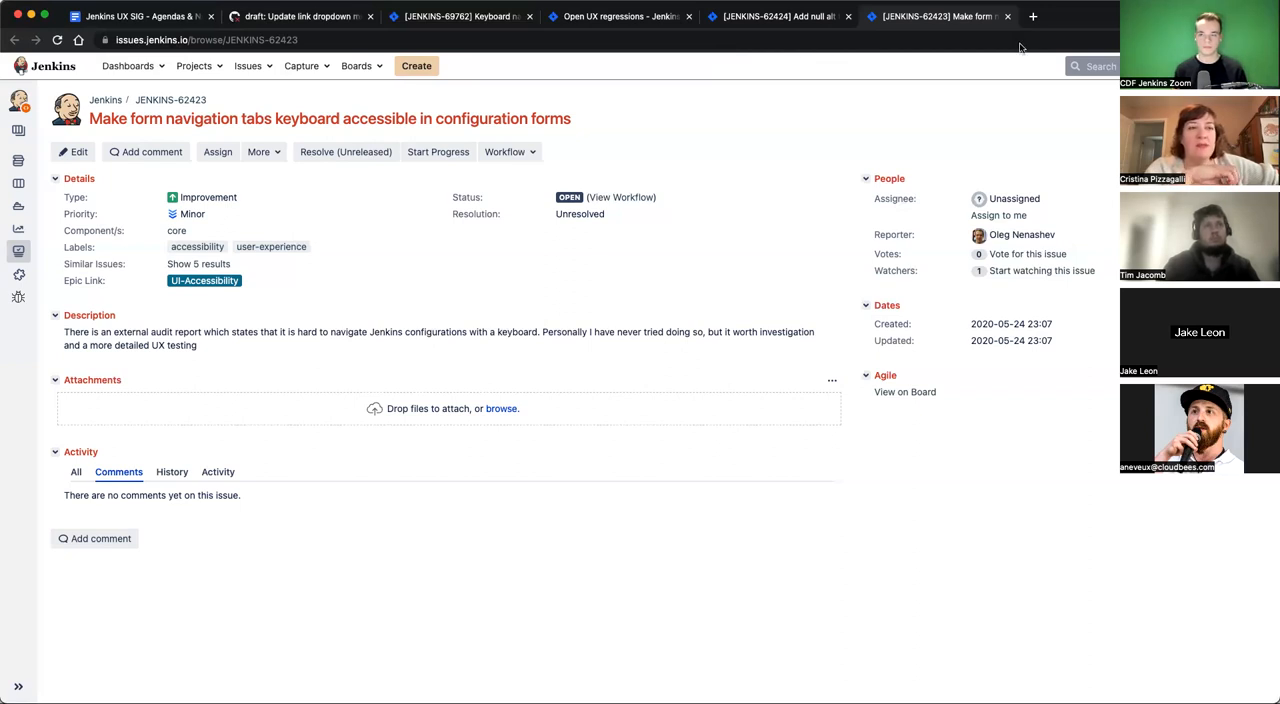
{"action": "mouse_move", "coordinate": [704, 48]}
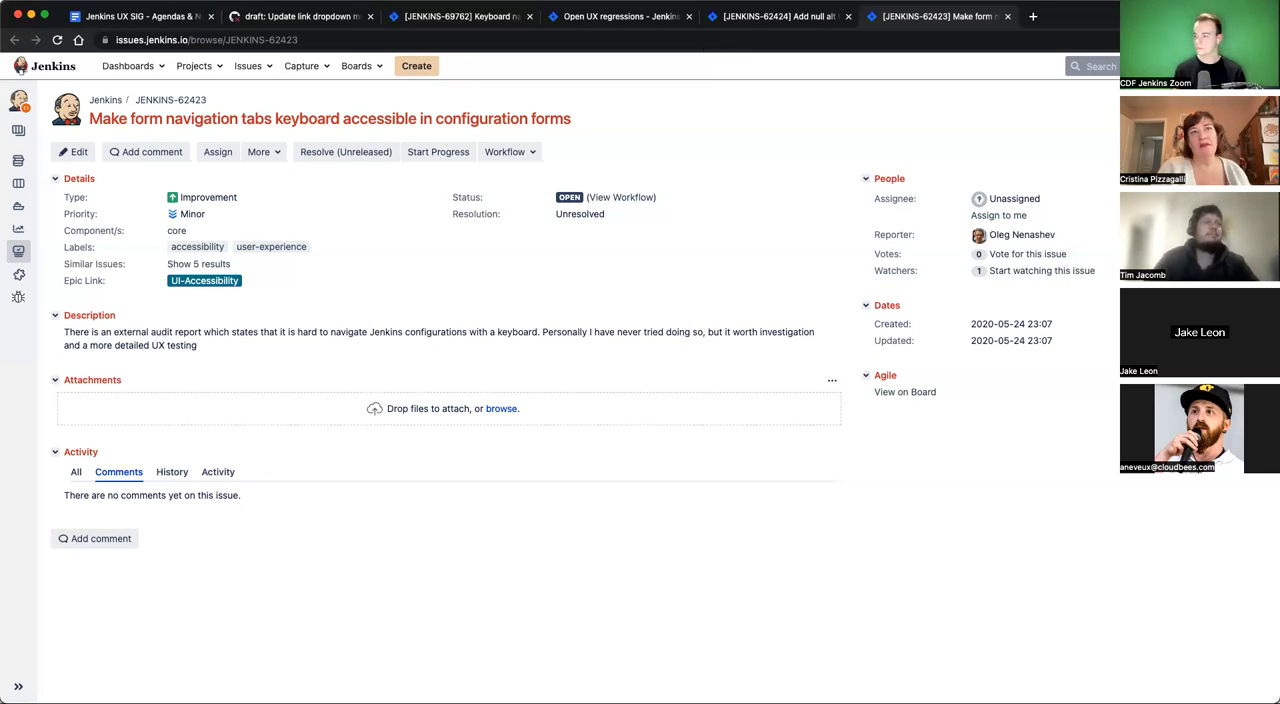
{"action": "mouse_move", "coordinate": [660, 56]}
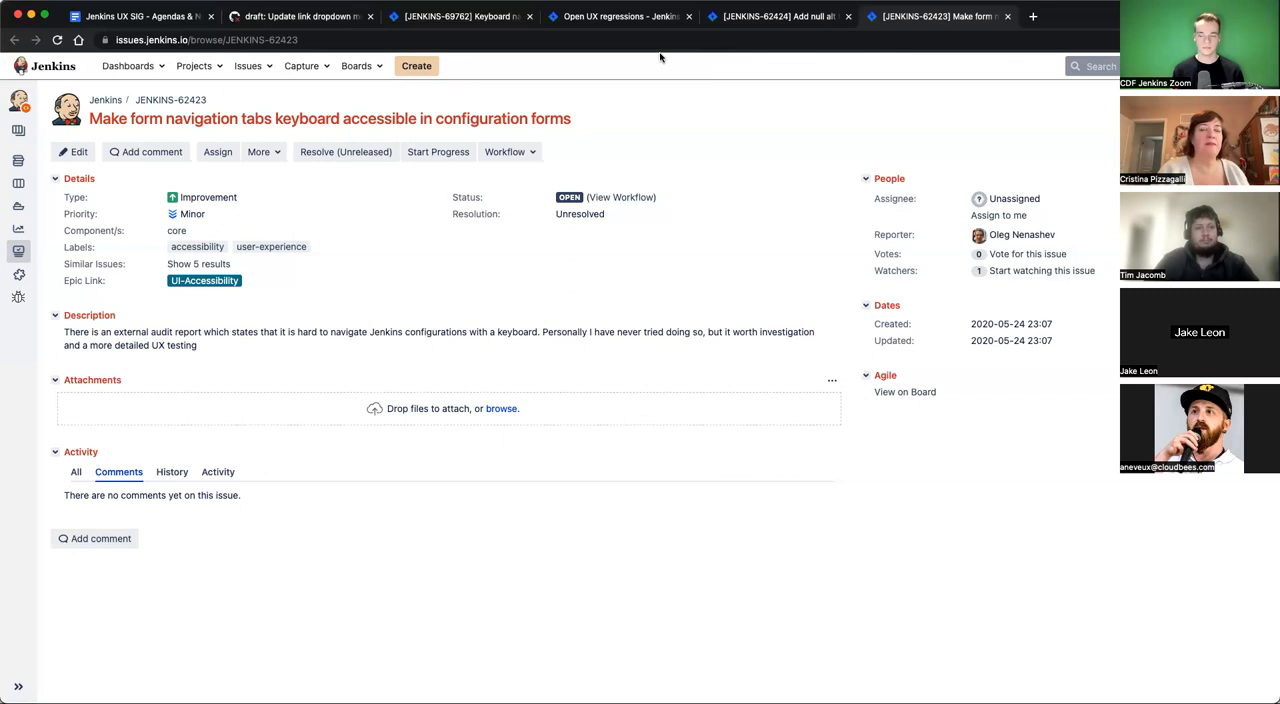
{"action": "mouse_move", "coordinate": [856, 14]}
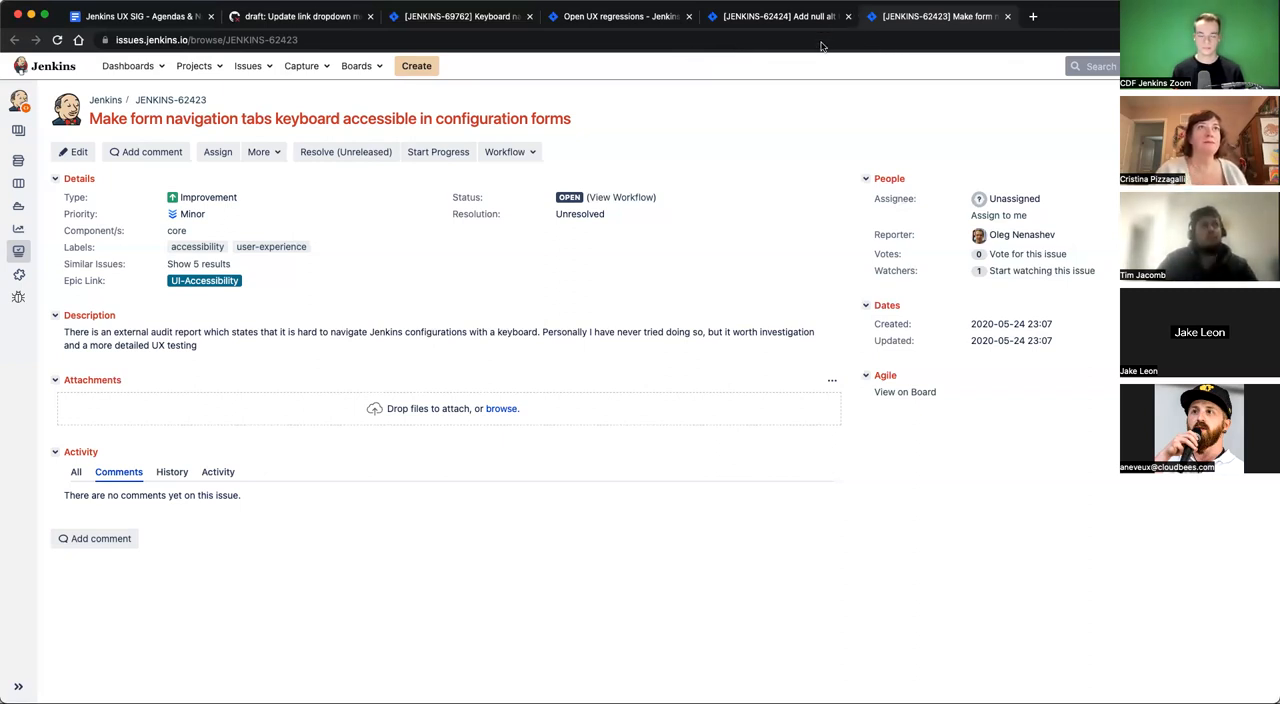
{"action": "mouse_move", "coordinate": [782, 112]}
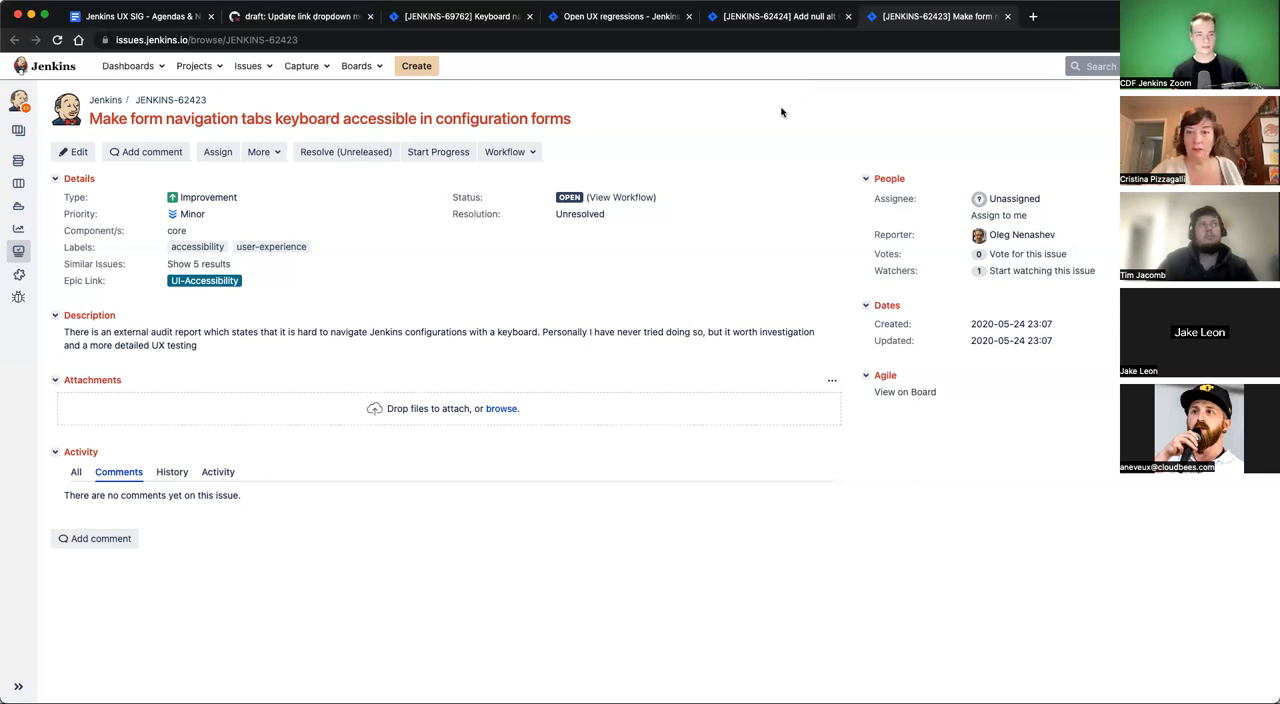
{"action": "mouse_move", "coordinate": [722, 192]}
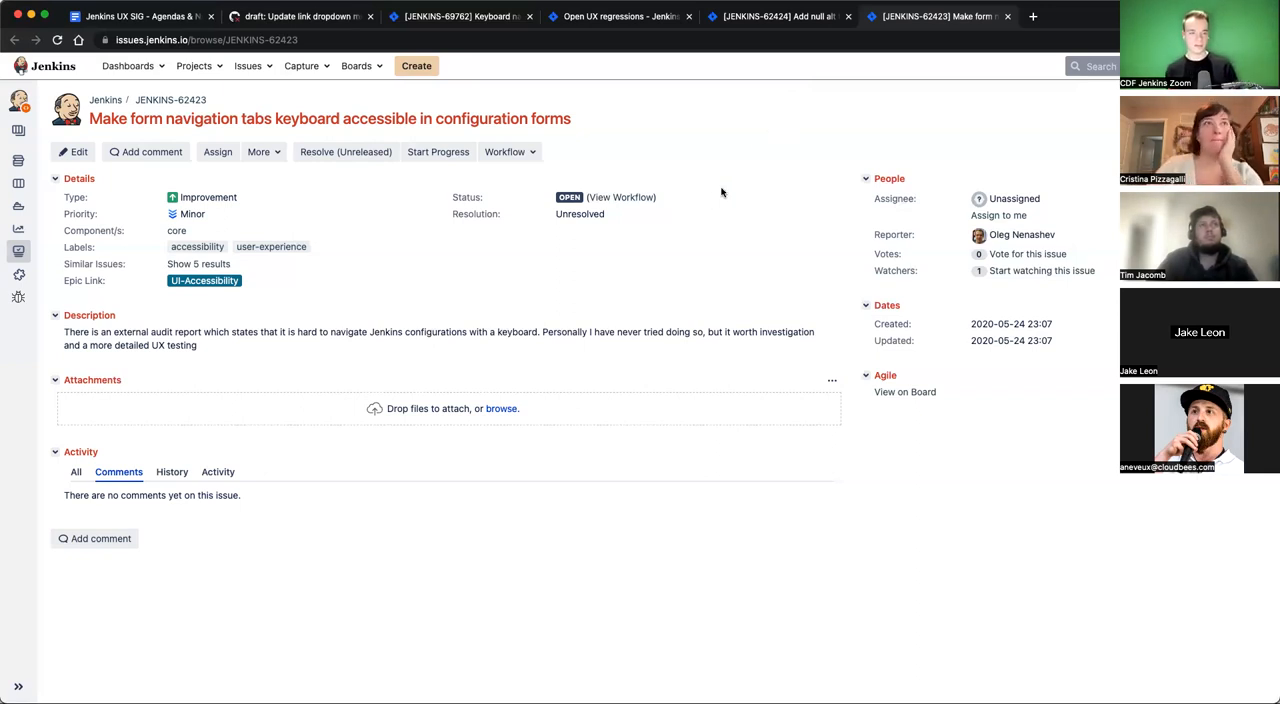
{"action": "mouse_move", "coordinate": [608, 222]}
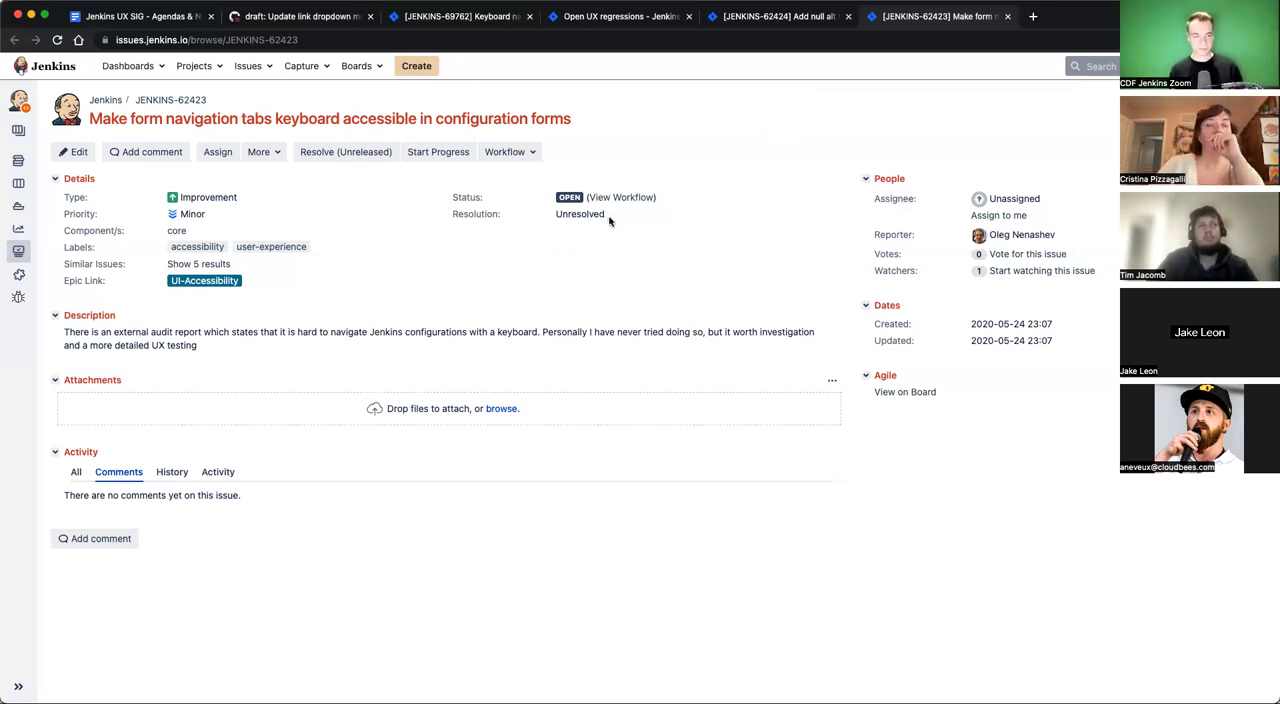
{"action": "mouse_move", "coordinate": [200, 232]}
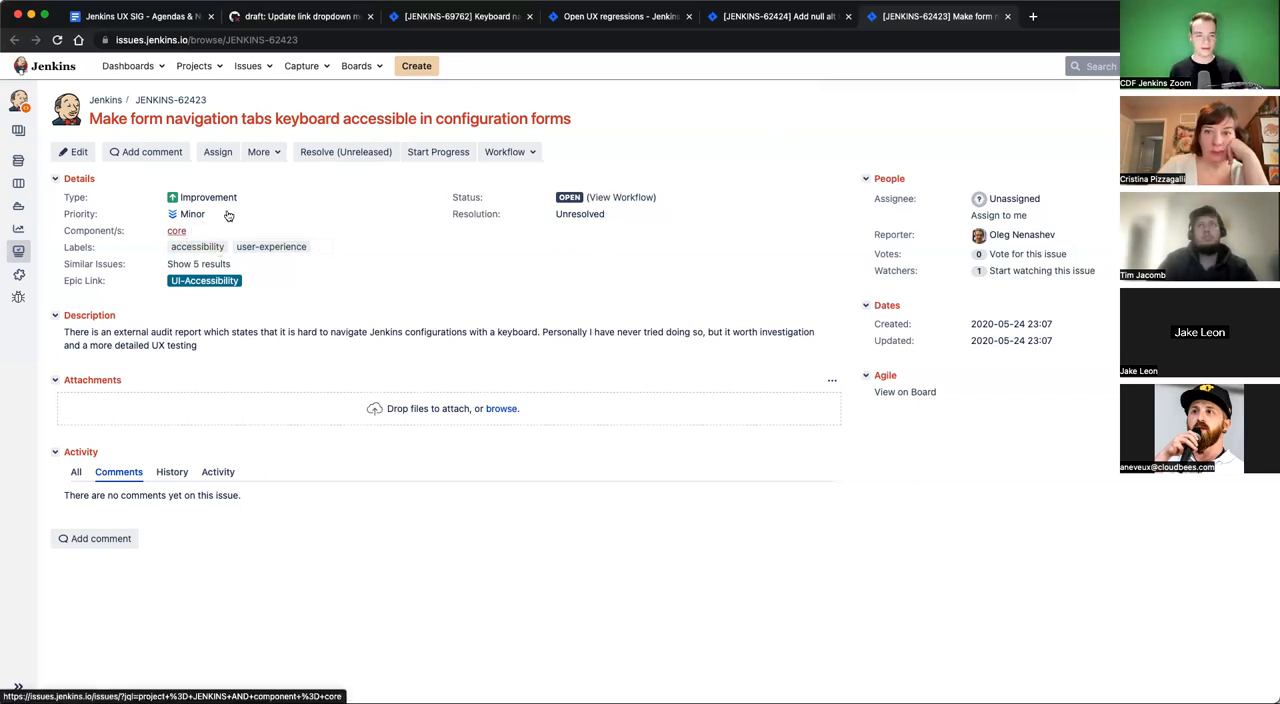
{"action": "mouse_move", "coordinate": [218, 172]}
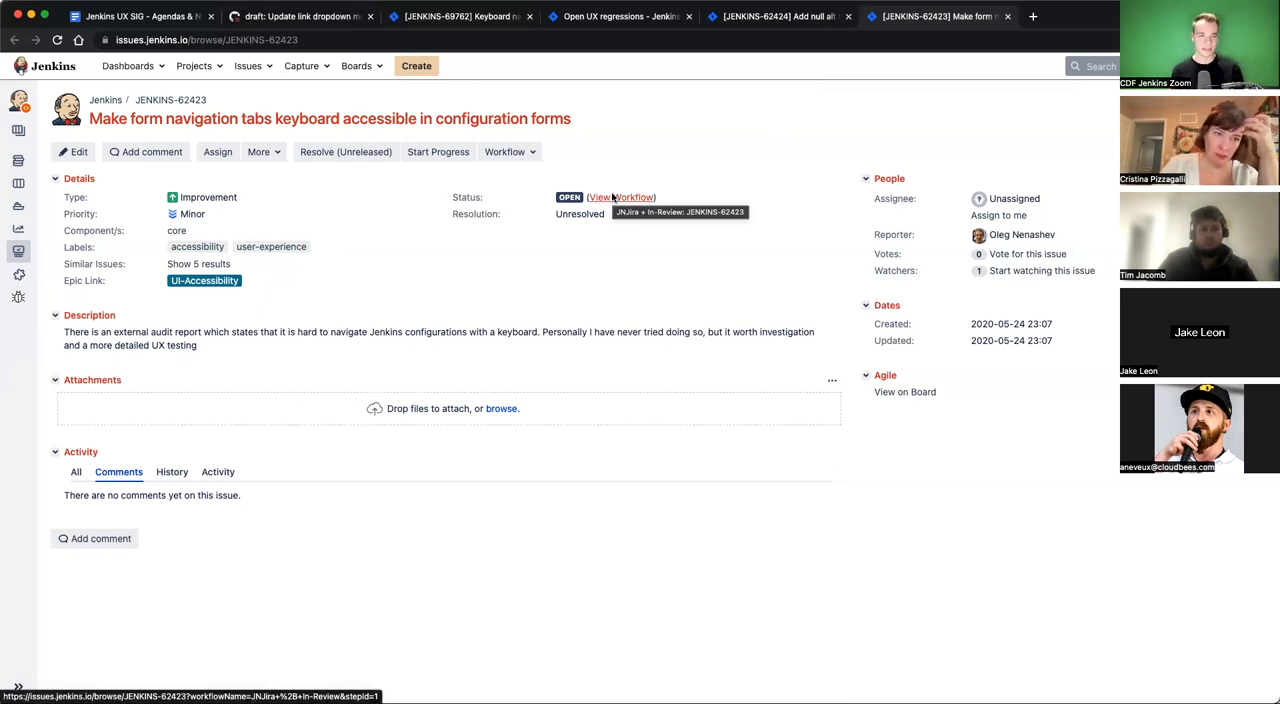
{"action": "mouse_move", "coordinate": [292, 372]}
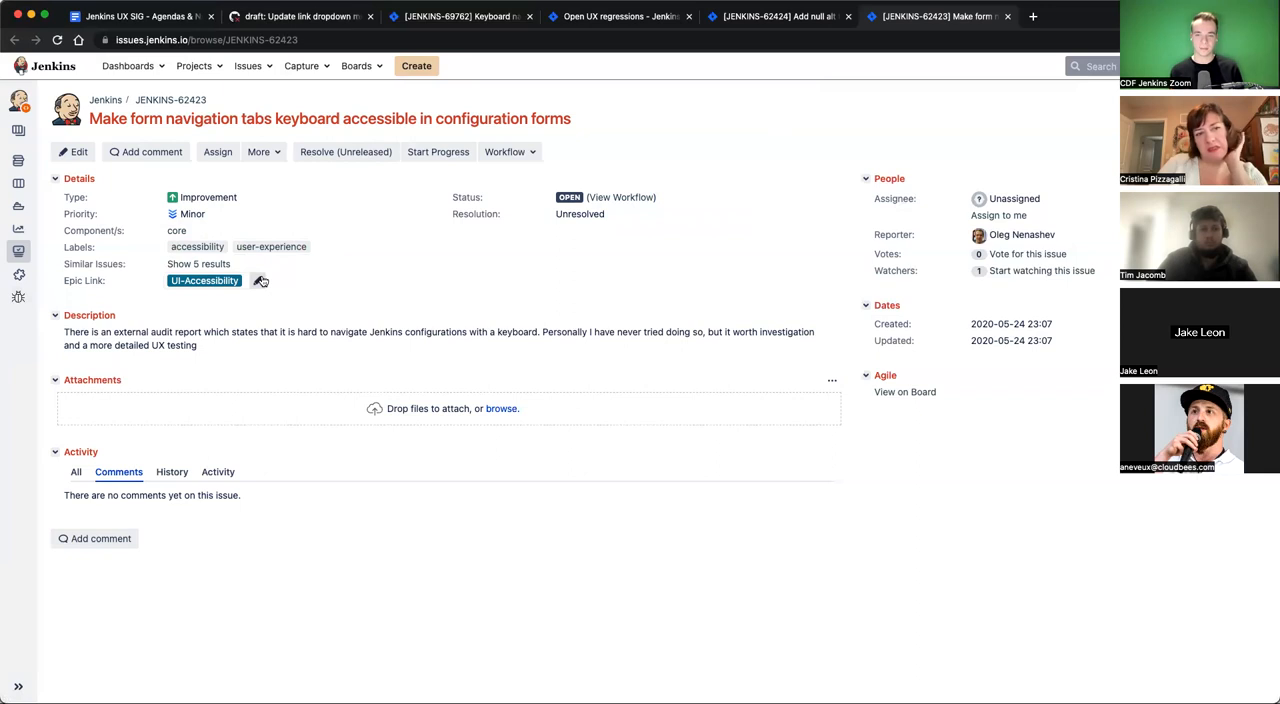
{"action": "mouse_move", "coordinate": [278, 268]}
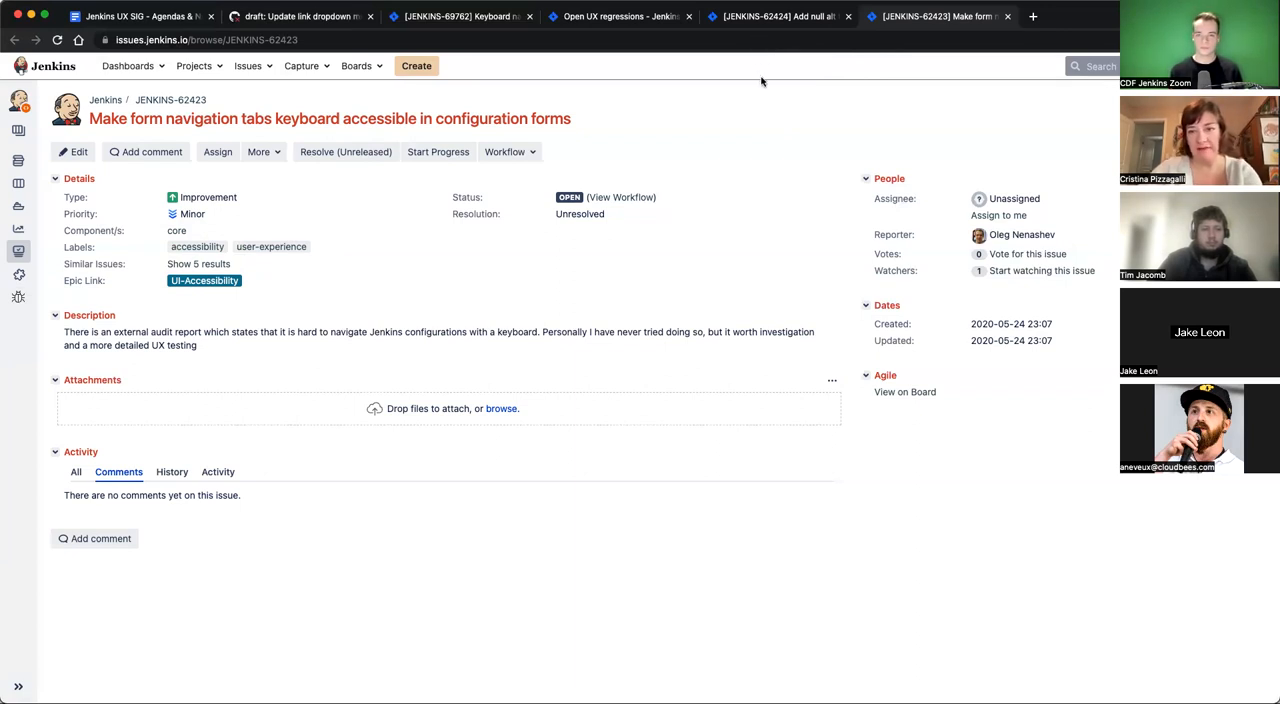
{"action": "mouse_move", "coordinate": [736, 180]}
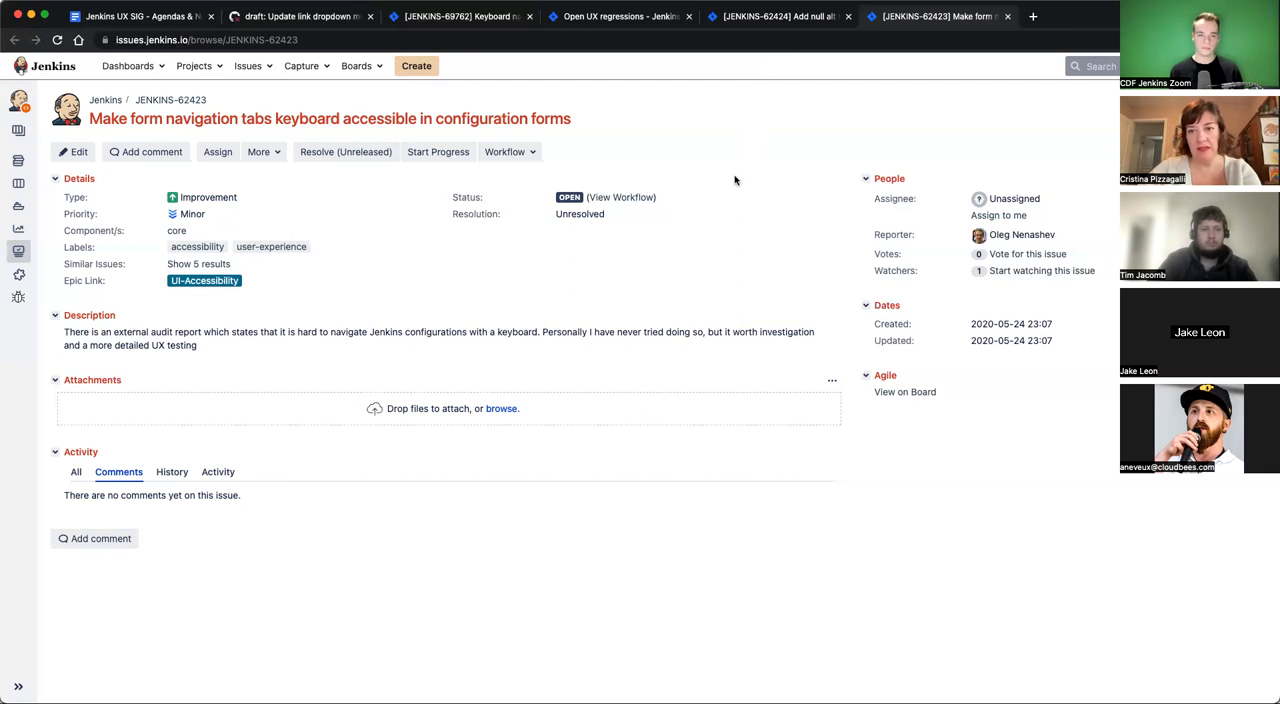
Review Jira issue JENKINS-62423 about keyboard-accessible form navigation tabs
{"action": "double_click", "coordinate": [204, 280]}
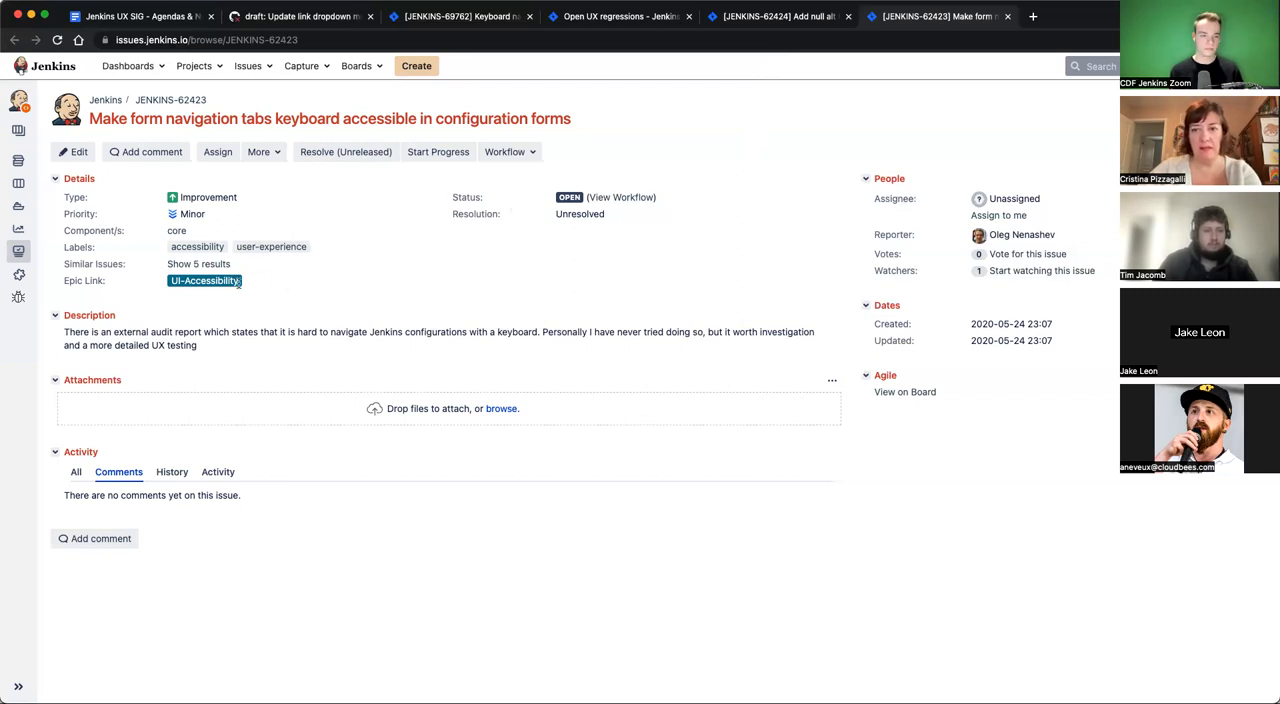
Open the UI-Accessibility epic JENKINS-62268 and scroll through its 'Issues in epic' list
{"action": "left_click", "coordinate": [204, 280]}
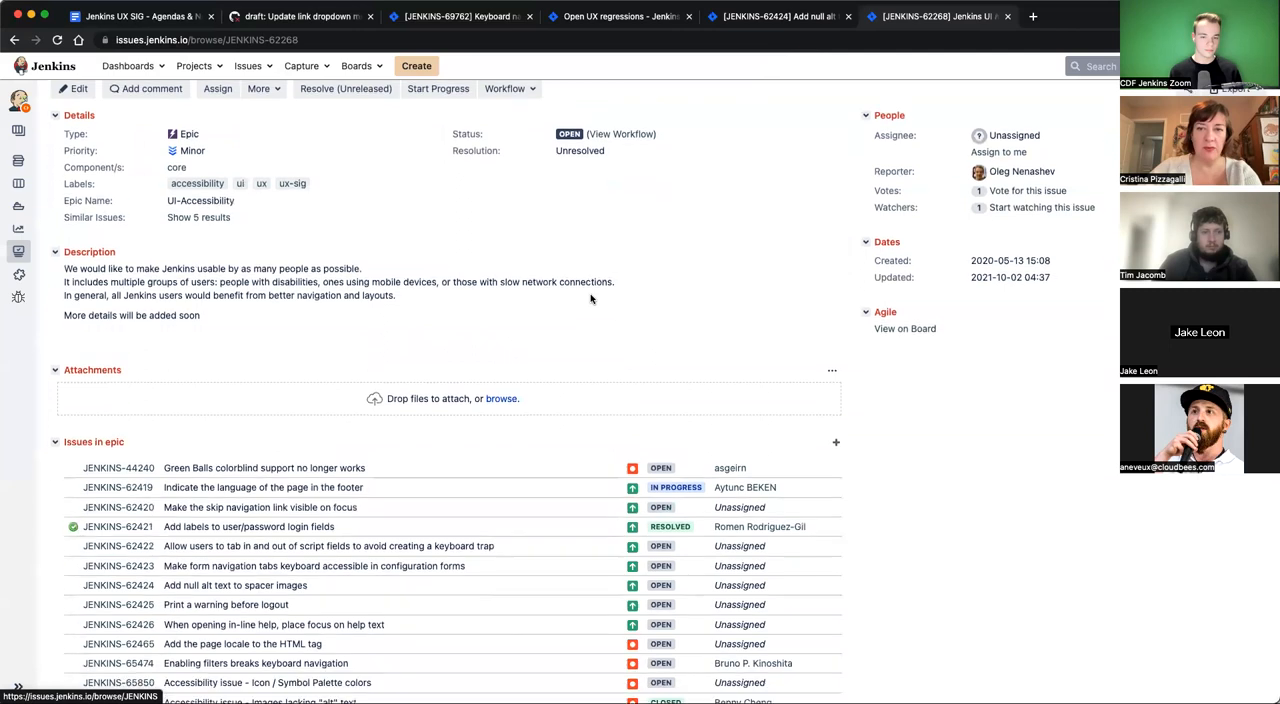
{"action": "scroll", "scroll_direction": "down", "scroll_amount": 3}
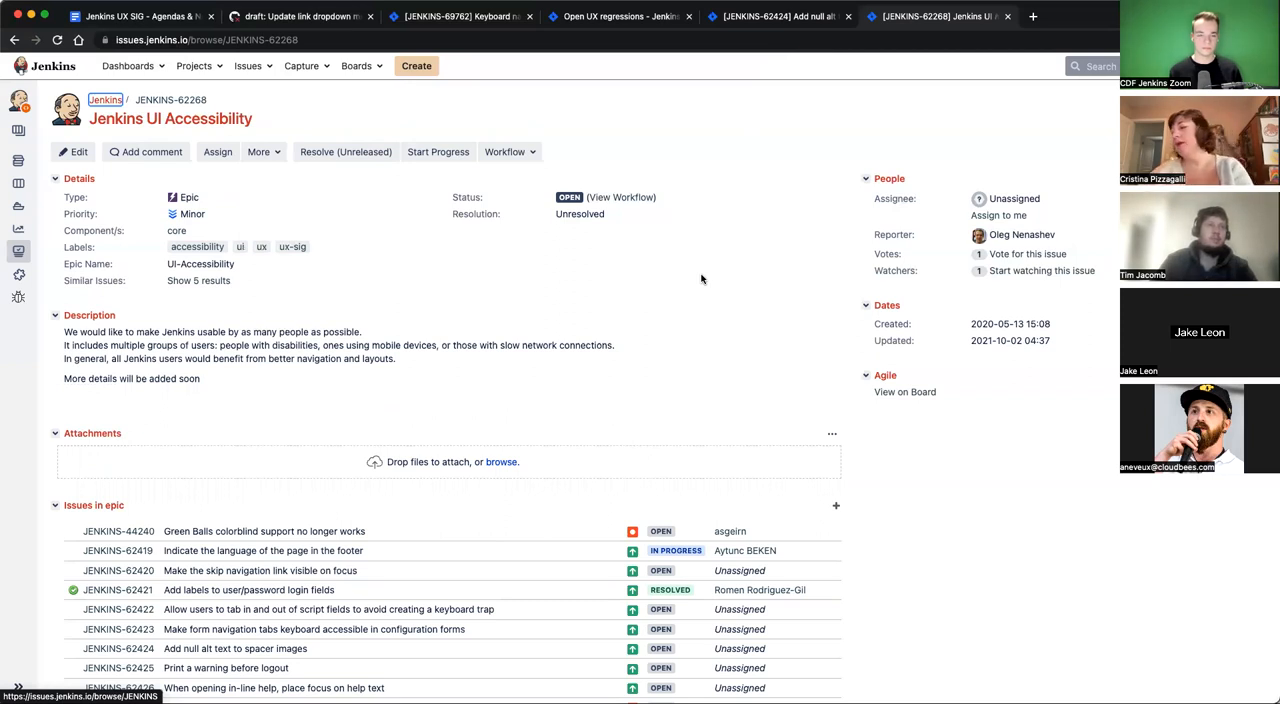
{"action": "scroll", "scroll_direction": "down", "scroll_amount": 3}
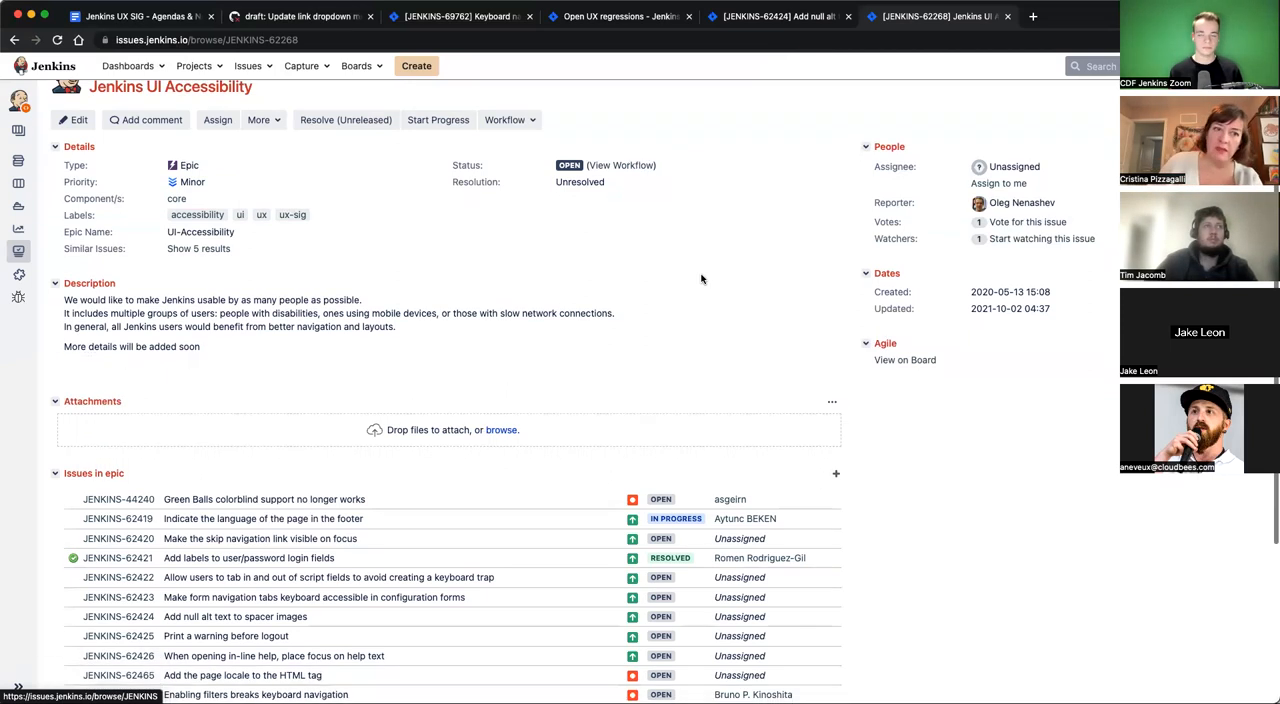
{"action": "scroll", "scroll_direction": "down", "scroll_amount": 3}
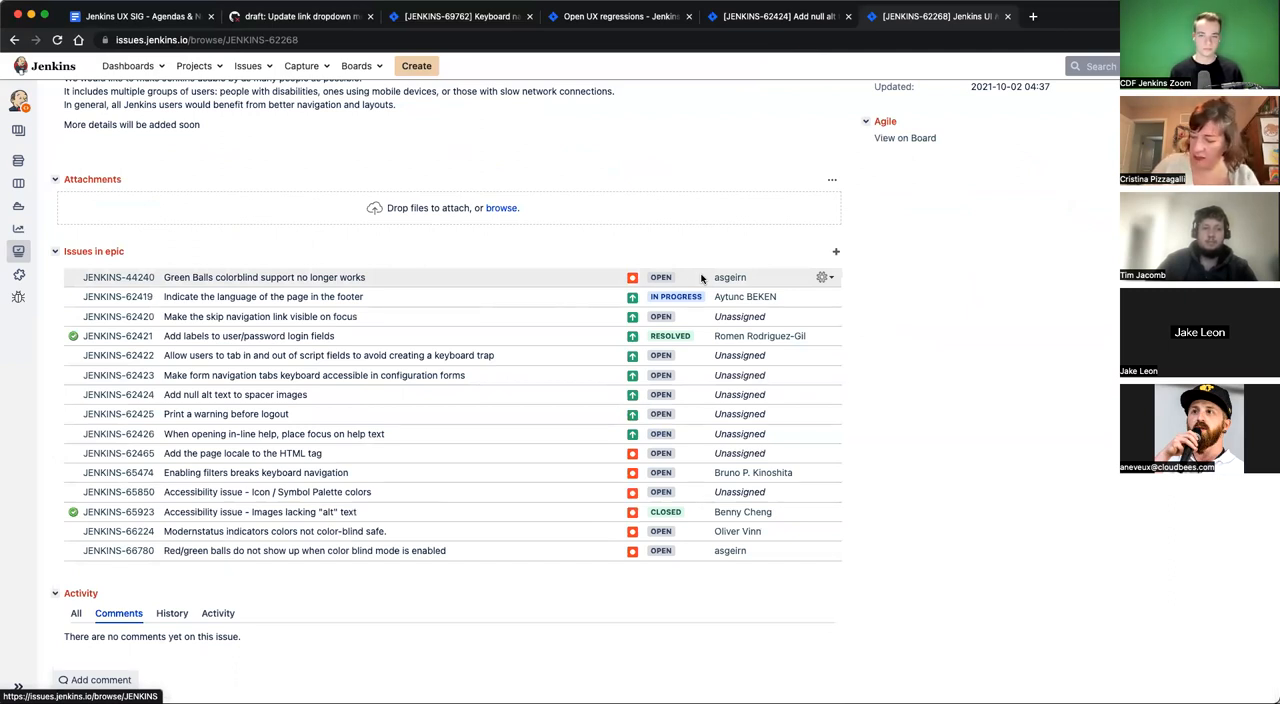
{"action": "mouse_move", "coordinate": [692, 258]}
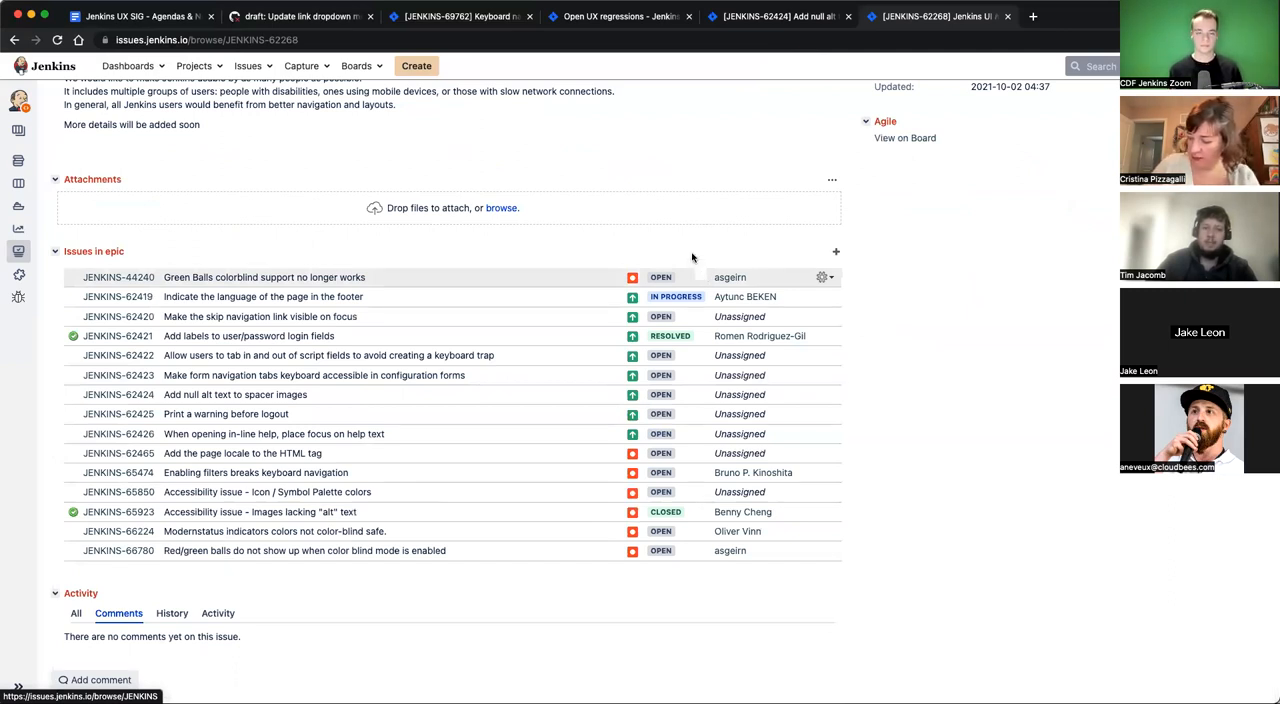
{"action": "mouse_move", "coordinate": [868, 184]}
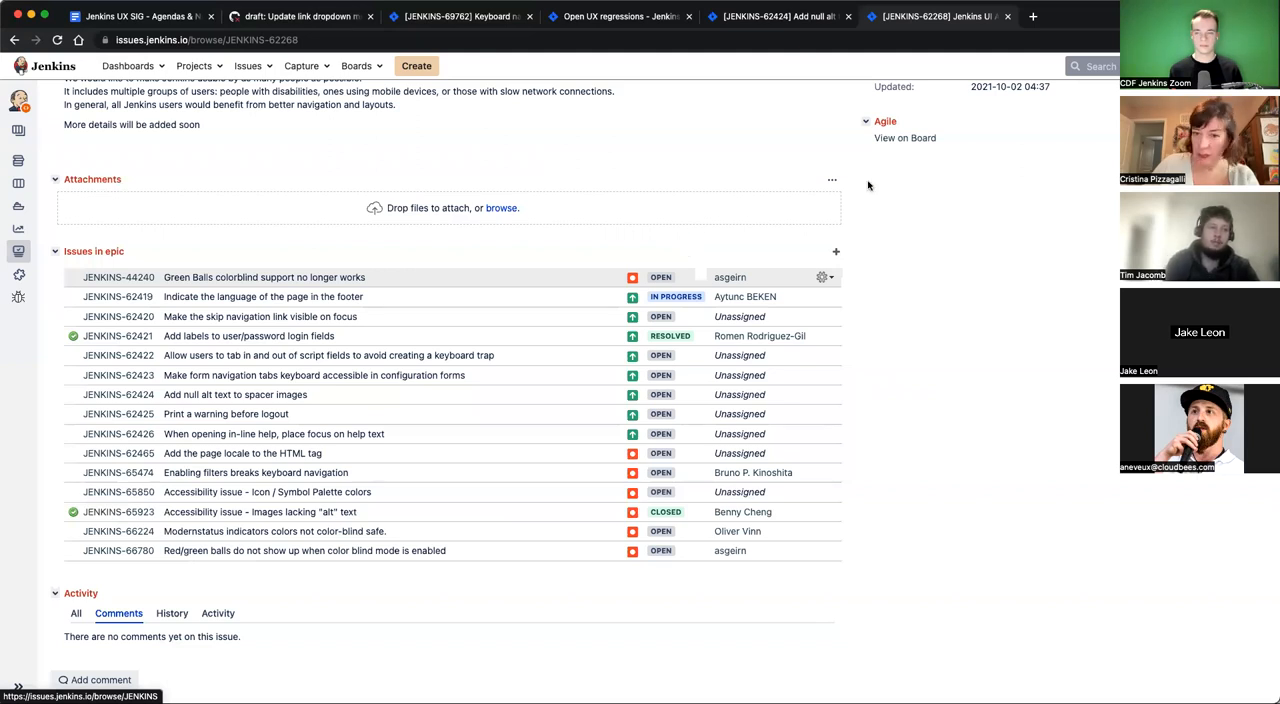
{"action": "mouse_move", "coordinate": [982, 200]}
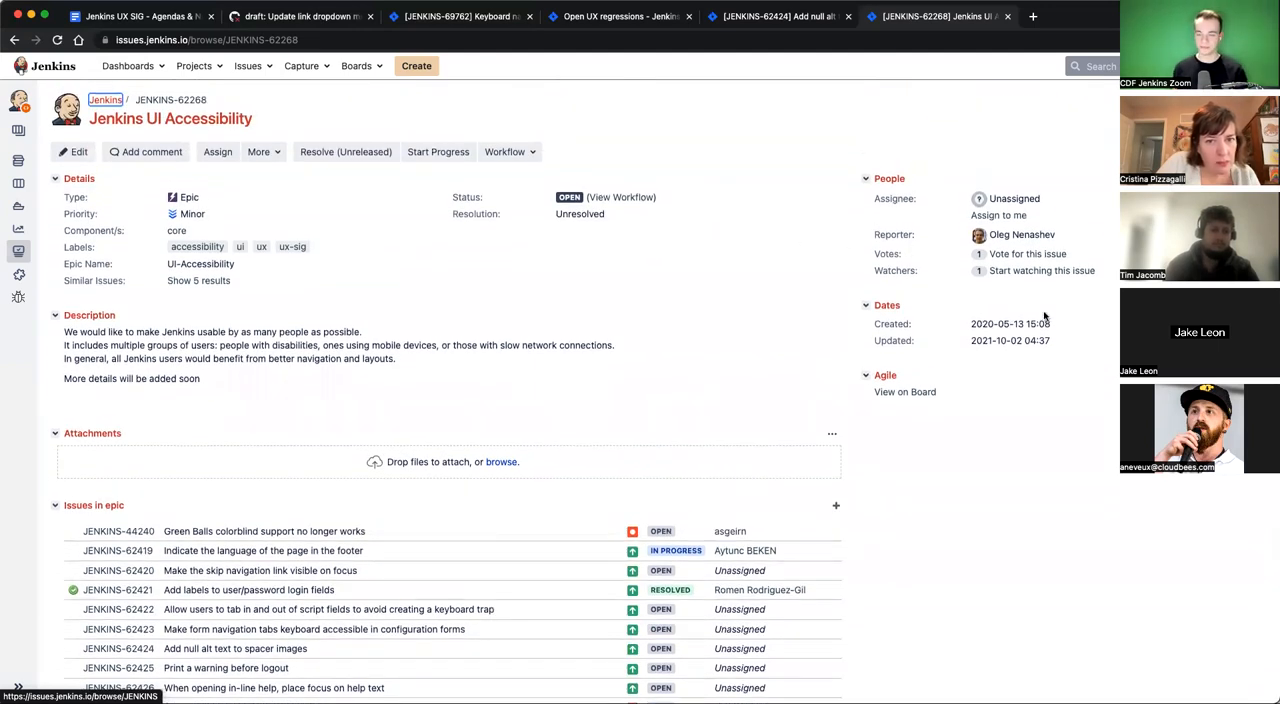
{"action": "mouse_move", "coordinate": [784, 288]}
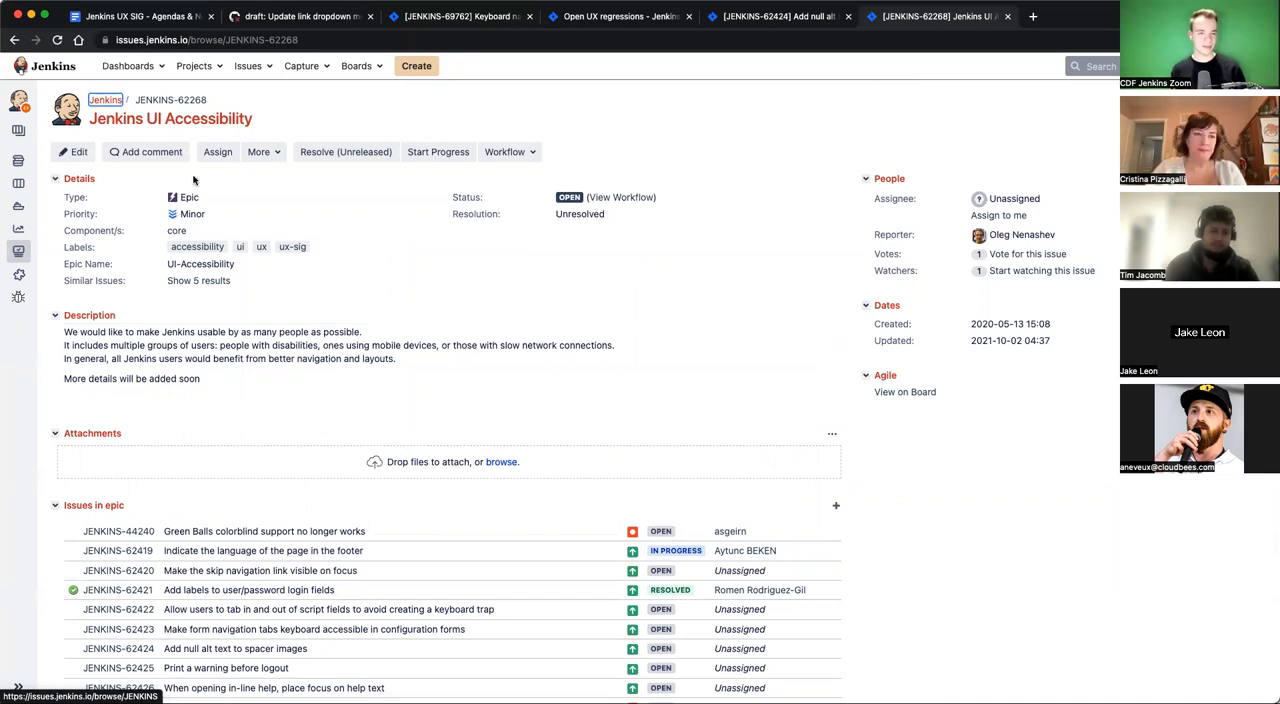
{"action": "scroll", "scroll_direction": "down", "scroll_amount": 3}
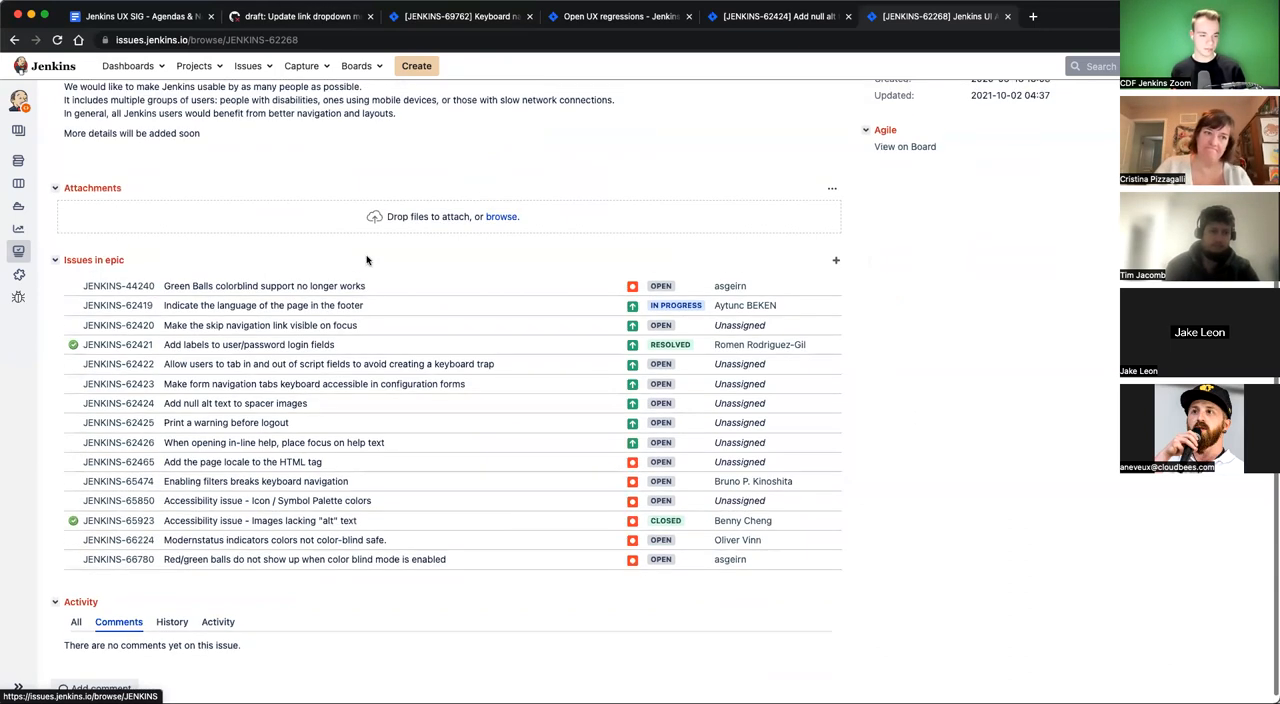
{"action": "scroll", "scroll_direction": "down", "scroll_amount": 3}
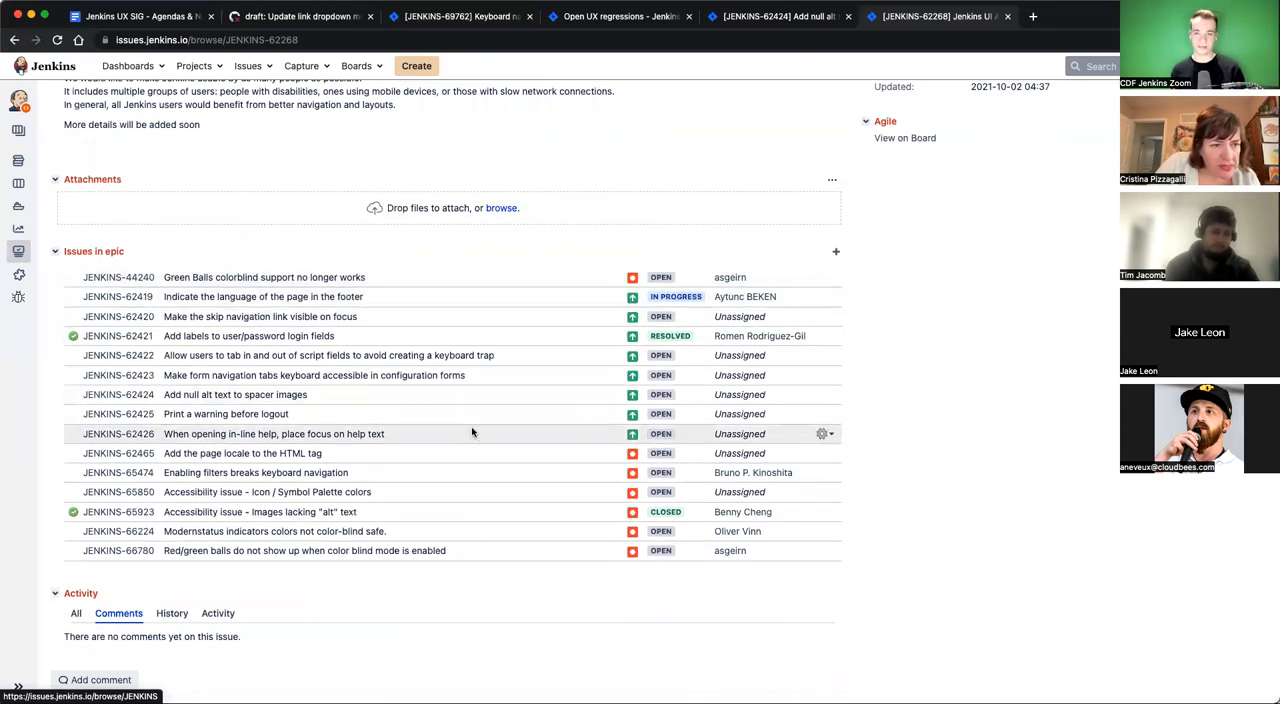
{"action": "mouse_move", "coordinate": [444, 452]}
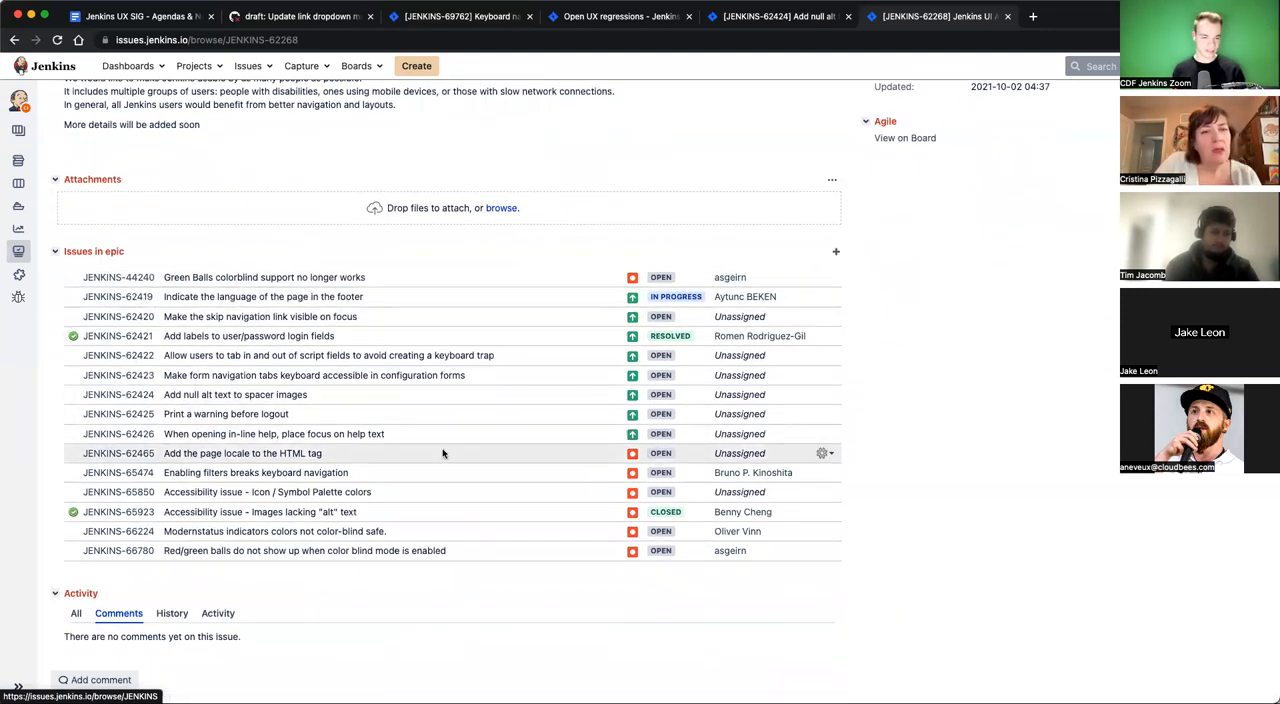
{"action": "mouse_move", "coordinate": [440, 472]}
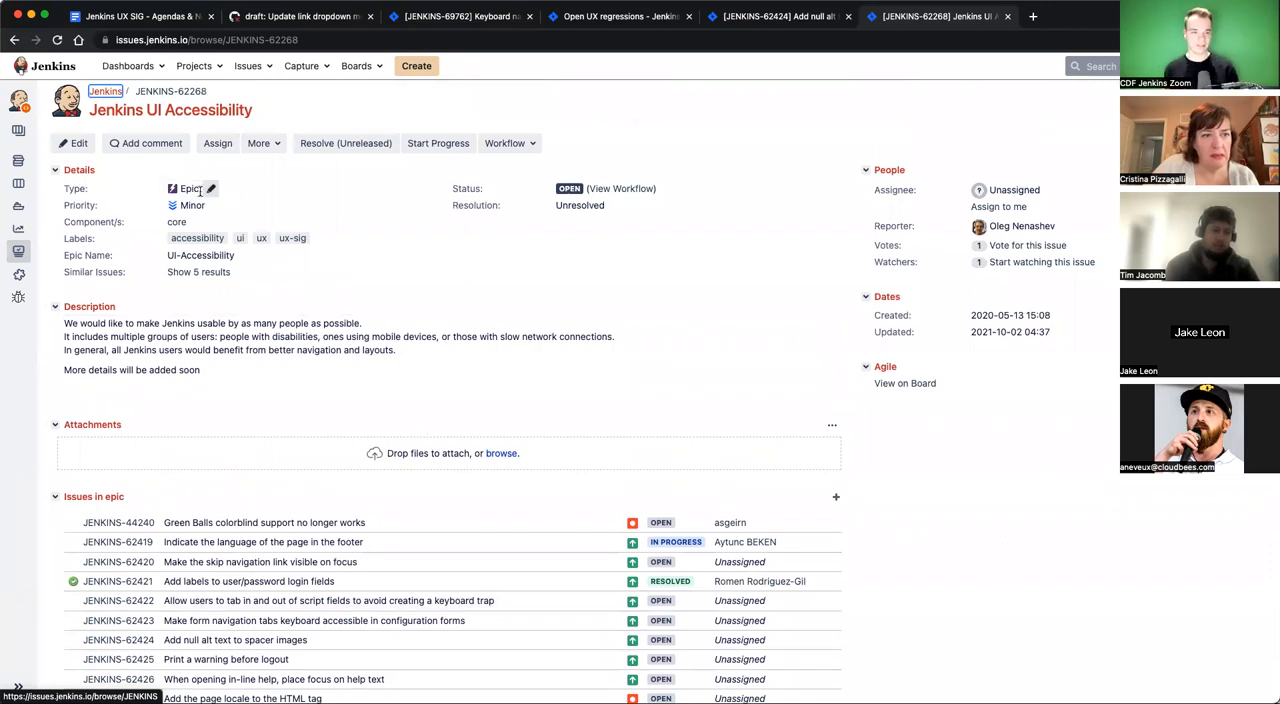
{"action": "scroll", "scroll_direction": "down", "scroll_amount": 3}
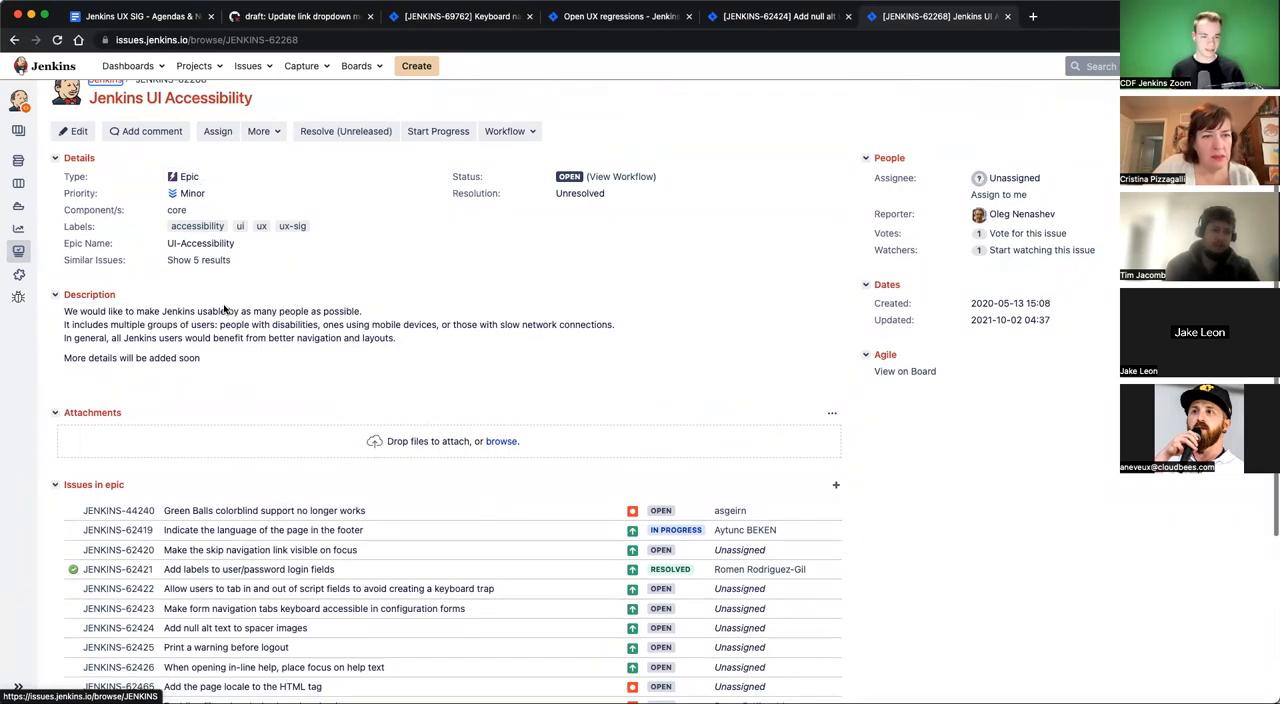
{"action": "scroll", "scroll_direction": "down", "scroll_amount": 3}
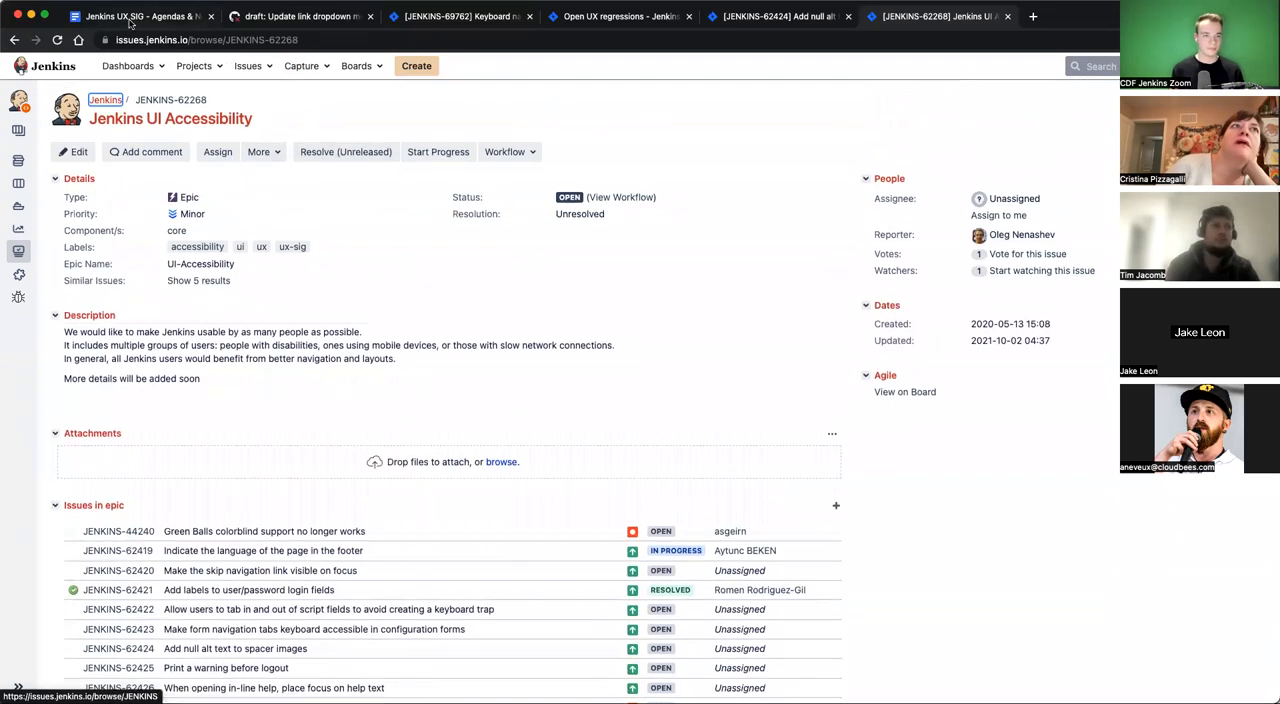
Write the sub-bullet 'Add new issues with appropriate labels' under 'Jira issues?' in the Dec 7 notes
{"action": "left_click", "coordinate": [140, 16]}
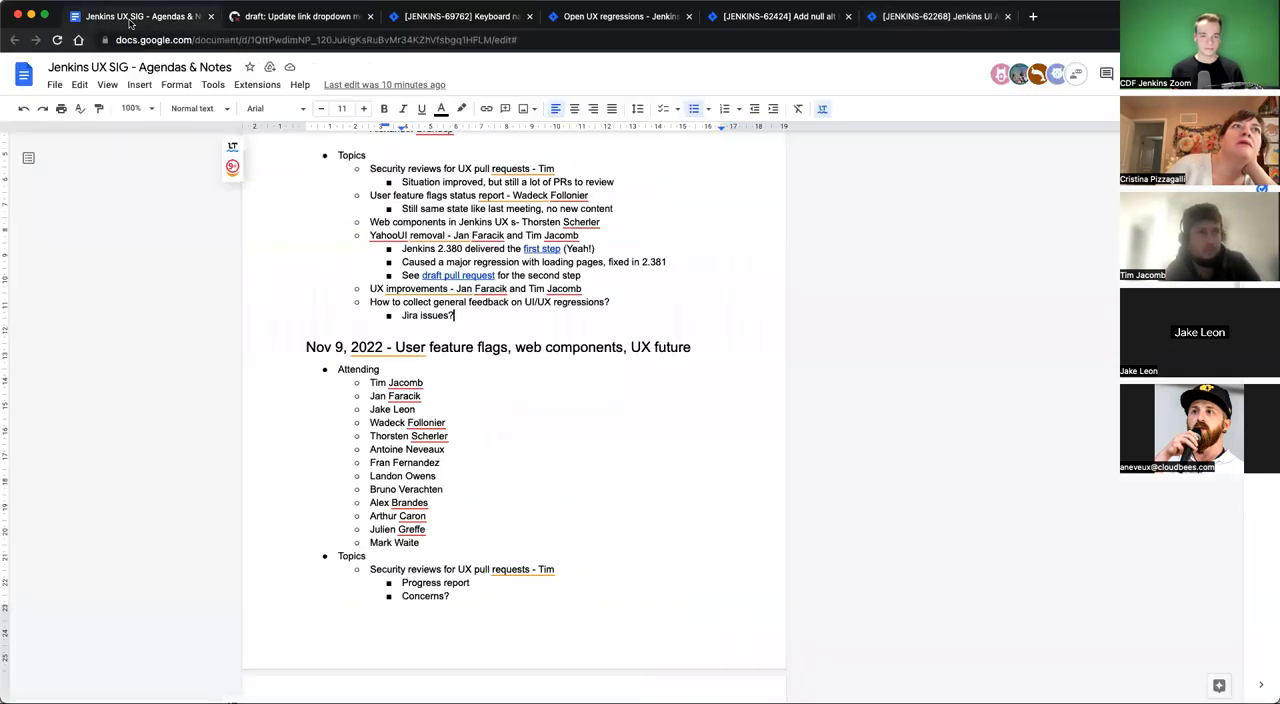
{"action": "scroll", "scroll_direction": "down", "scroll_amount": 3}
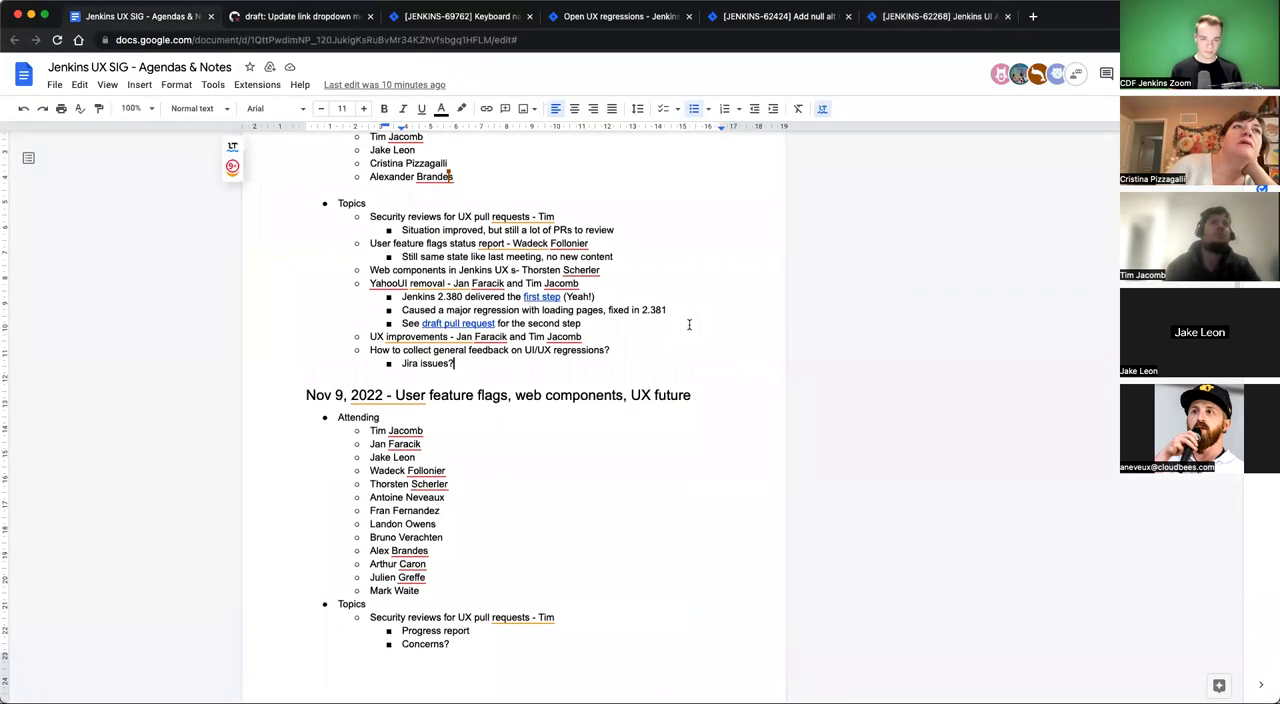
{"action": "type", "text": "Add n"}
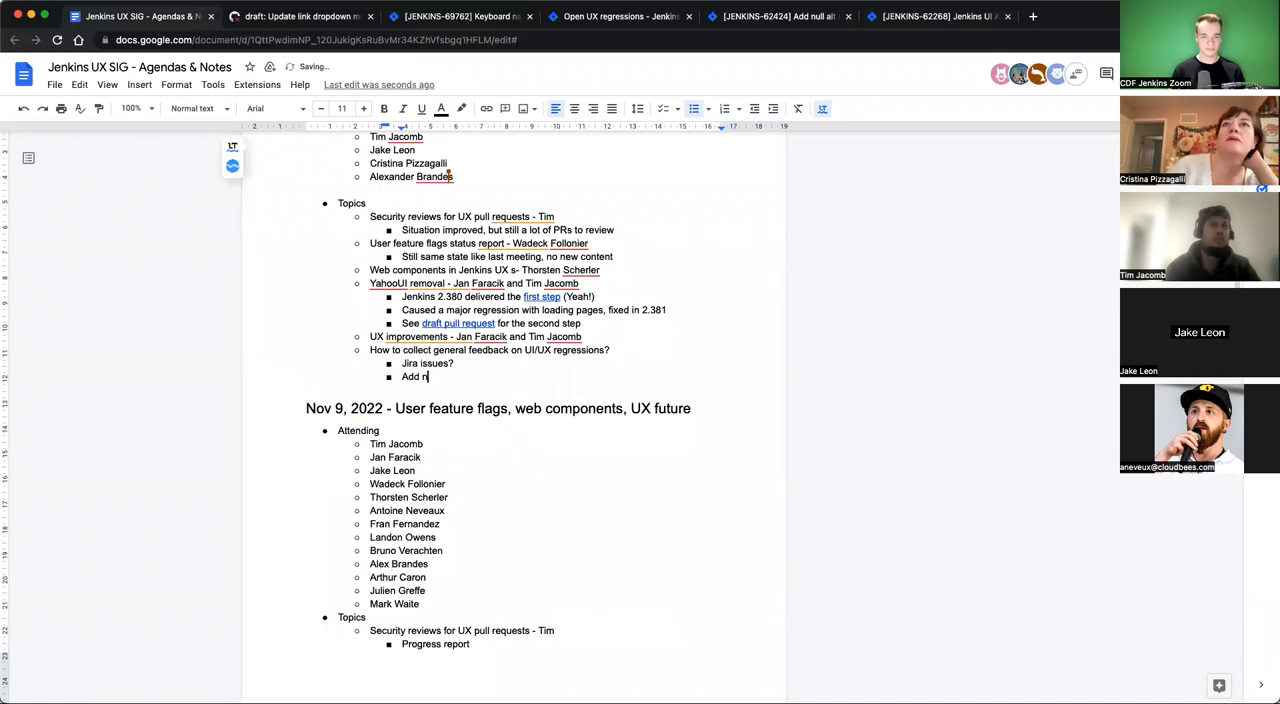
{"action": "type", "text": "ew issues with"}
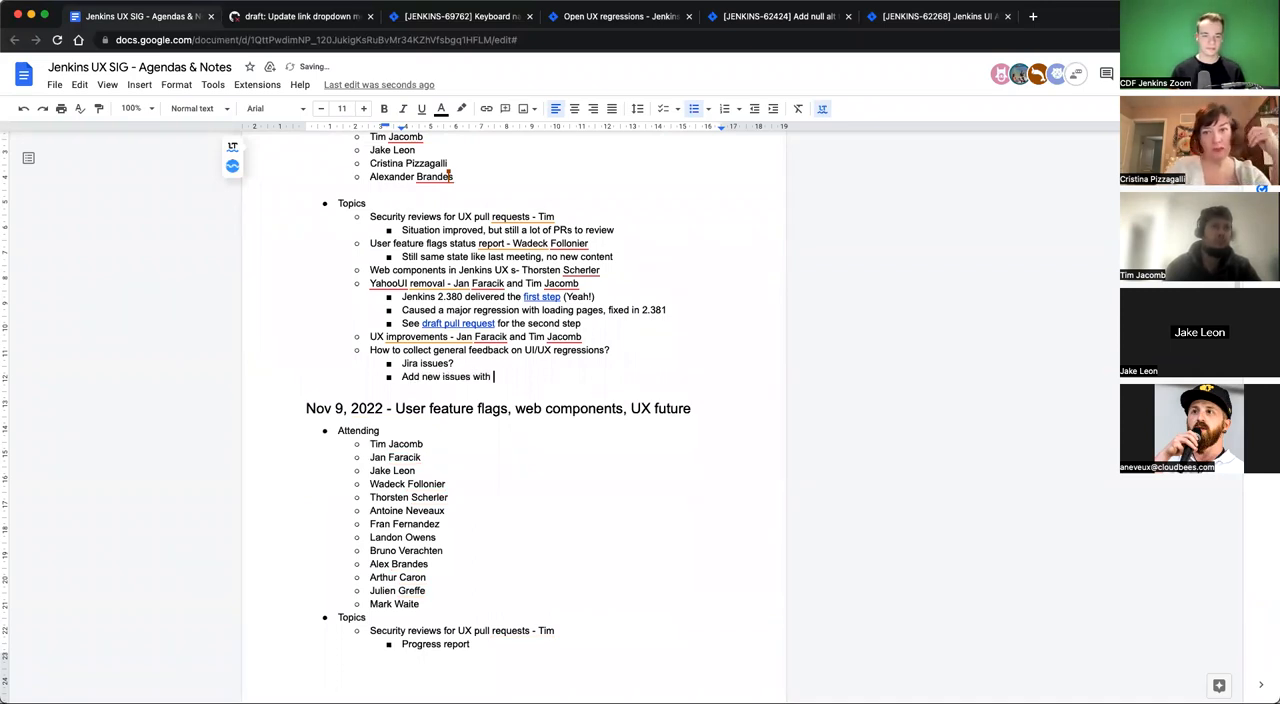
{"action": "type", "text": "appropriate labels"}
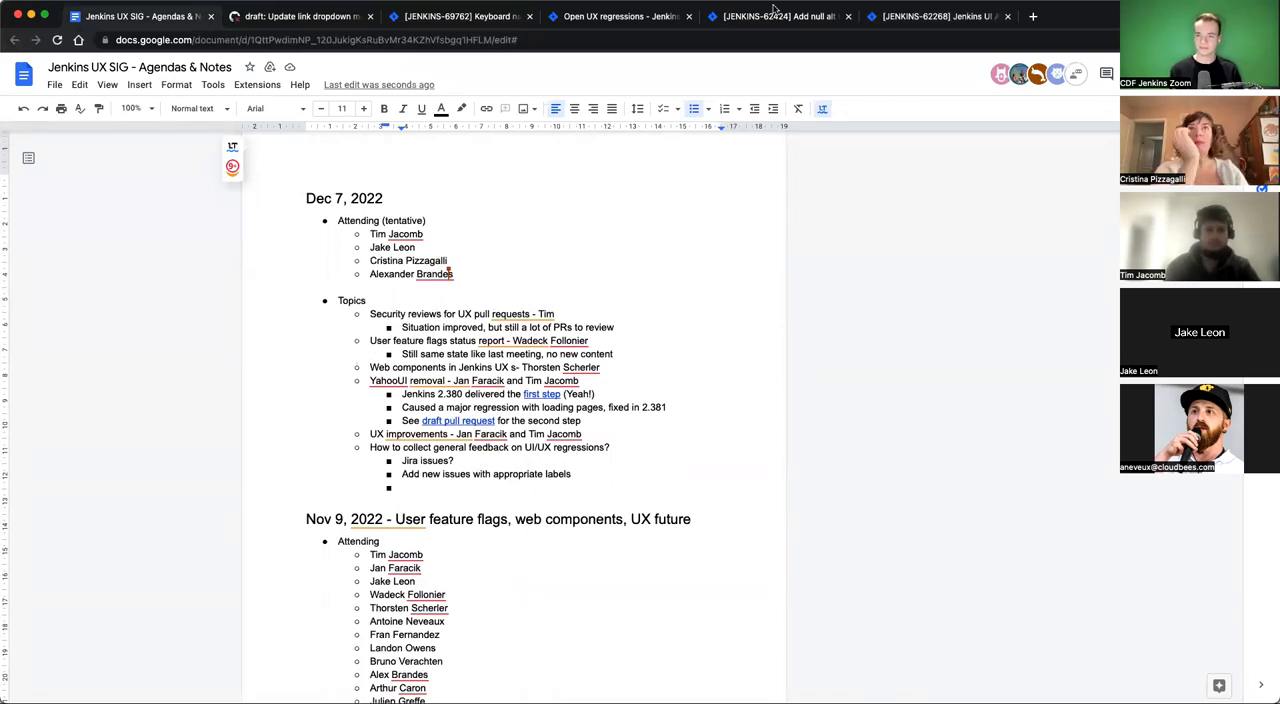
Scroll down through the Dec 7 agenda notes below the new labels bullet
{"action": "scroll", "scroll_direction": "down", "scroll_amount": 3}
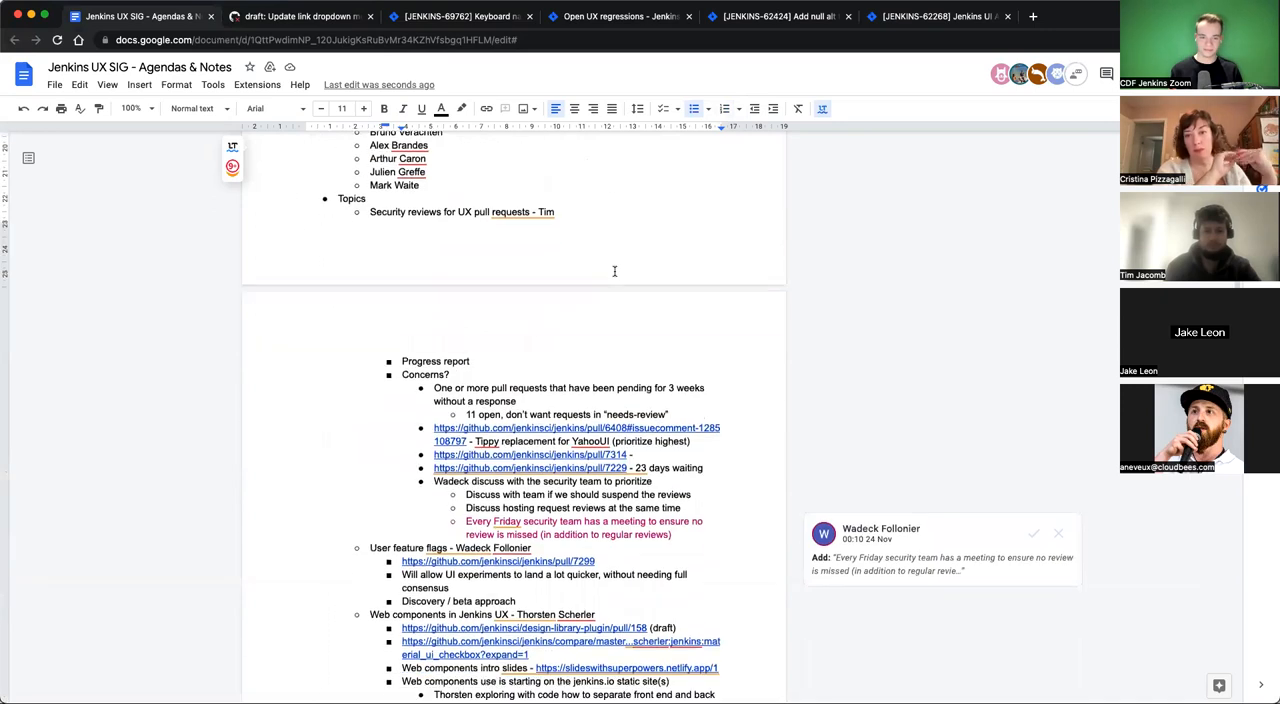
{"action": "scroll", "scroll_direction": "down", "scroll_amount": 3}
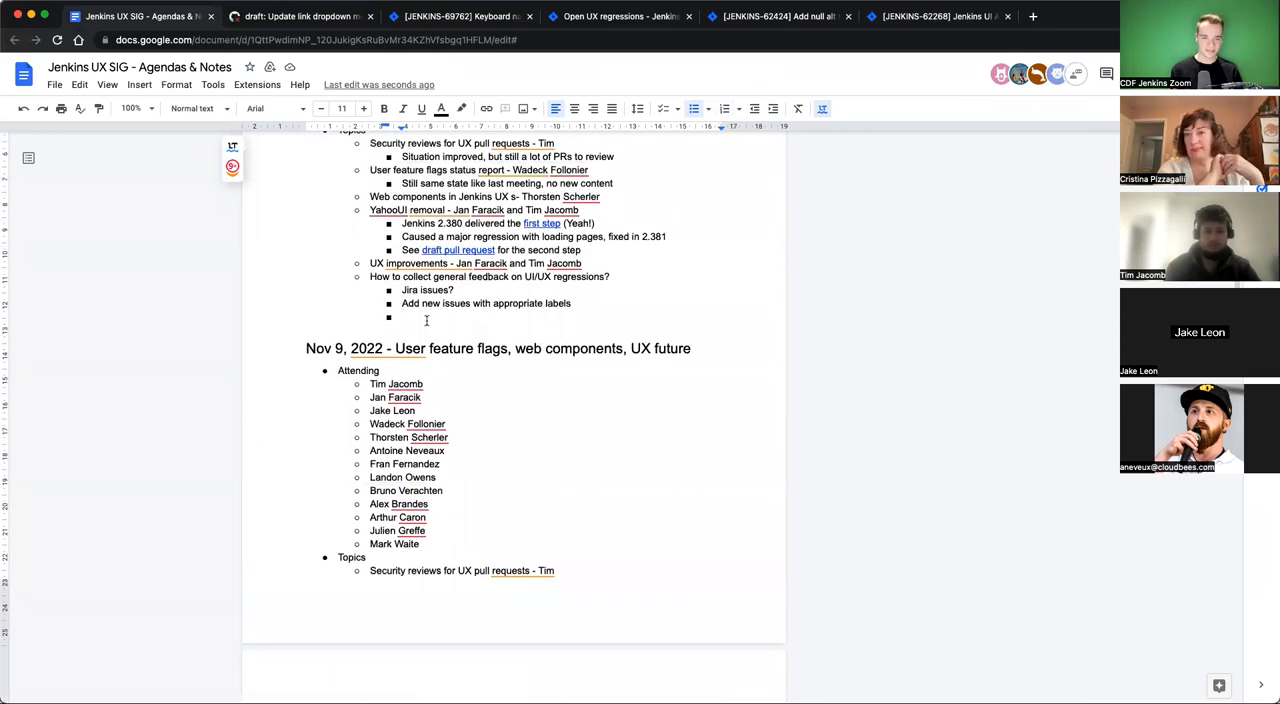
{"action": "scroll", "scroll_direction": "down", "scroll_amount": 3}
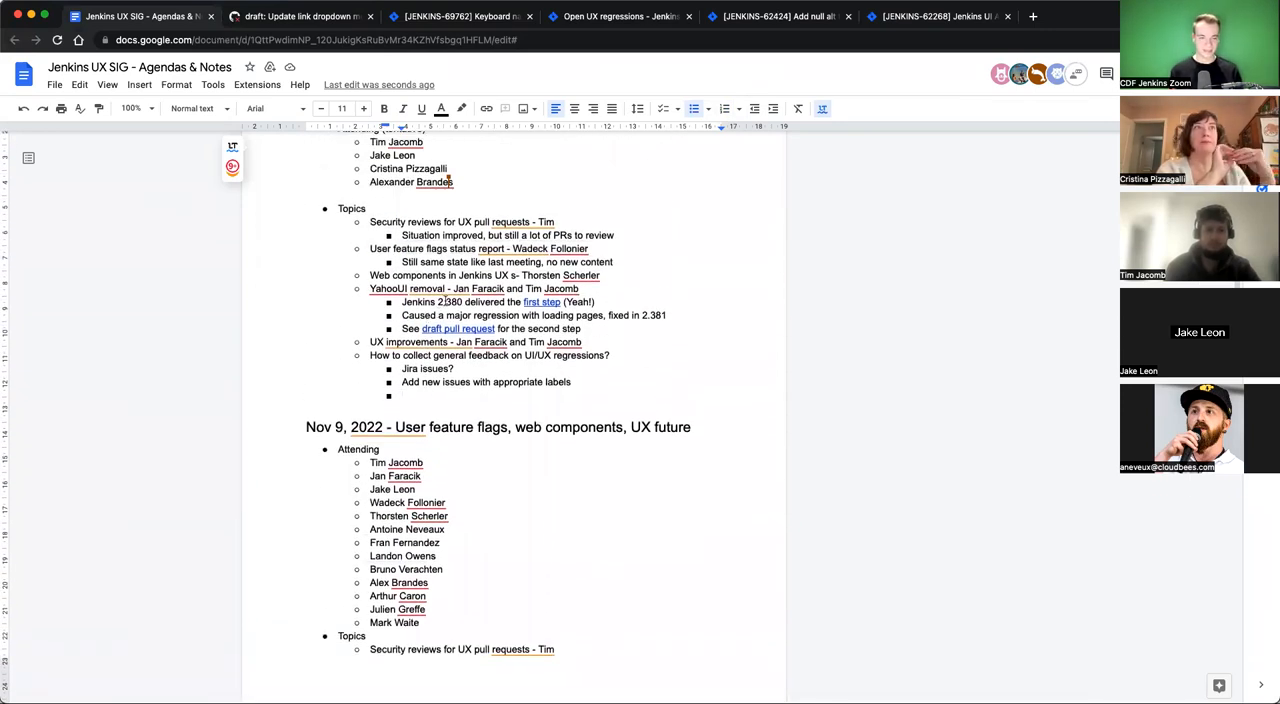
{"action": "scroll", "scroll_direction": "down", "scroll_amount": 3}
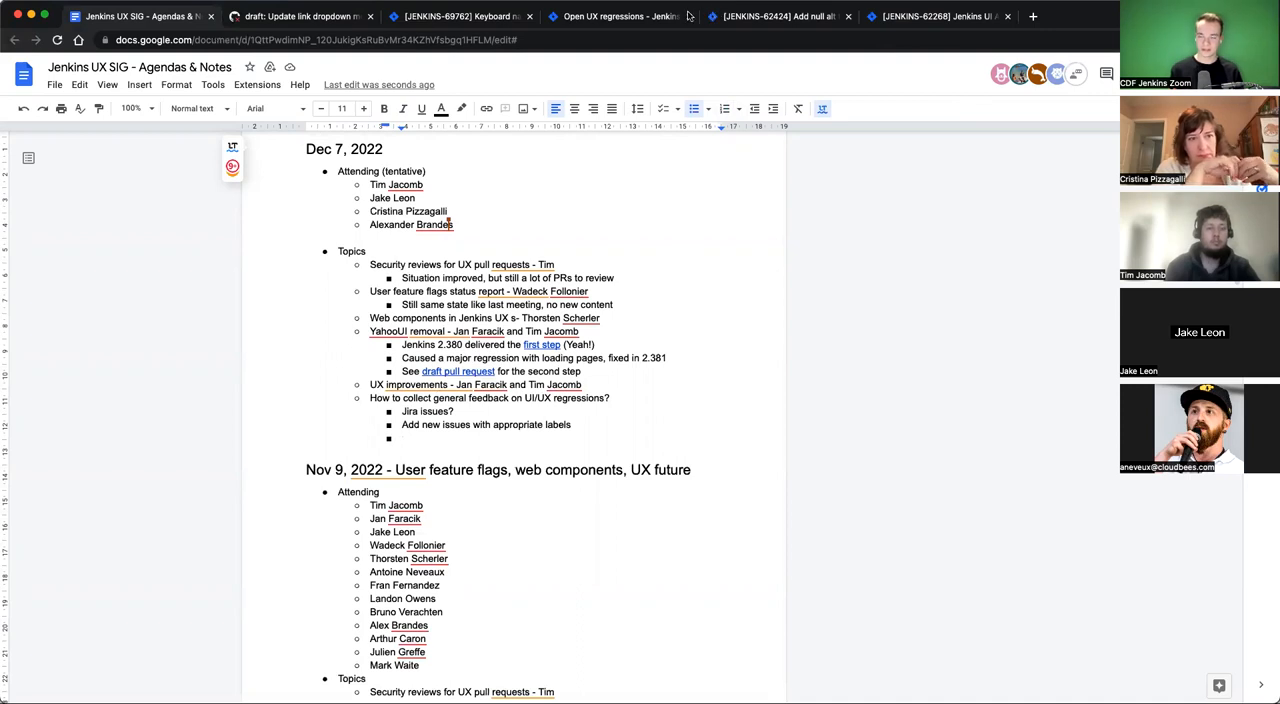
{"action": "mouse_move", "coordinate": [744, 38]}
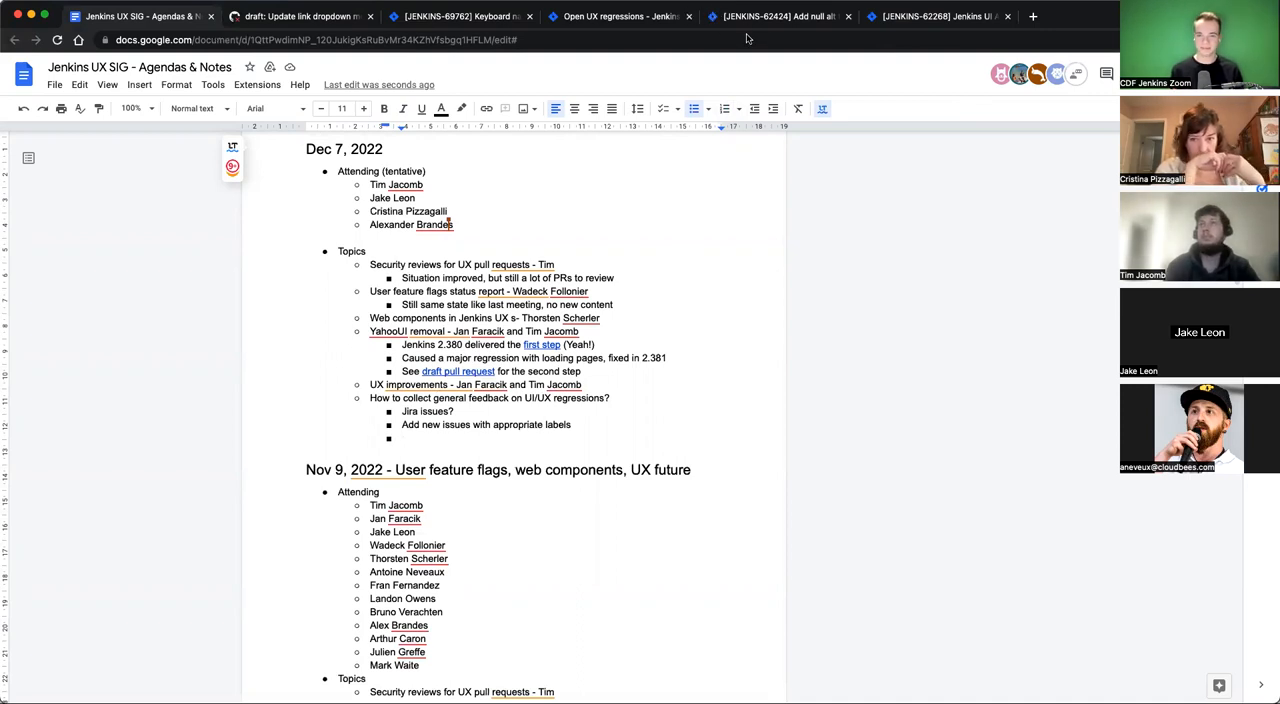